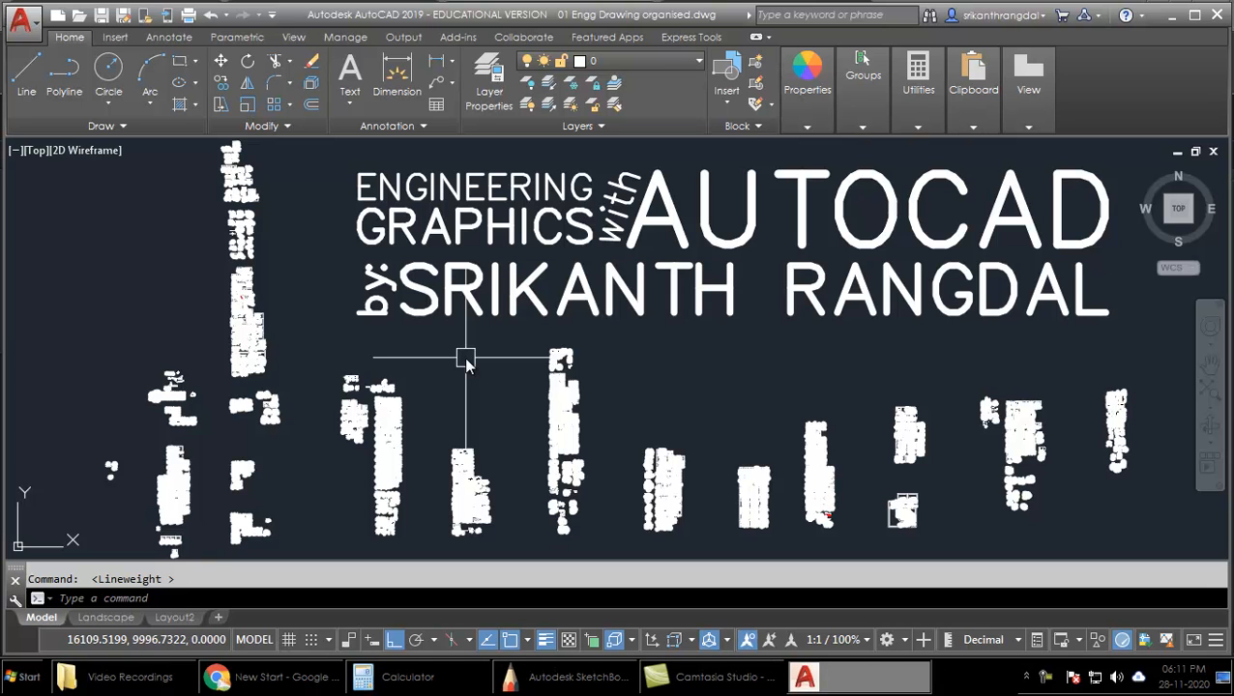
mouse_move(468, 365)
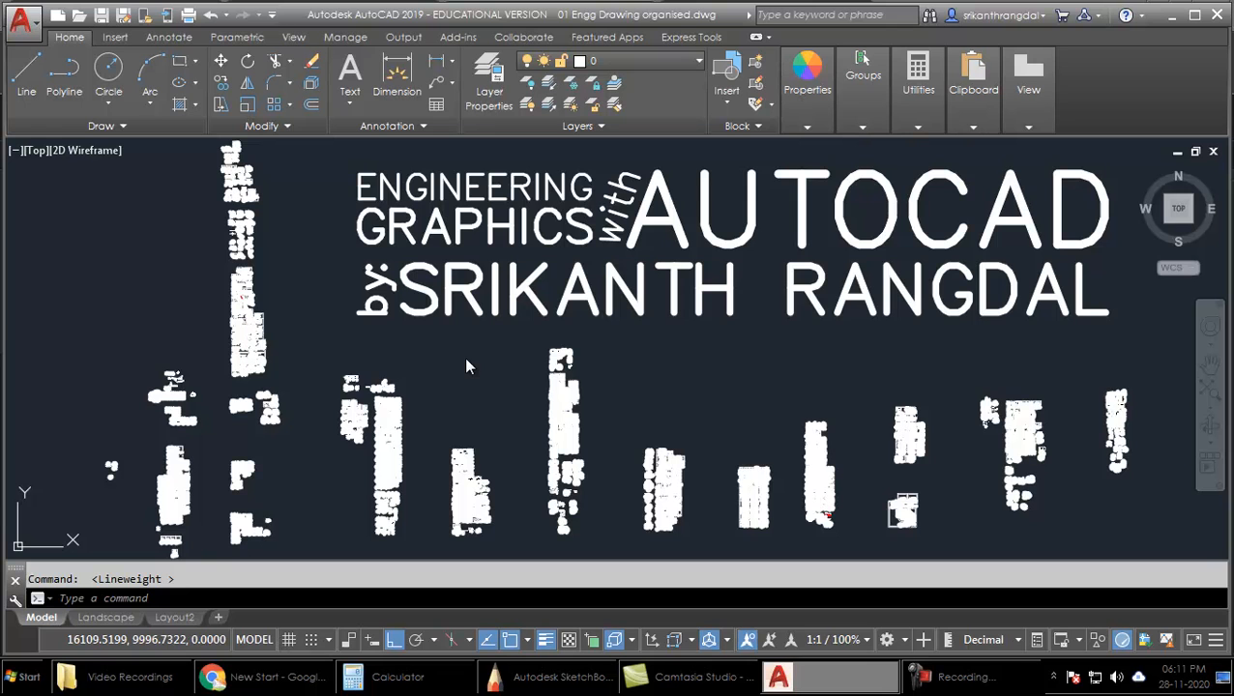
mouse_move(484, 364)
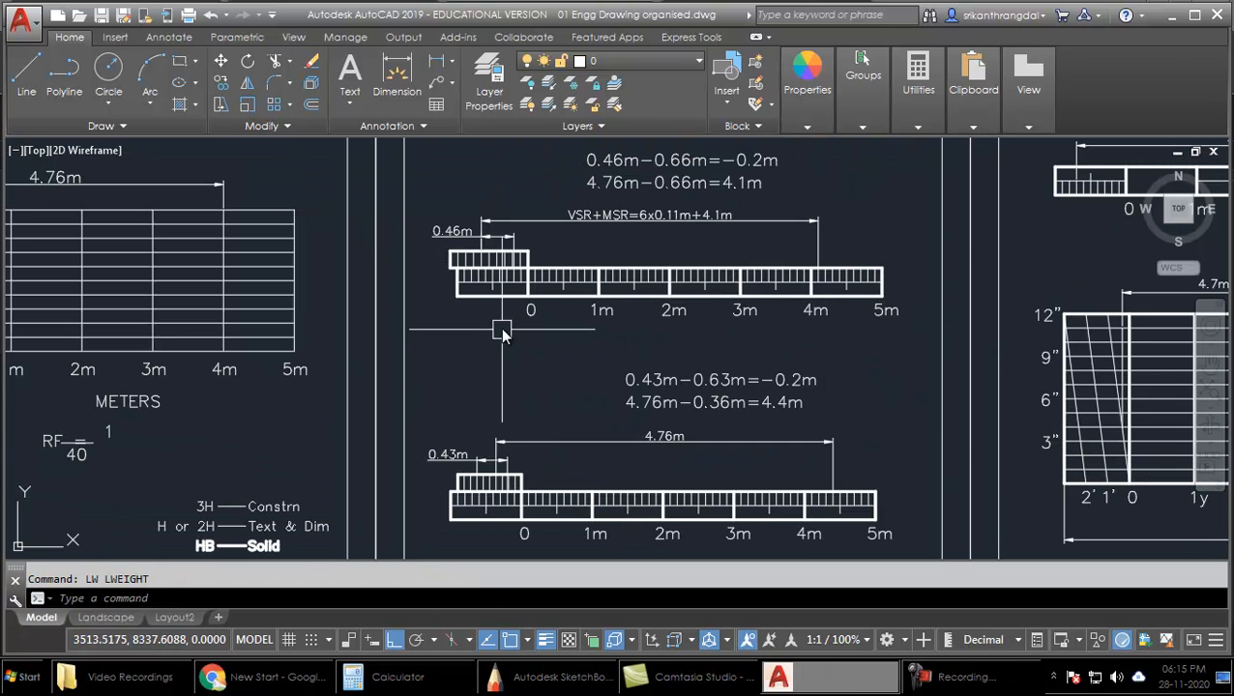
mouse_move(514, 366)
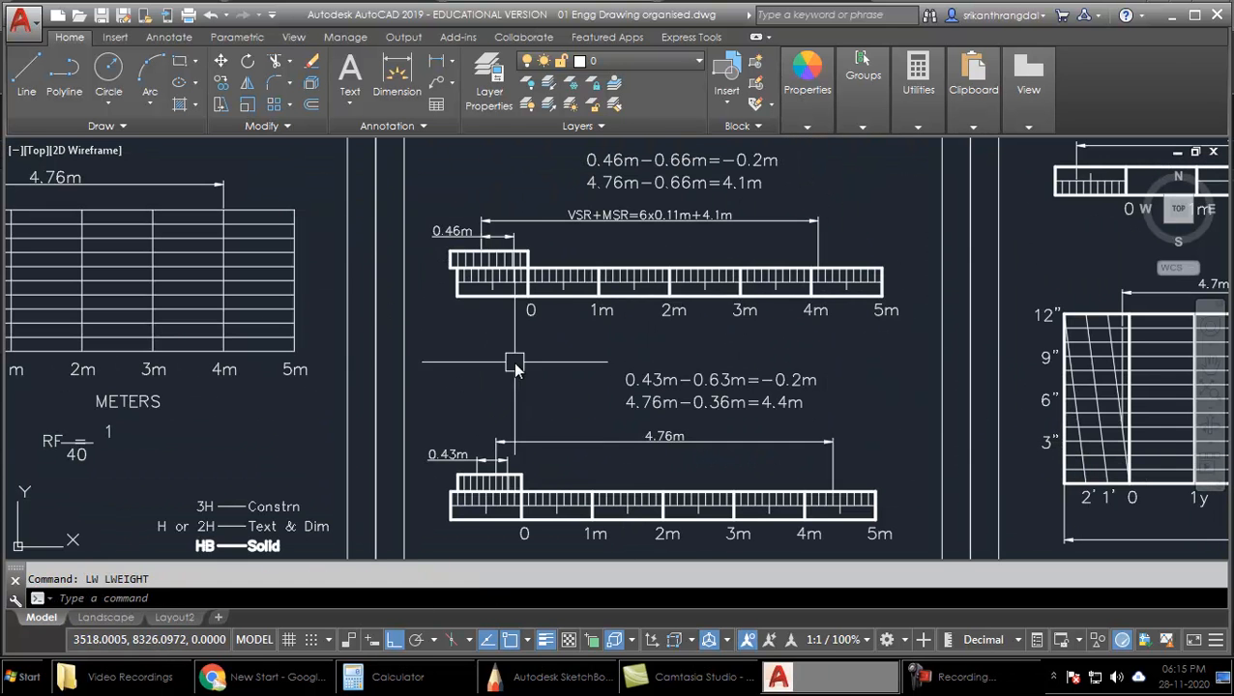
mouse_move(468, 253)
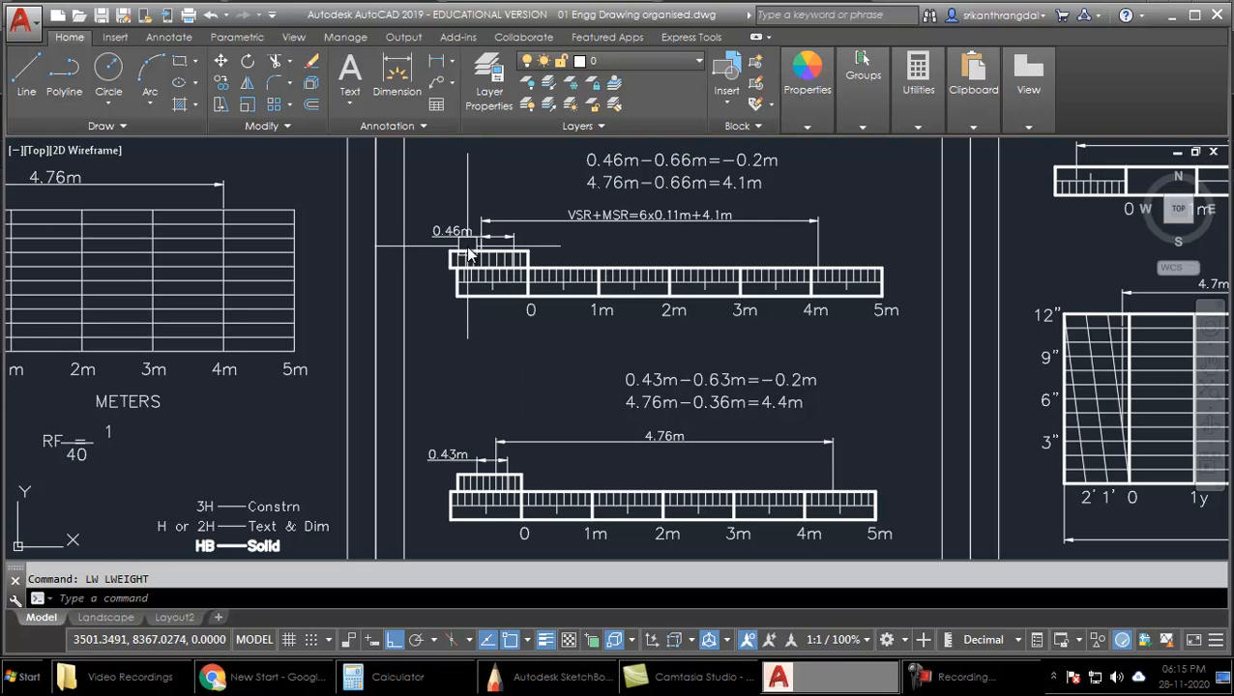
mouse_move(482, 250)
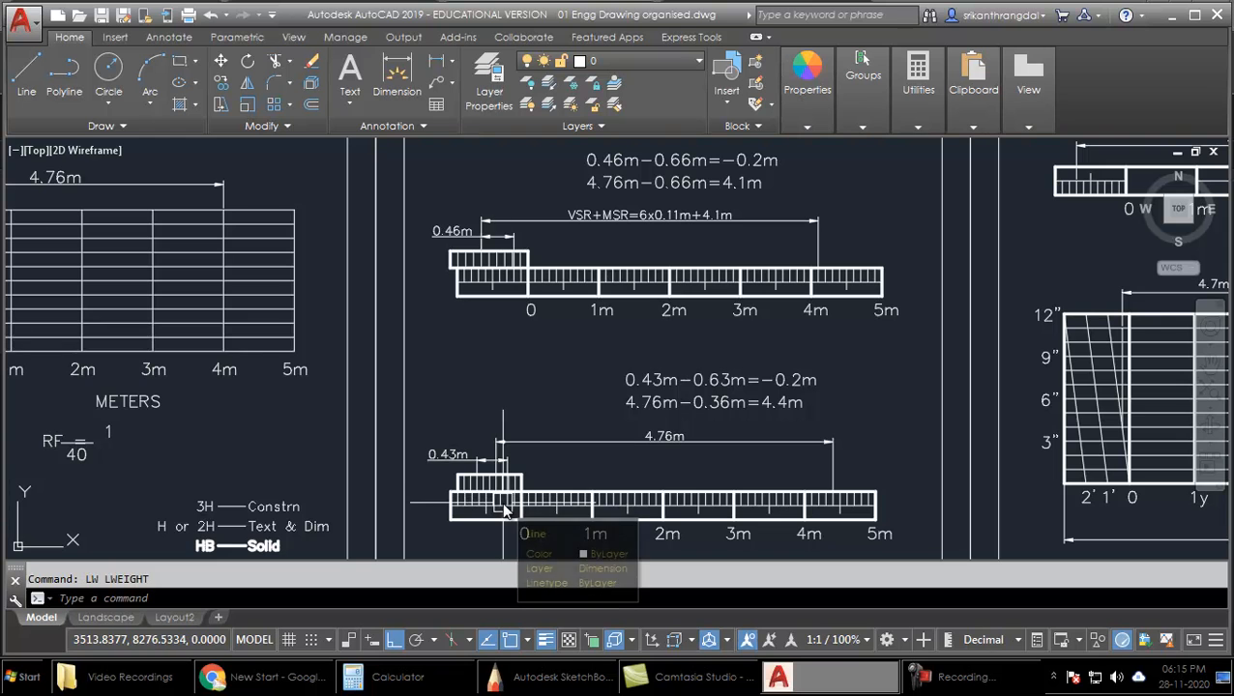
mouse_move(493, 290)
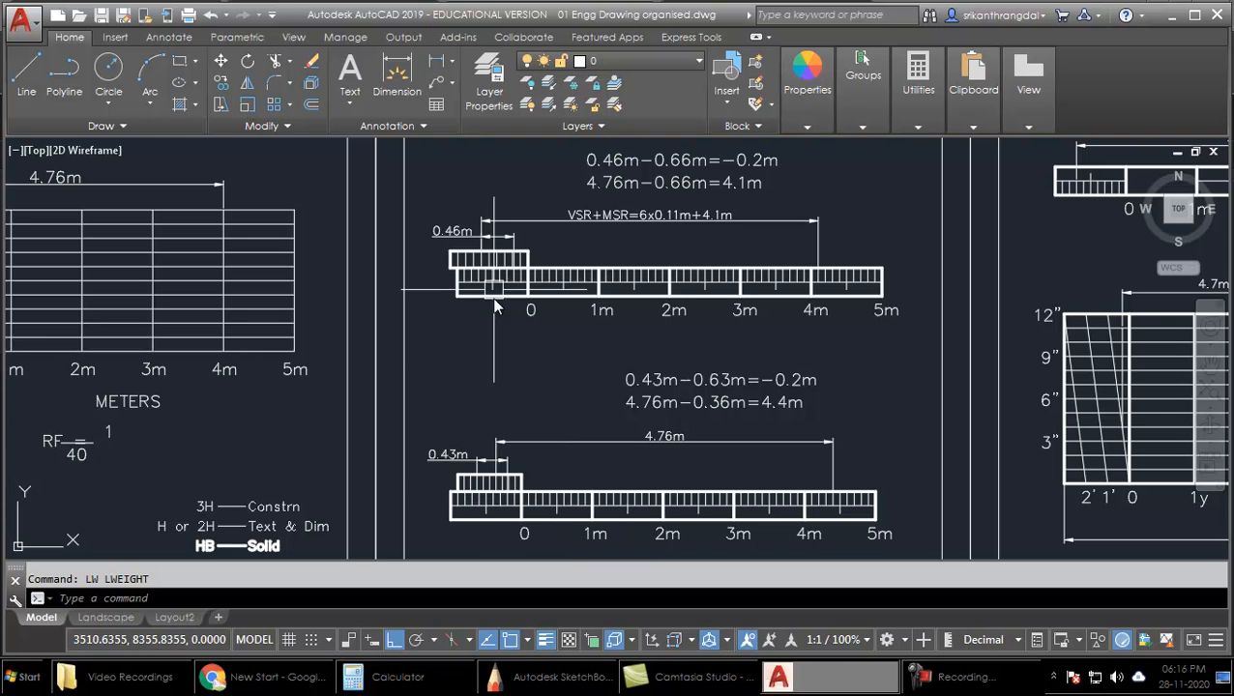
mouse_move(493, 460)
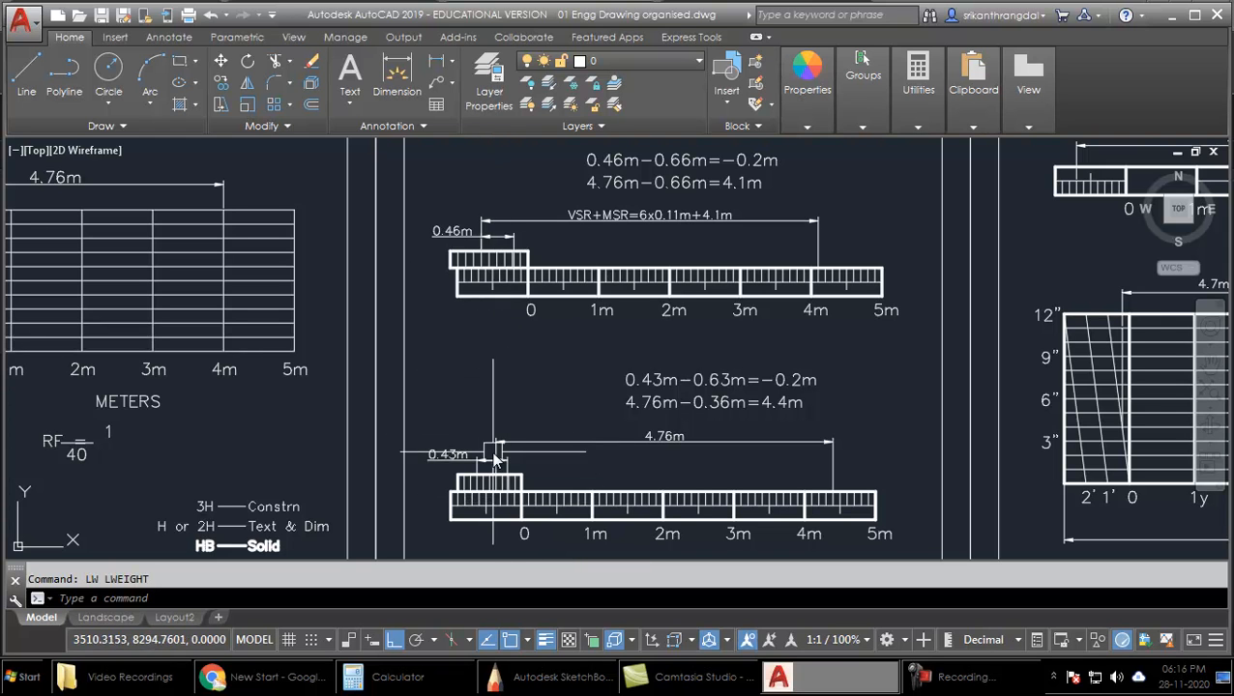
mouse_move(481, 269)
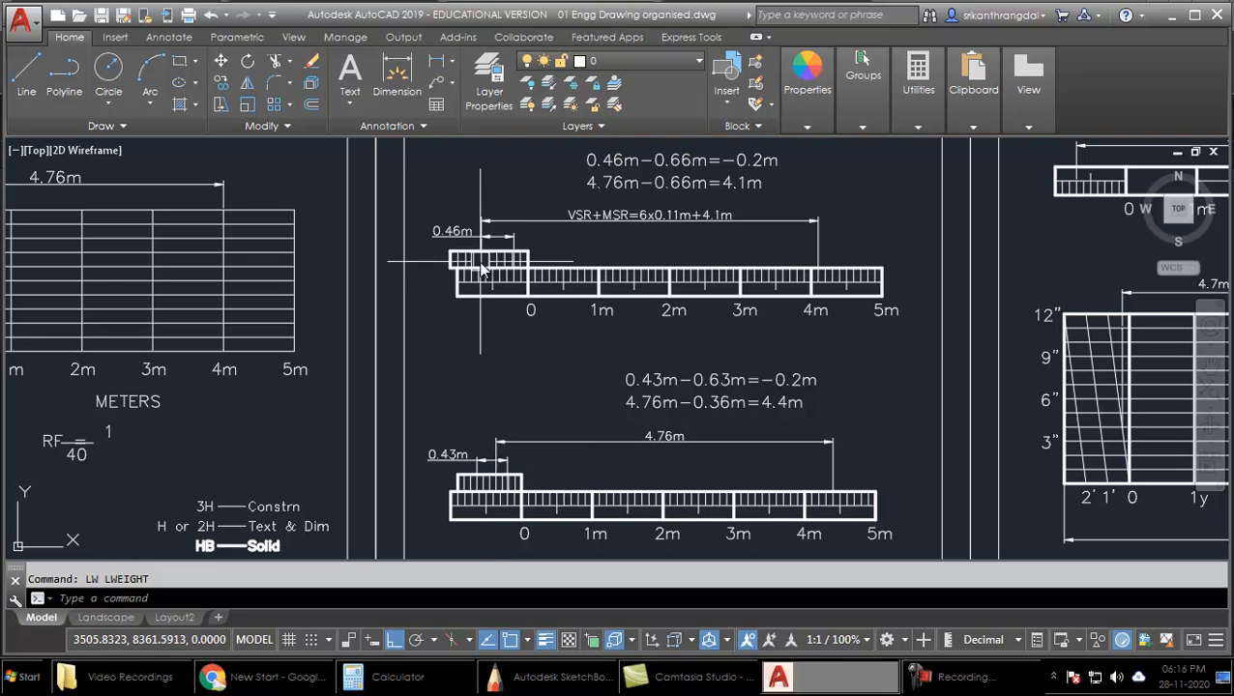
mouse_move(677, 410)
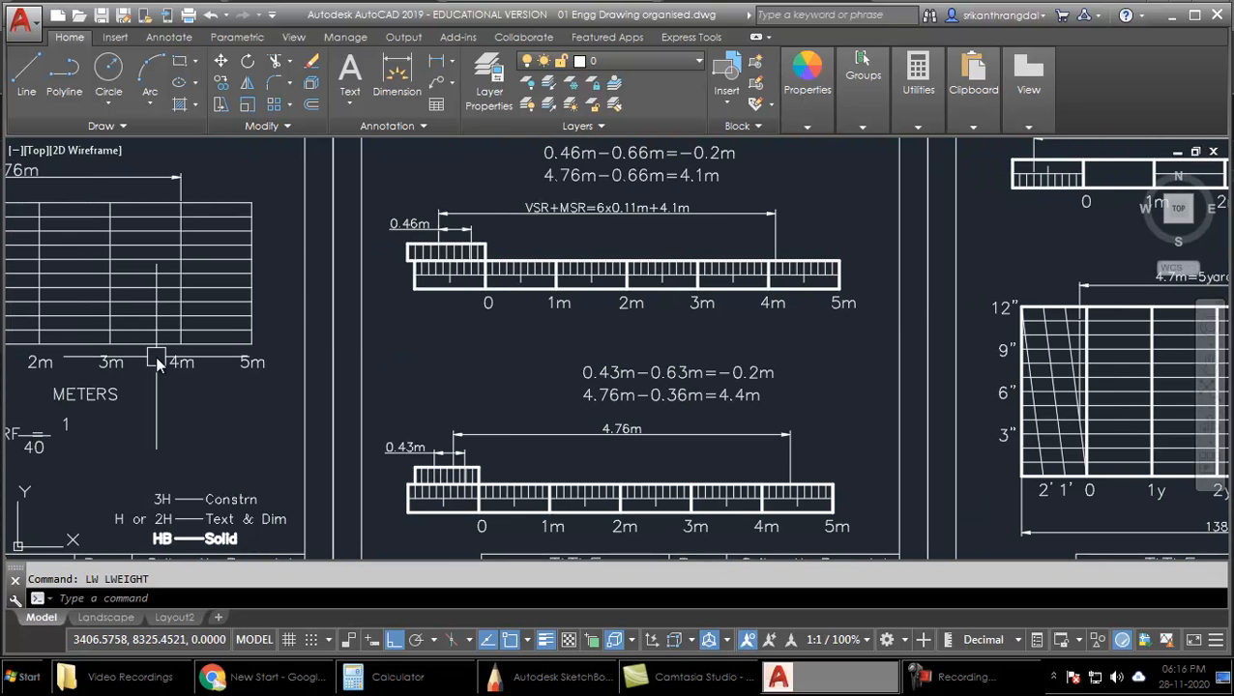
mouse_move(159, 317)
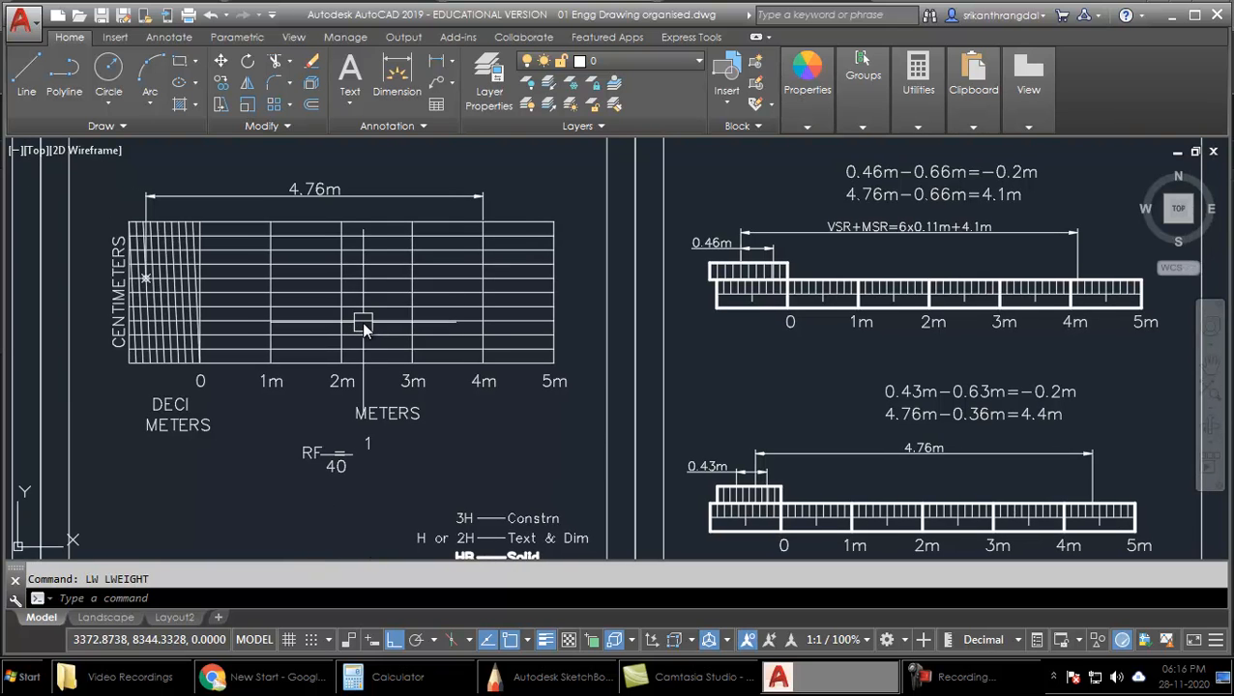
mouse_move(526, 391)
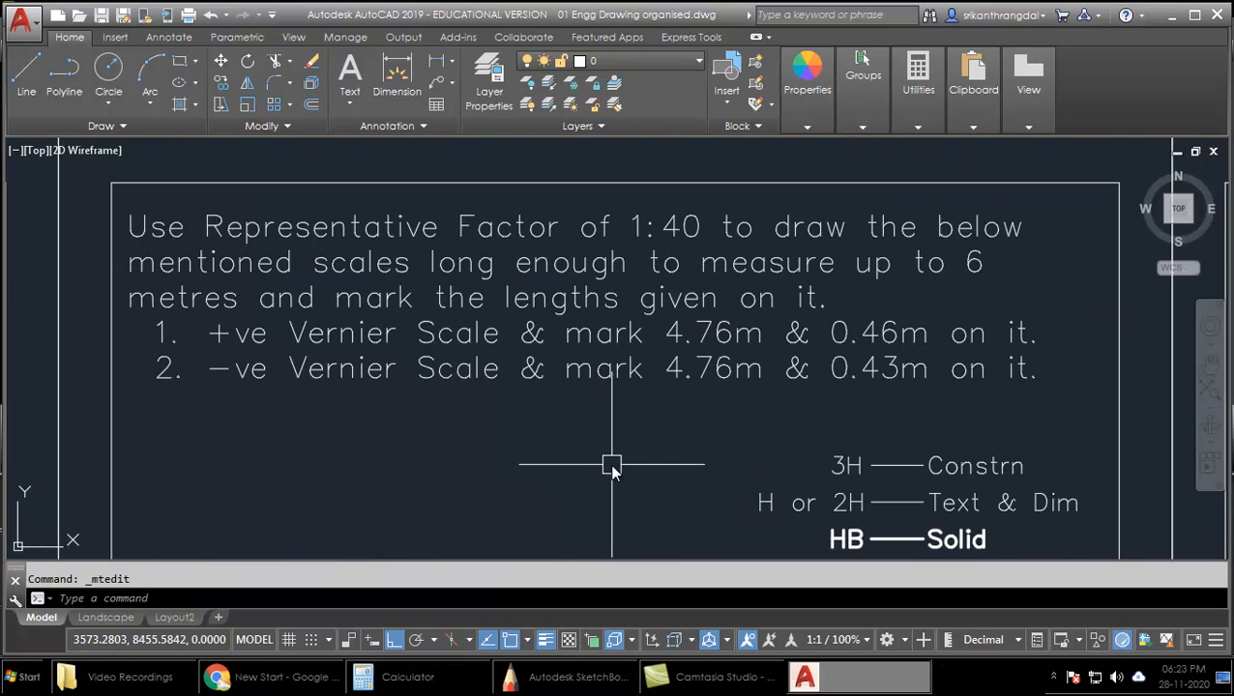
mouse_move(611, 466)
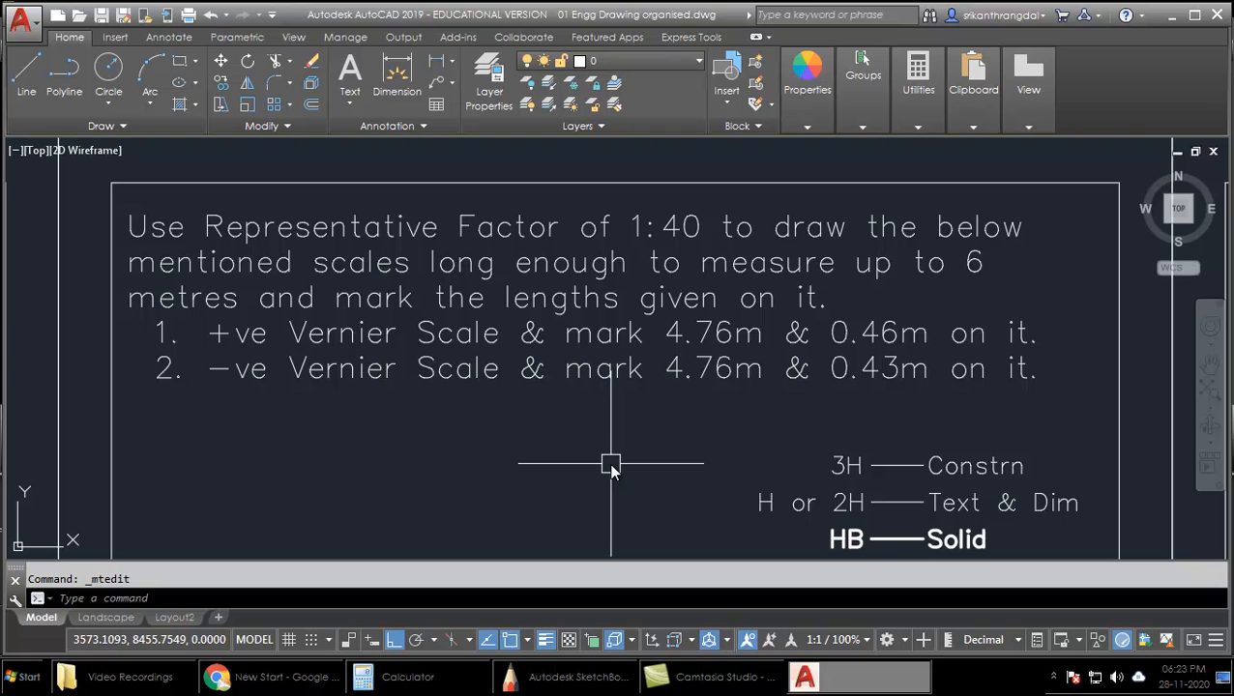
mouse_move(627, 491)
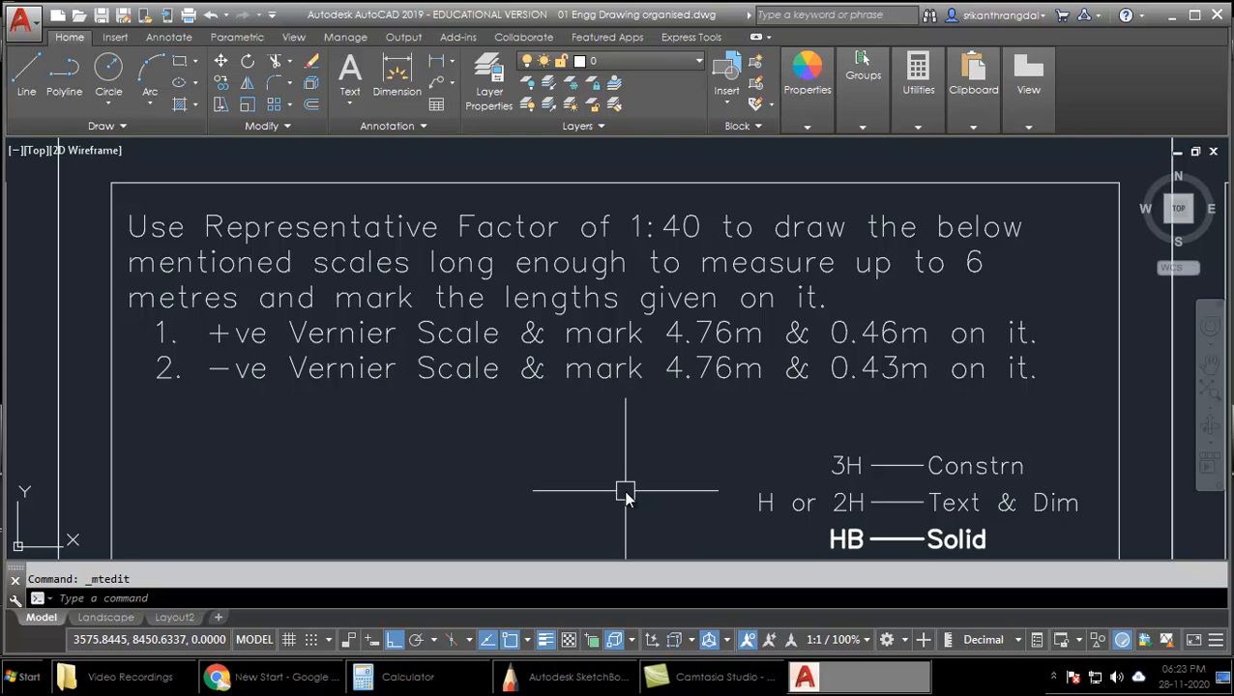
mouse_move(627, 505)
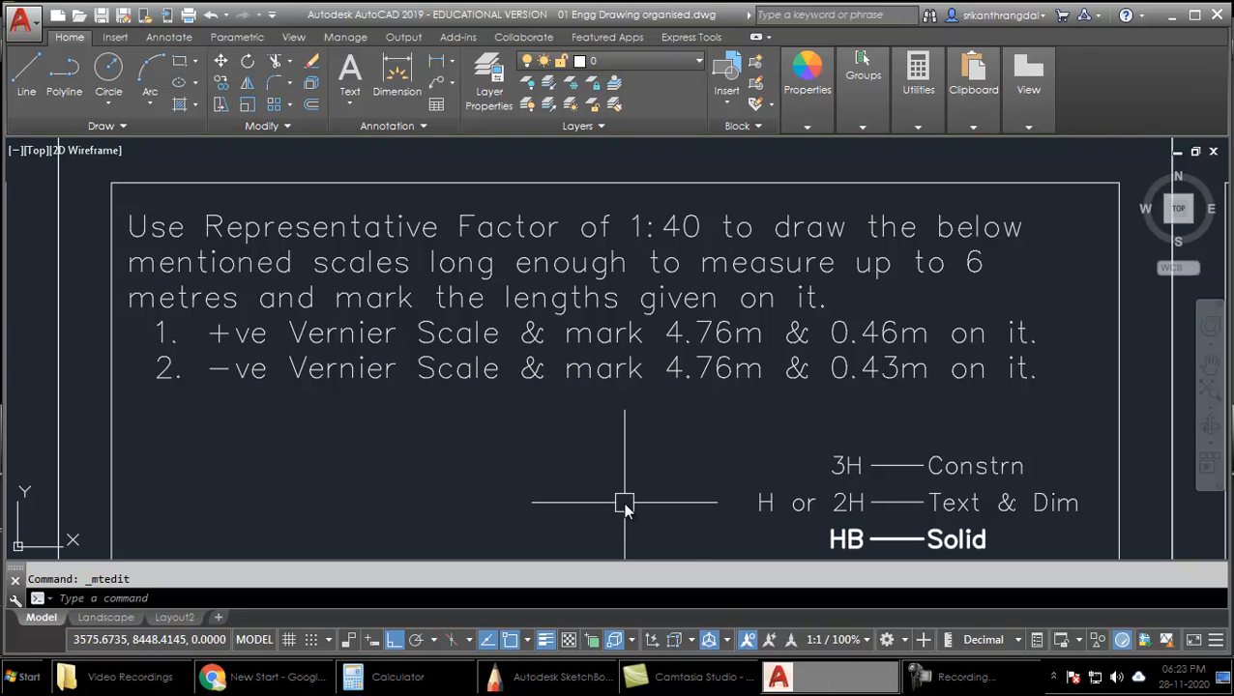
mouse_move(460, 474)
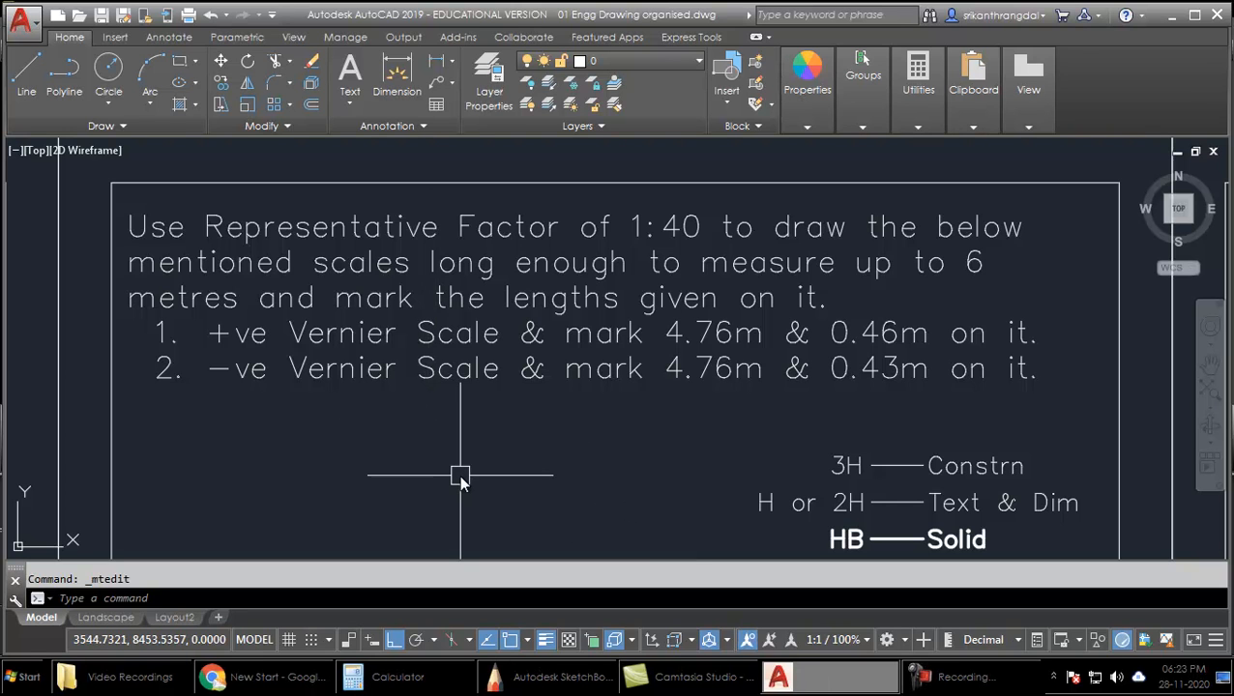
mouse_move(687, 236)
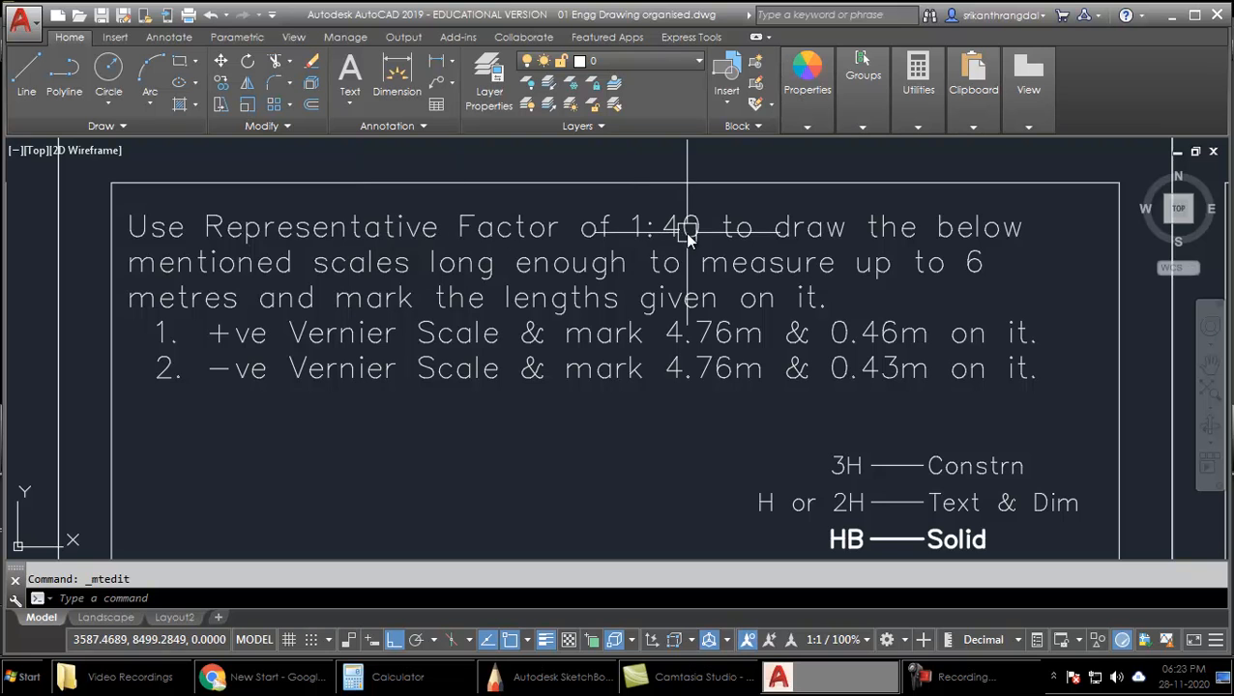
mouse_move(643, 240)
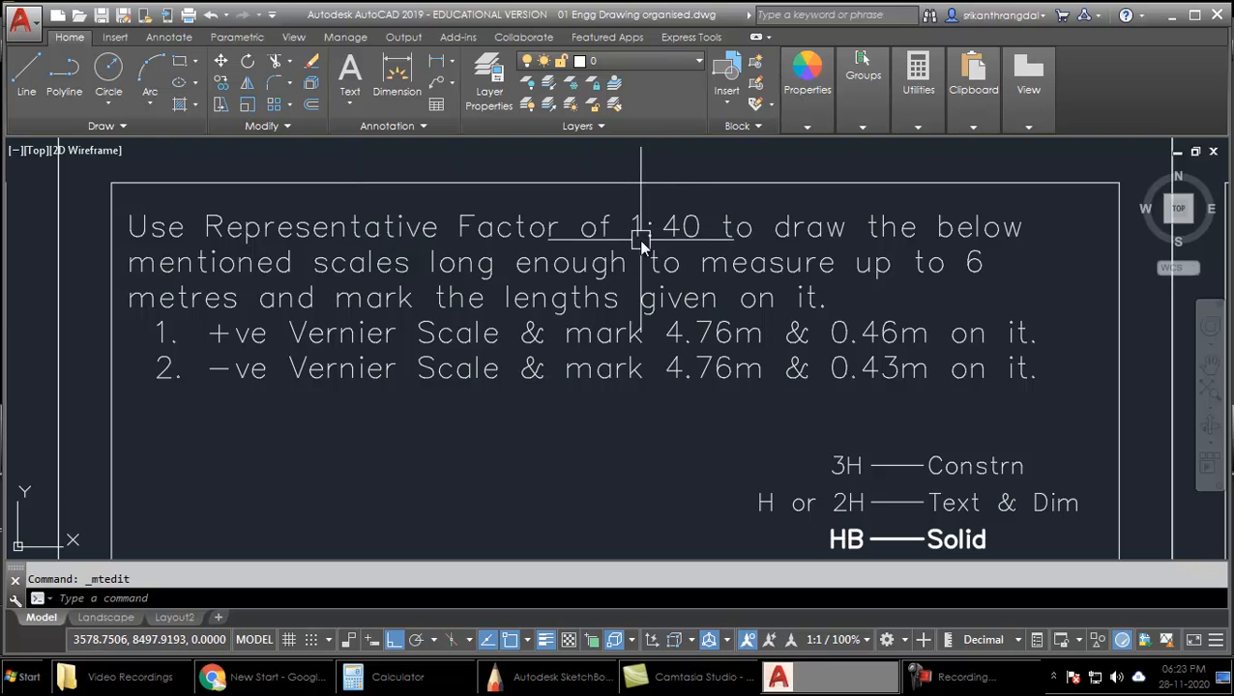
mouse_move(702, 236)
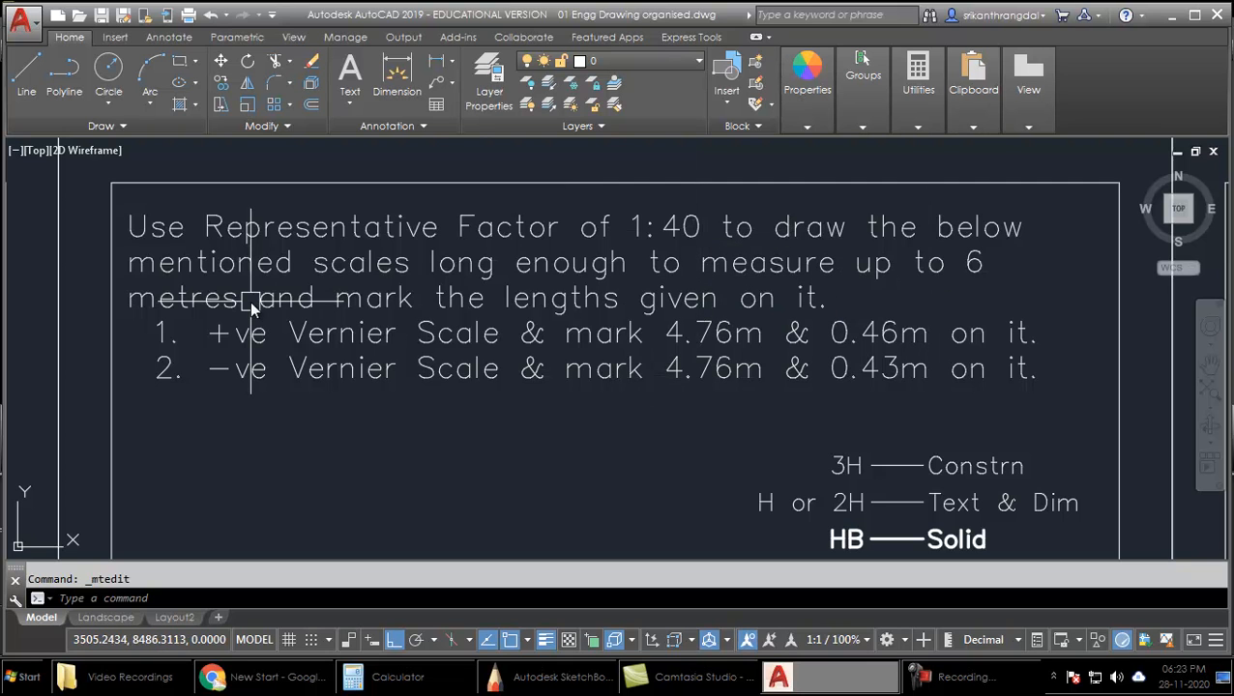
mouse_move(769, 433)
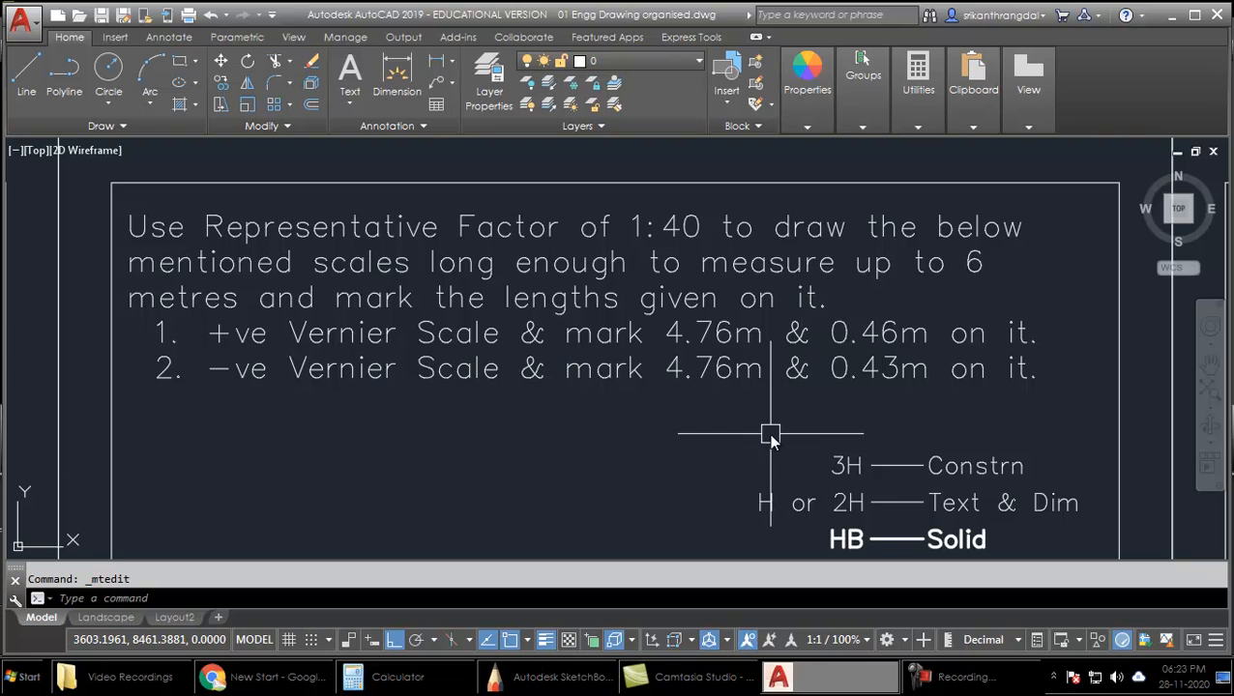
mouse_move(337, 399)
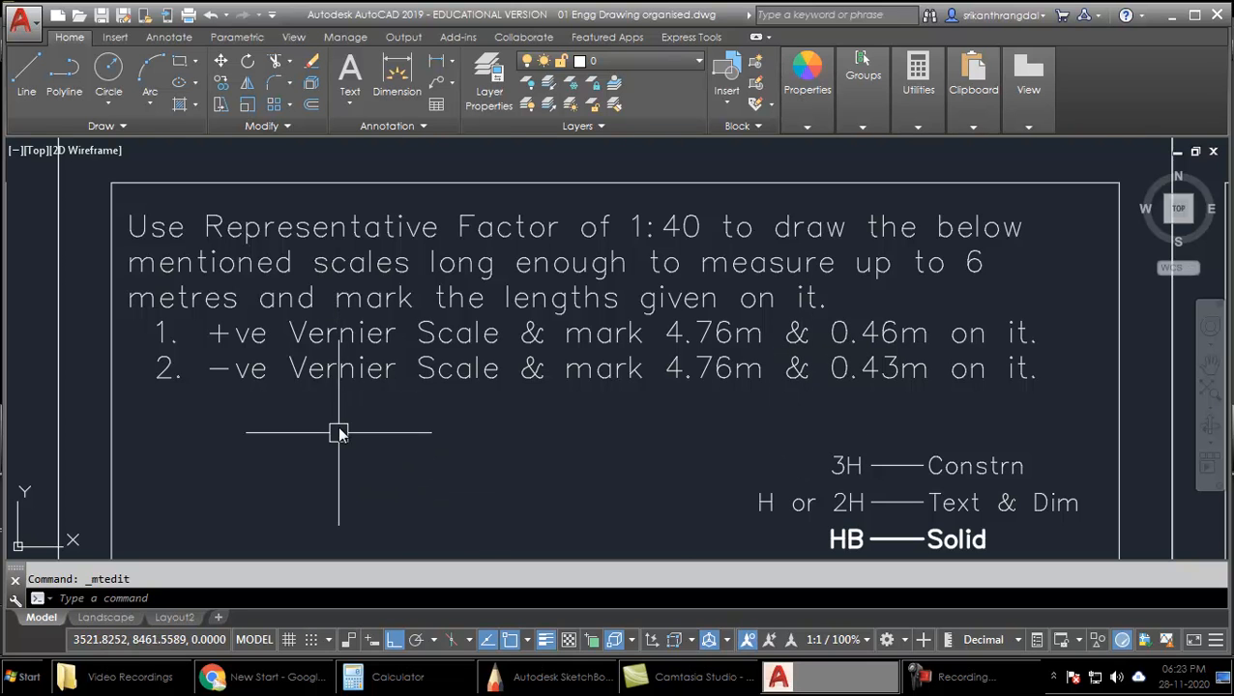
mouse_move(410, 348)
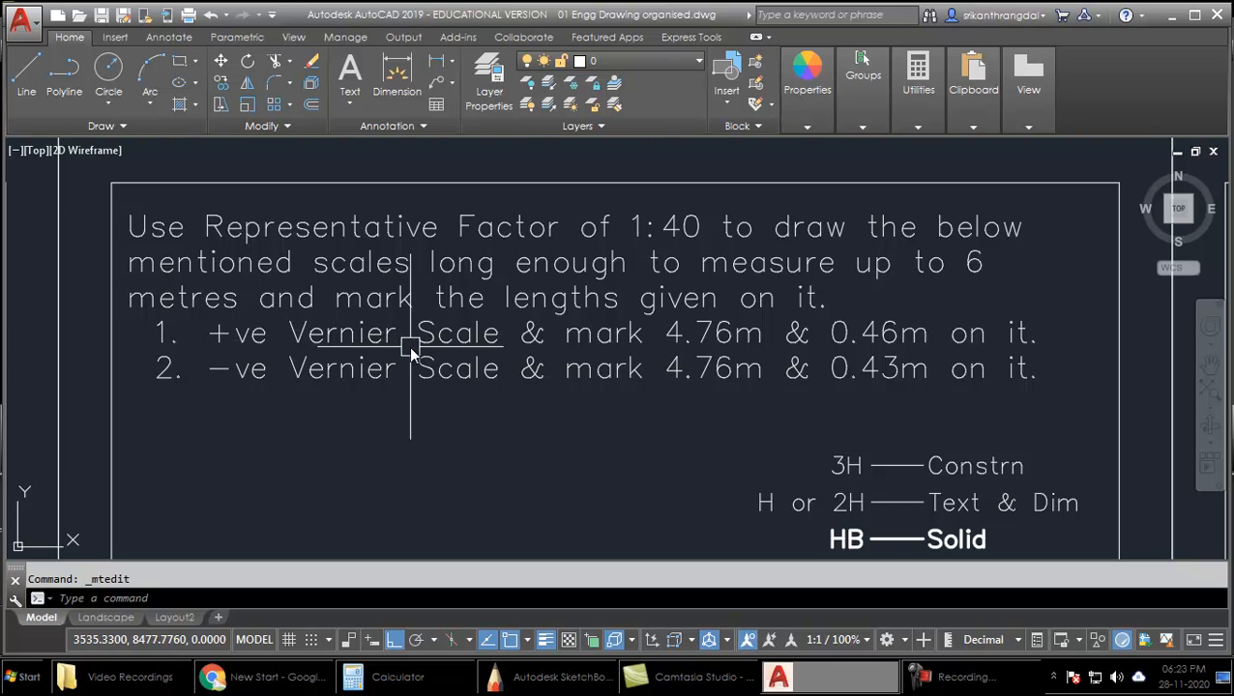
mouse_move(704, 332)
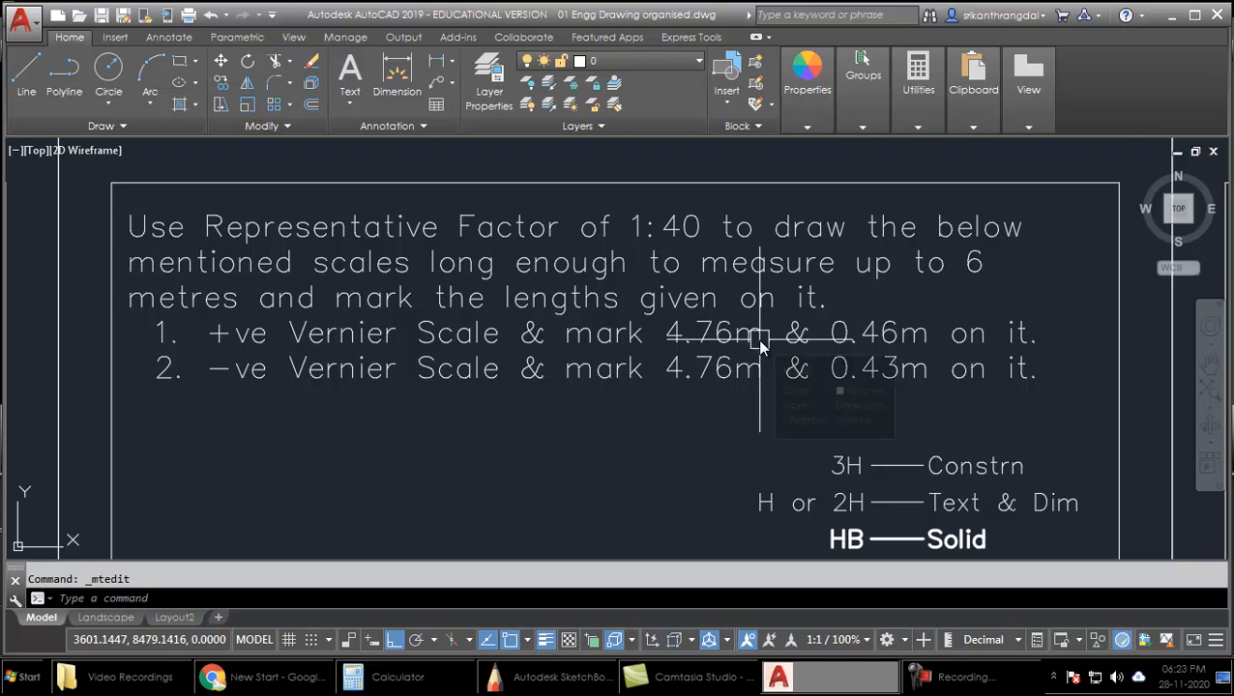
mouse_move(932, 344)
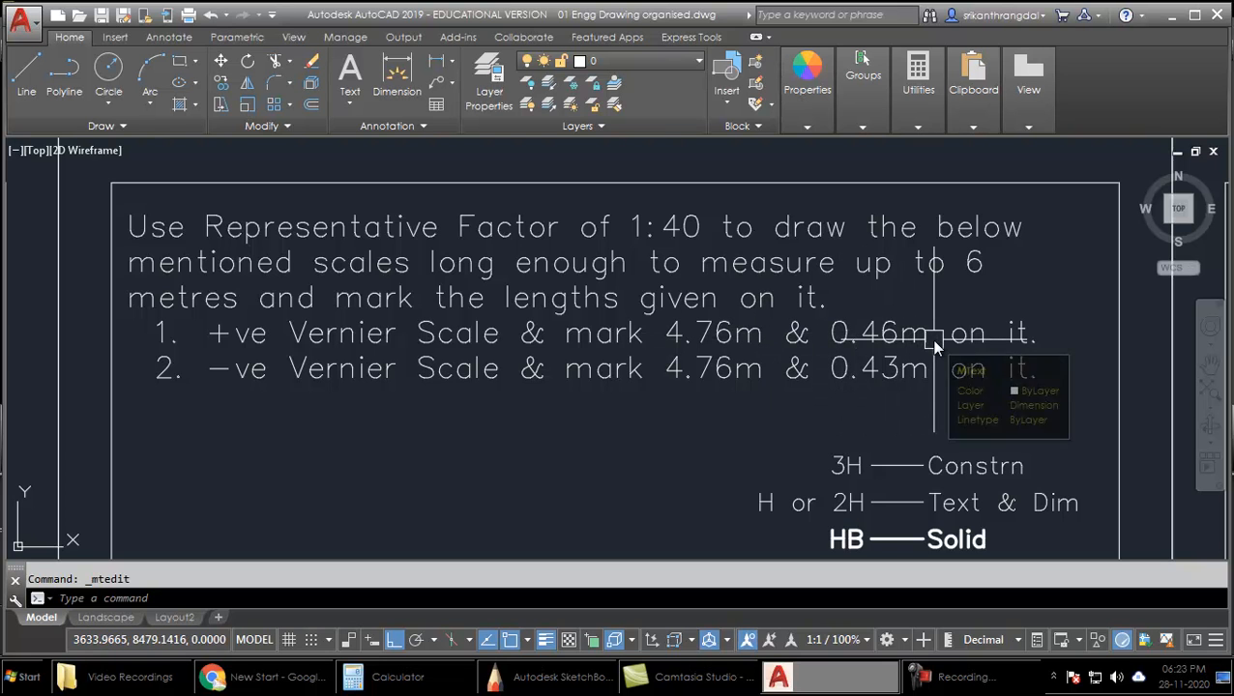
mouse_move(491, 395)
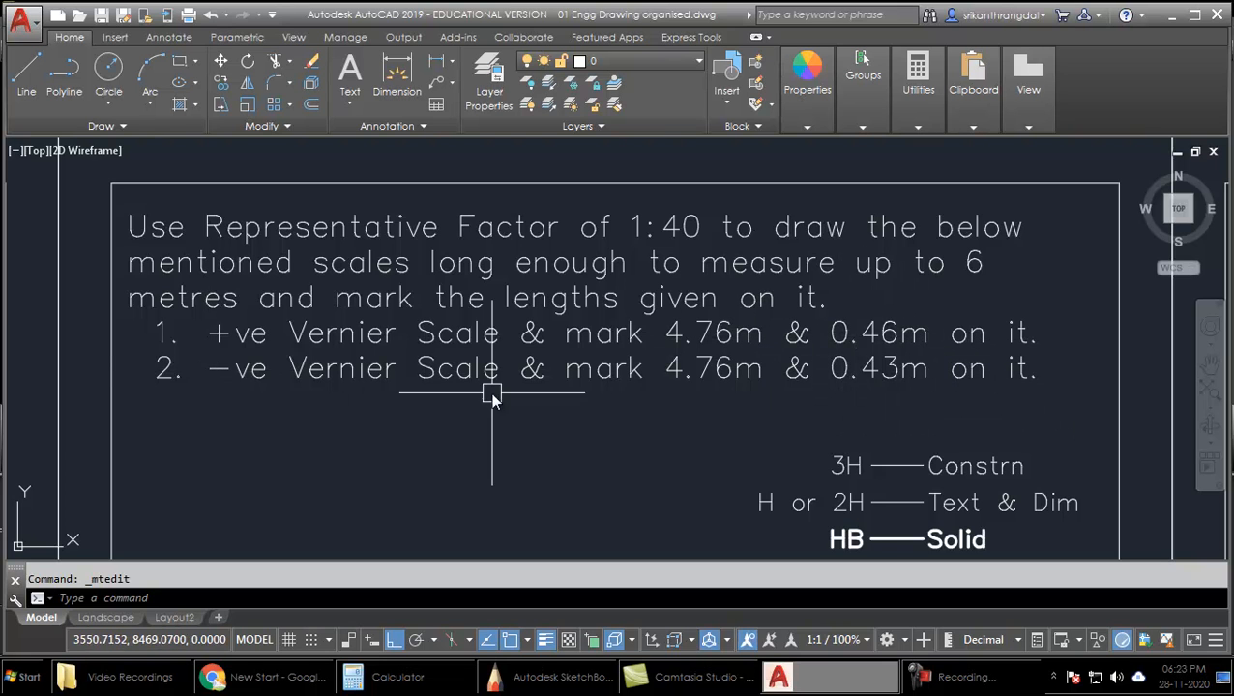
mouse_move(758, 396)
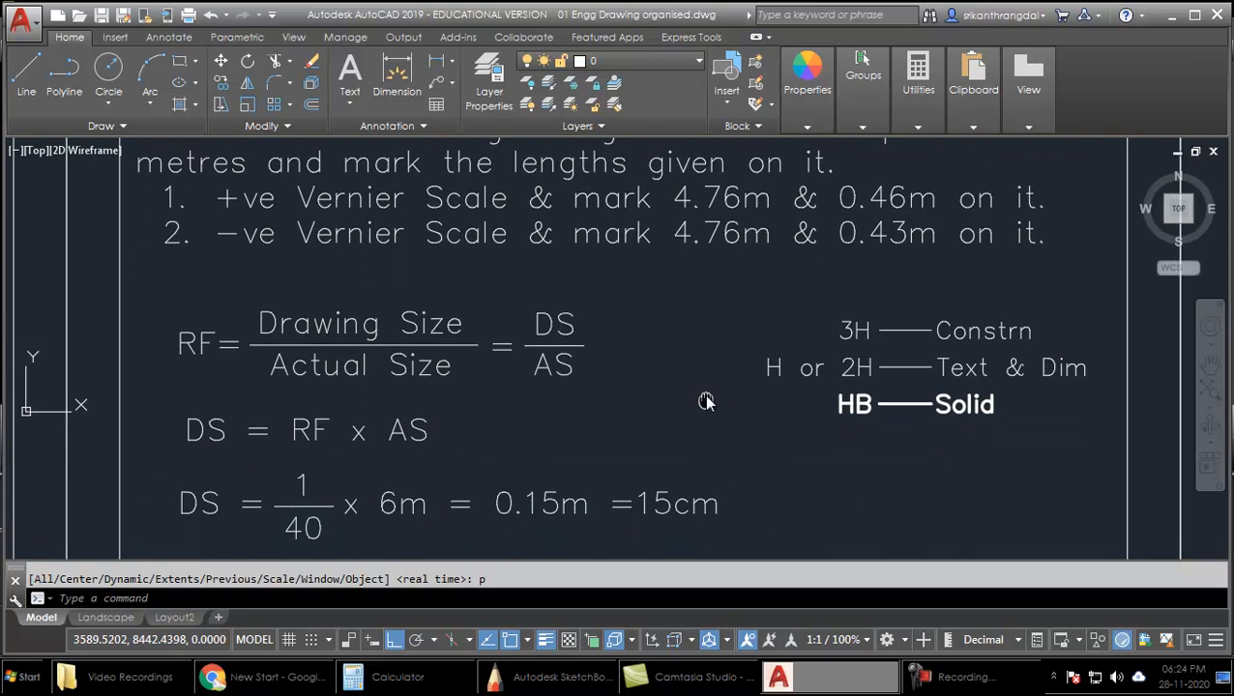
Scroll down to the RF and DS calculation, DS = 1/40 x 6m = 15cm.
scroll(down, 3)
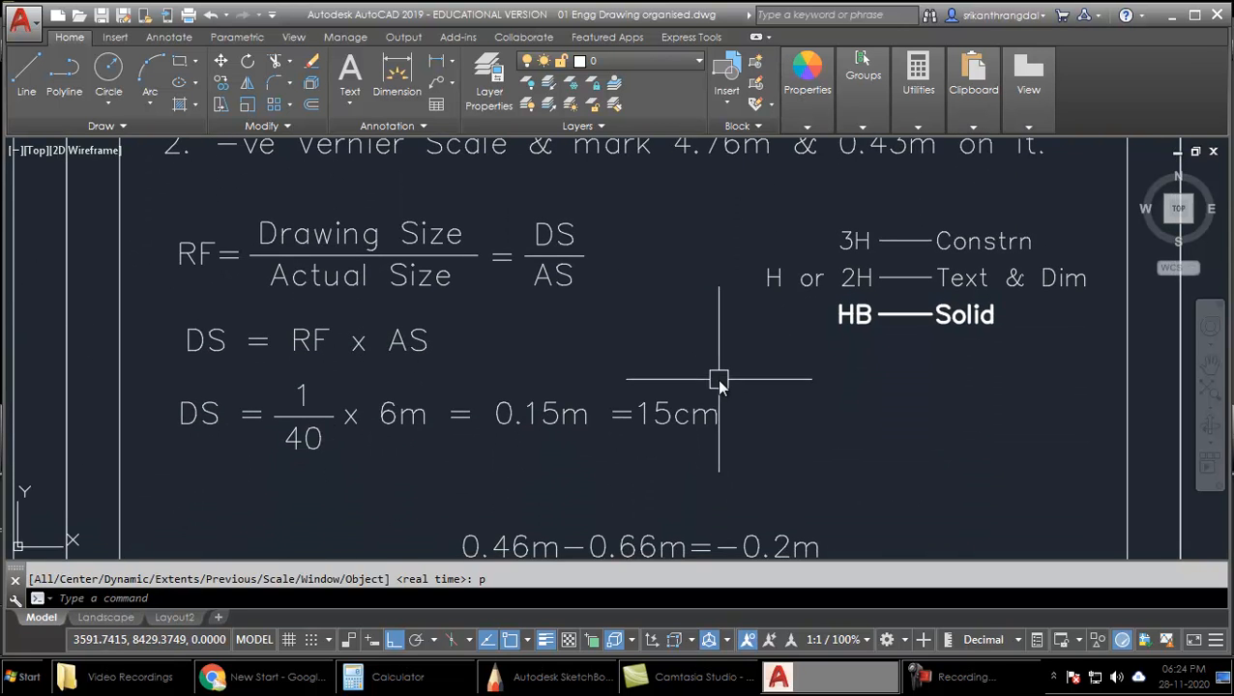
mouse_move(631, 307)
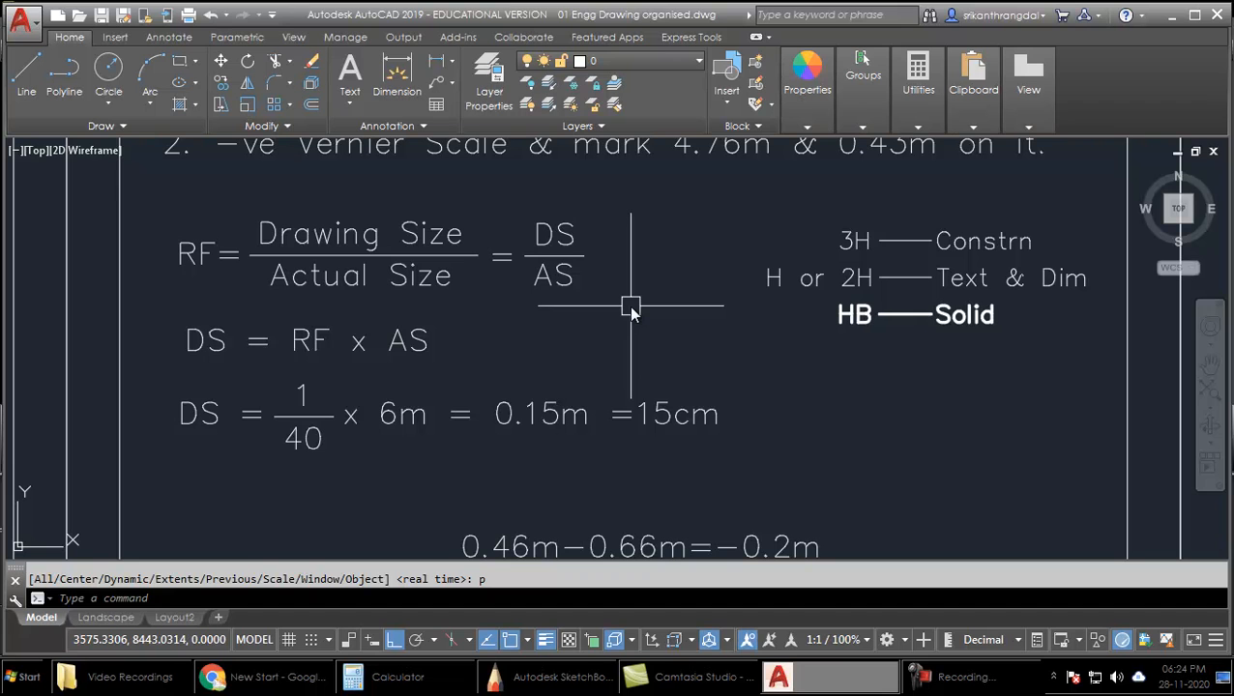
mouse_move(719, 473)
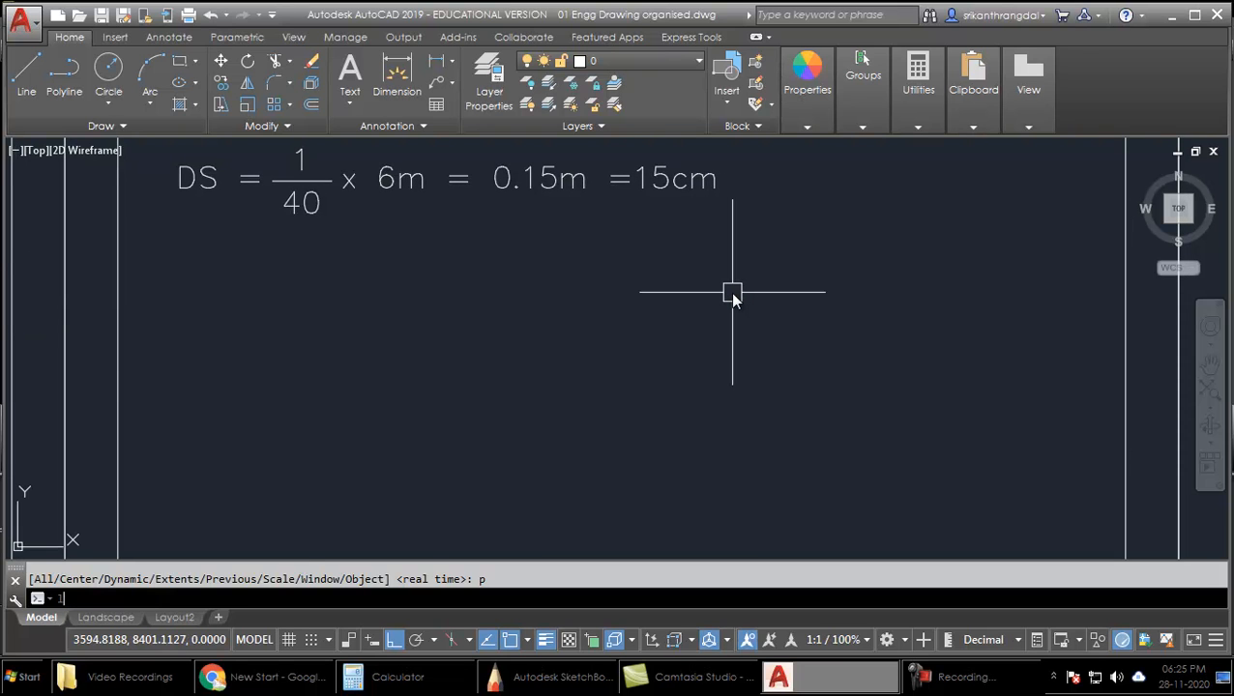
Draw a closed 150-long thin rectangular strip below the DS equation as the scale outline.
text(L)
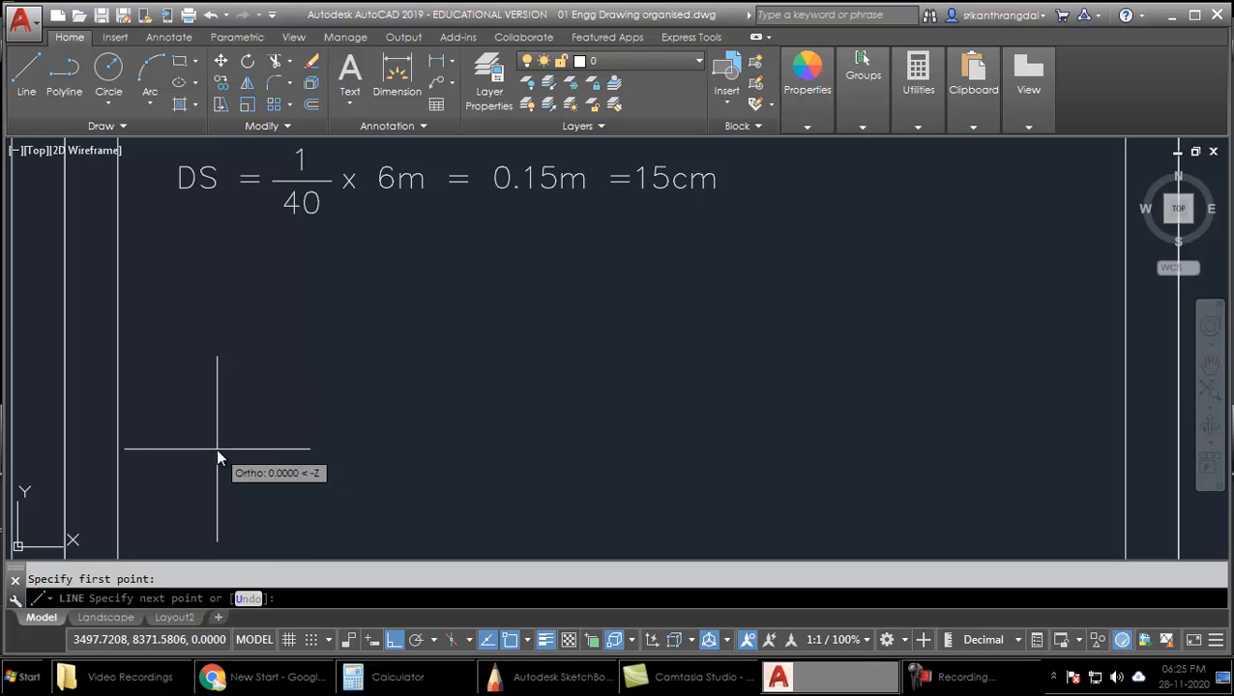
mouse_move(797, 464)
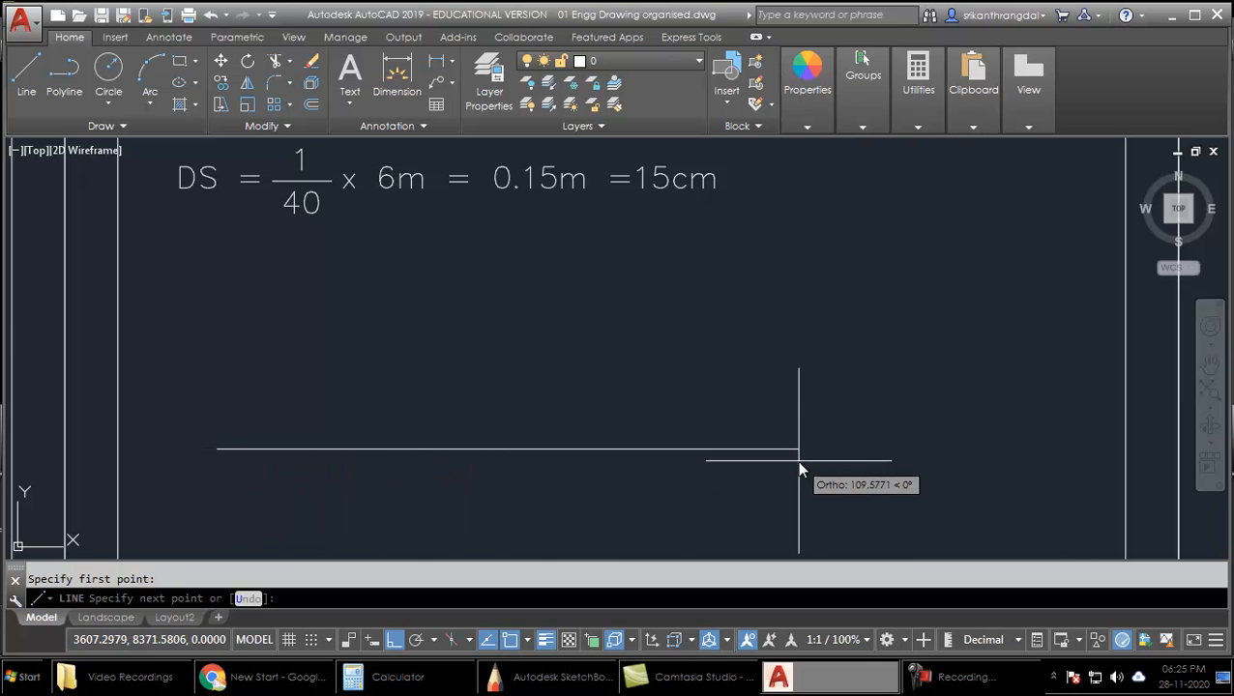
text(150)
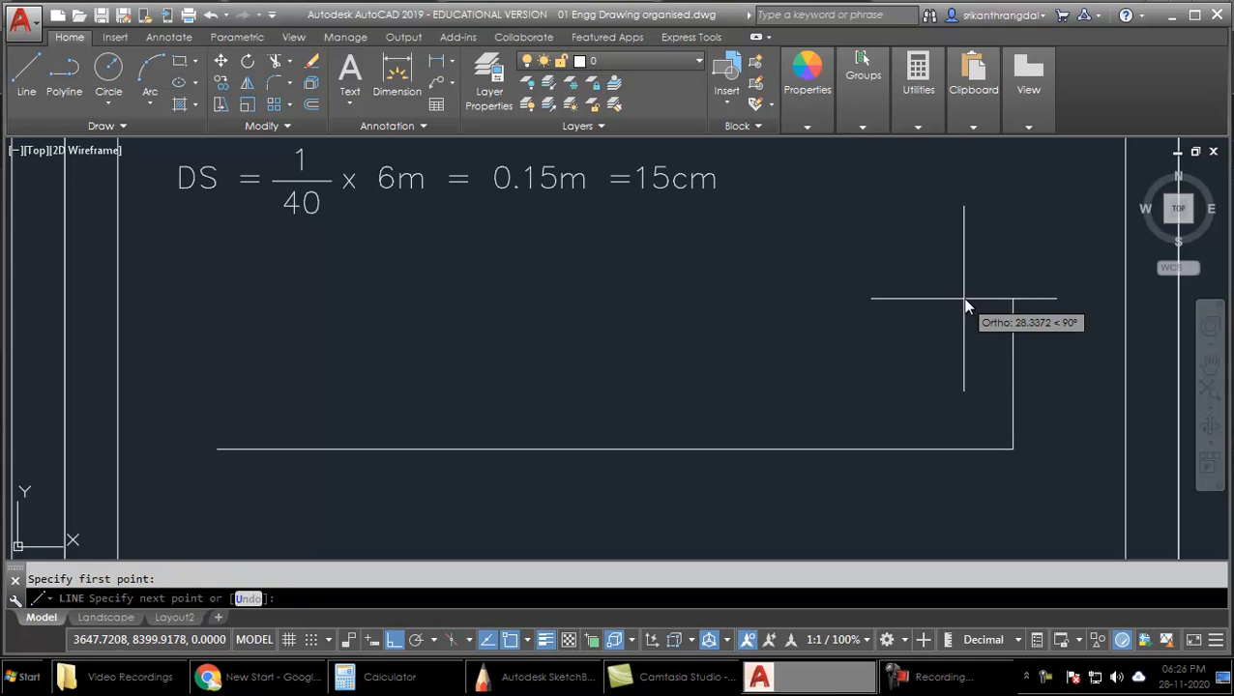
mouse_move(944, 311)
text(10)
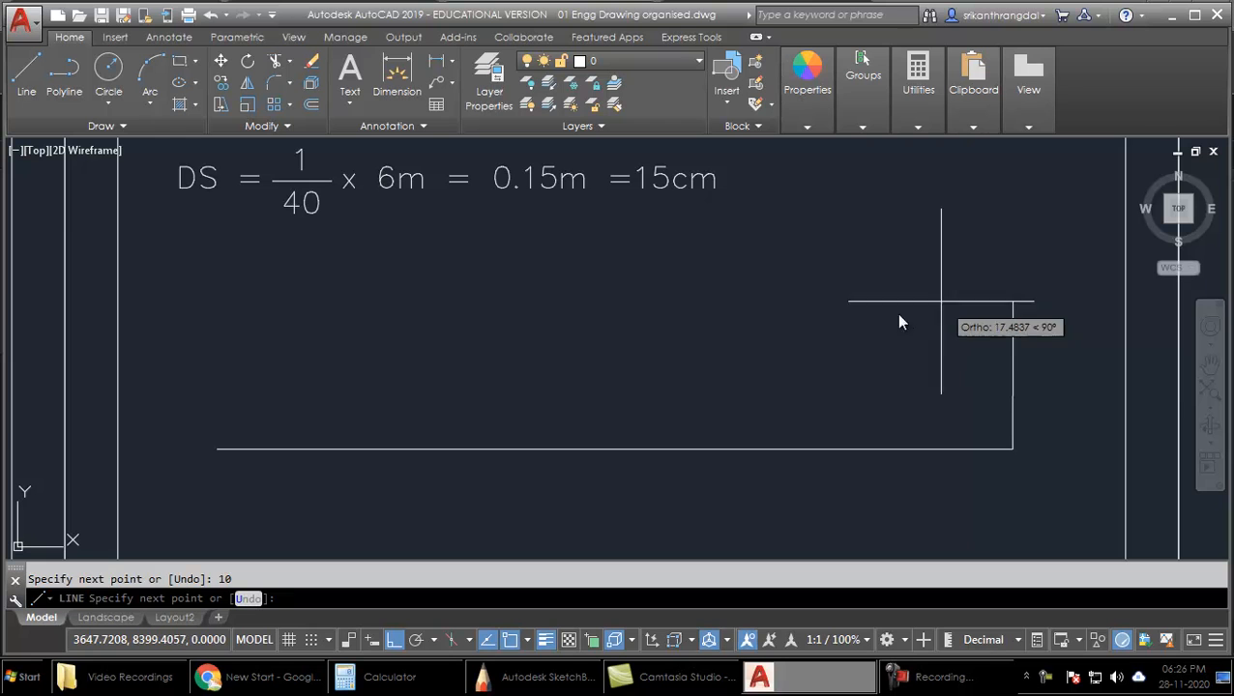
mouse_move(222, 422)
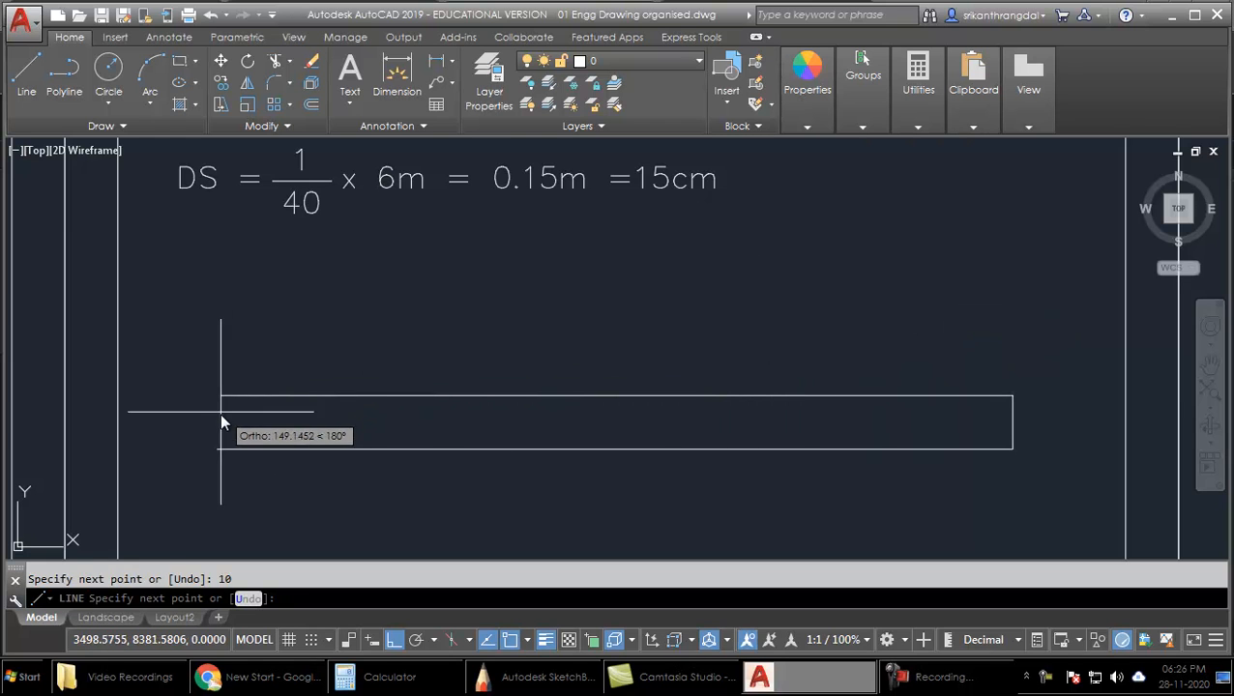
mouse_move(217, 452)
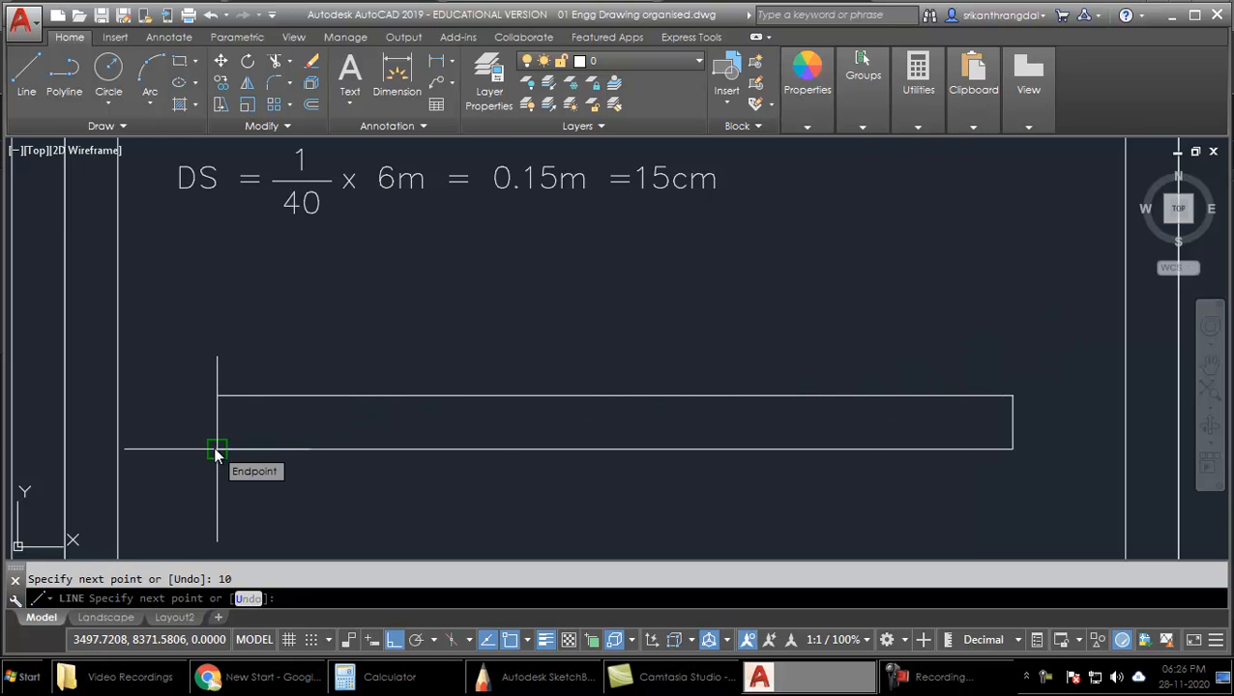
mouse_move(217, 396)
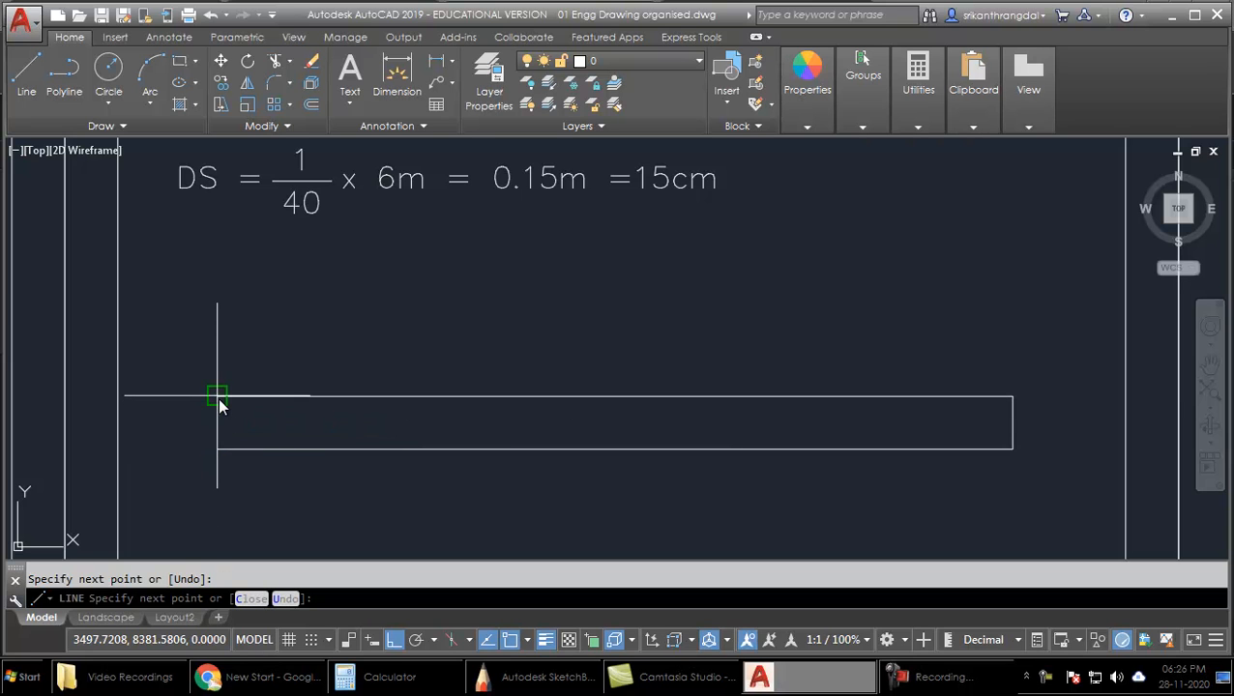
click(220, 447)
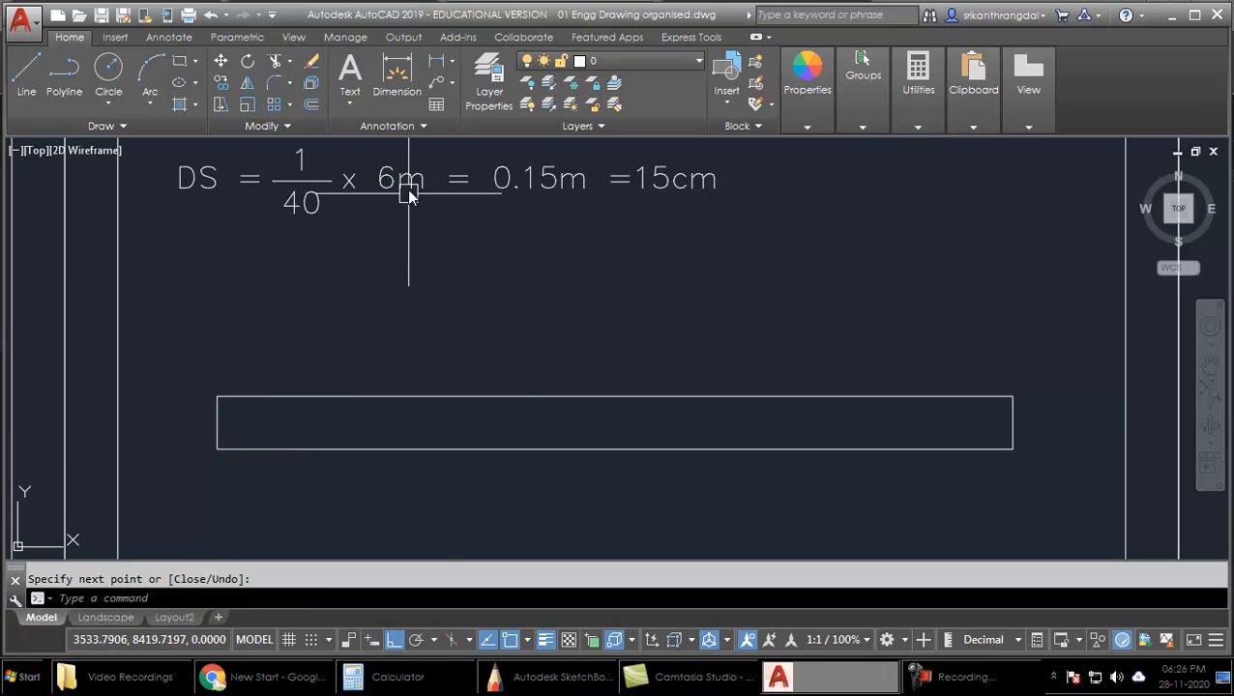
mouse_move(410, 198)
text(div)
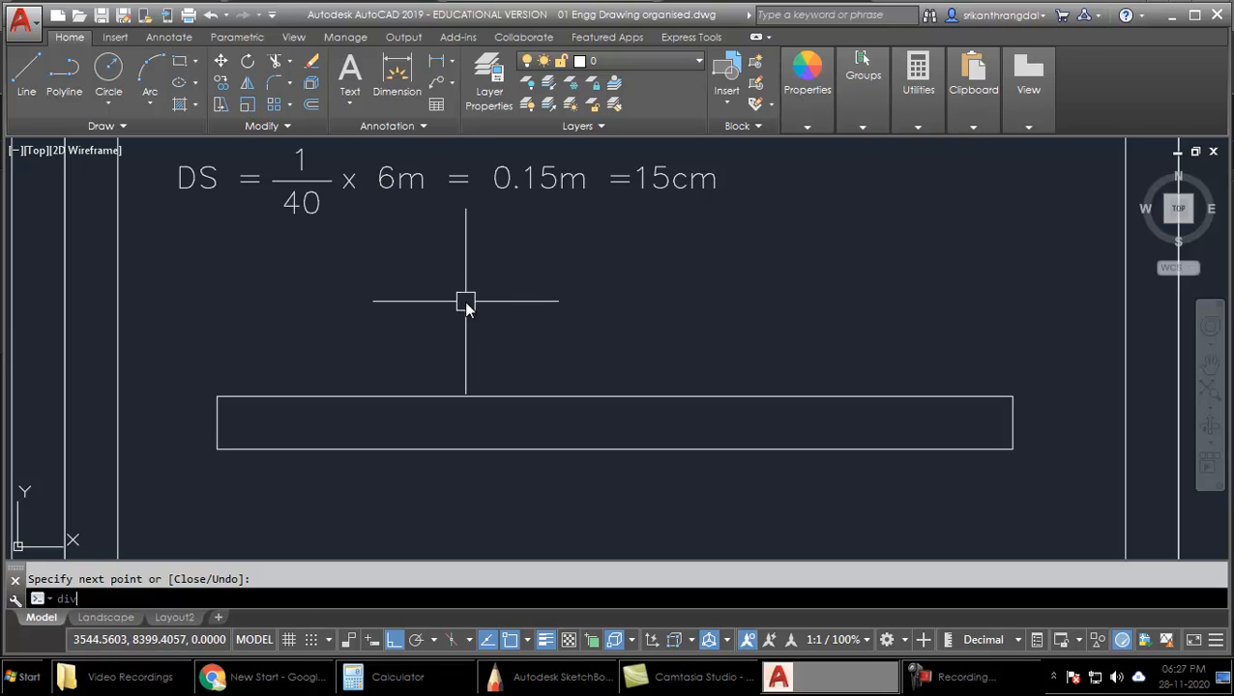
Divide the strip's bottom edge into 6 and copy the right edge to each node.
key(Return)
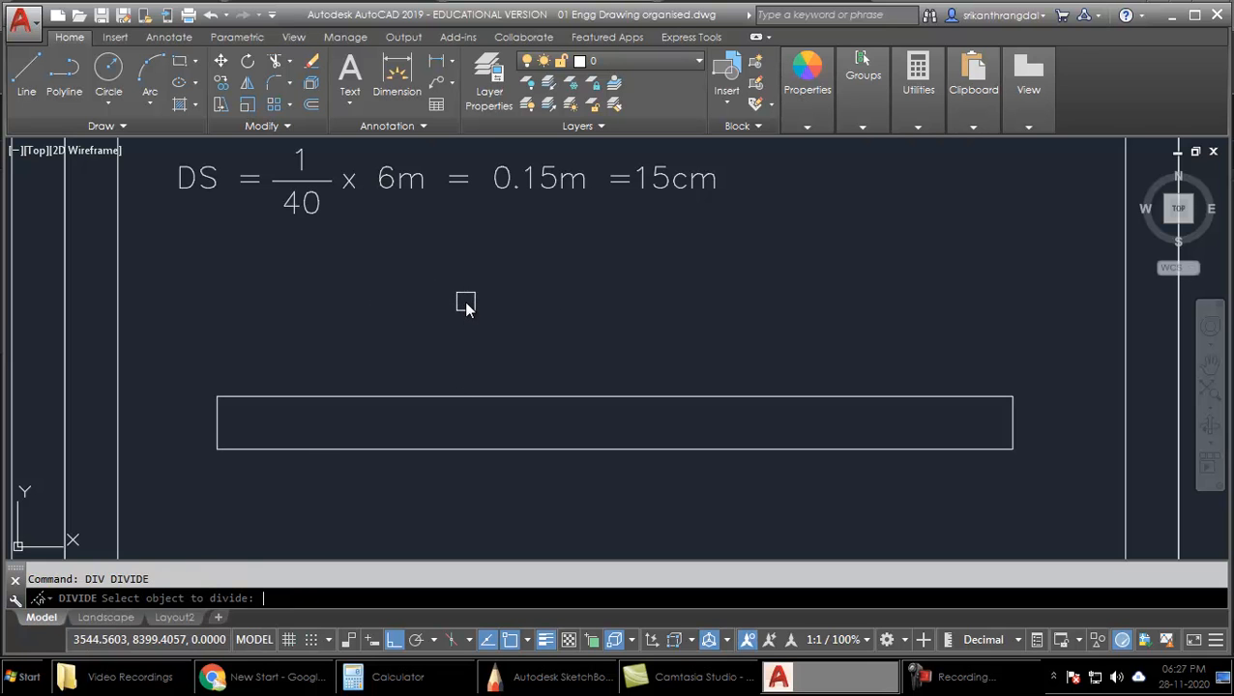
click(507, 449)
text(6)
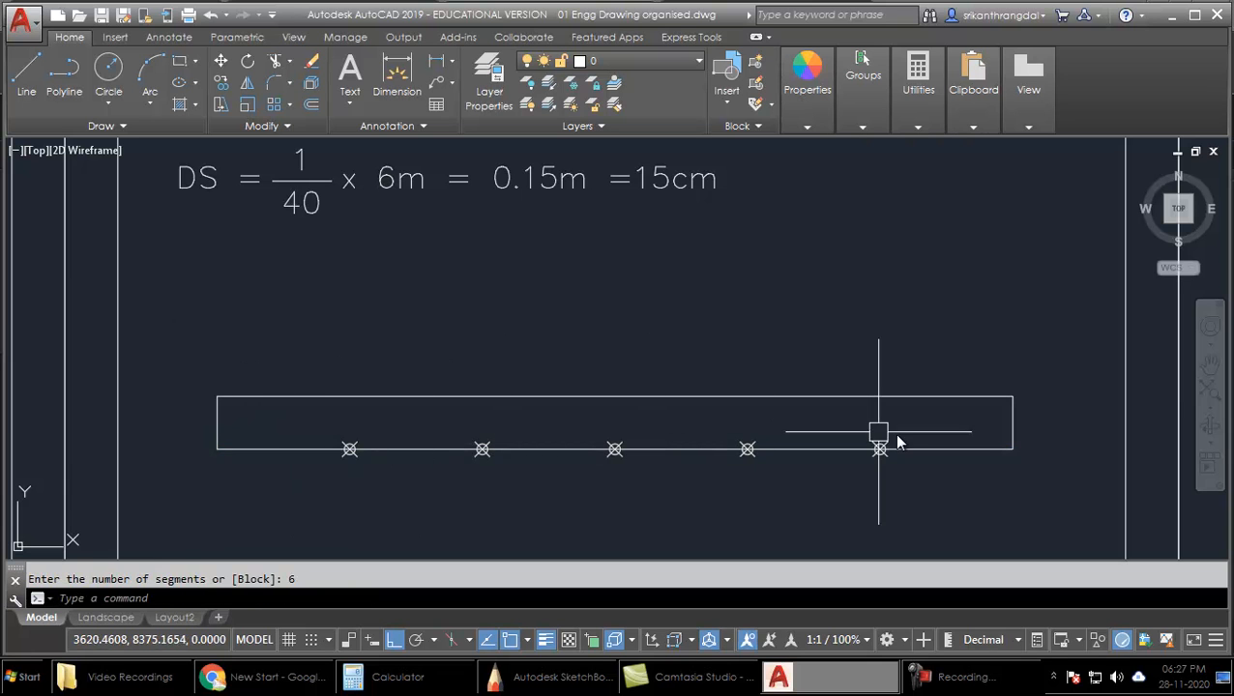
mouse_move(996, 425)
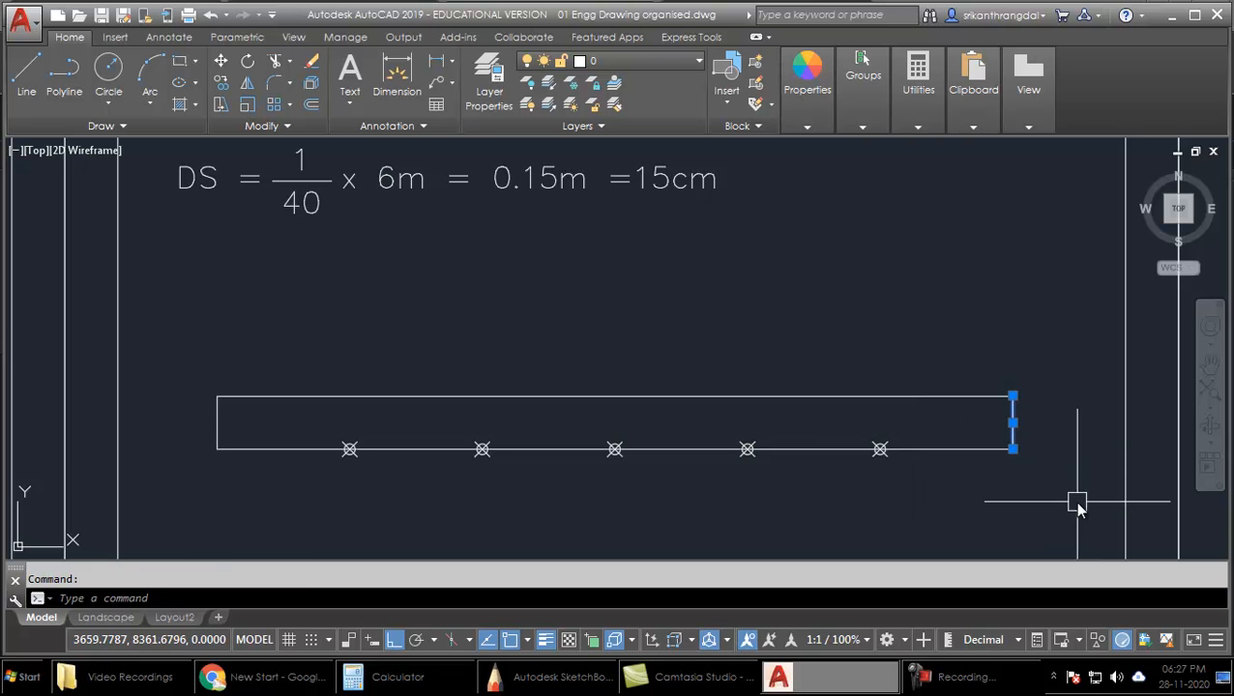
text(co)
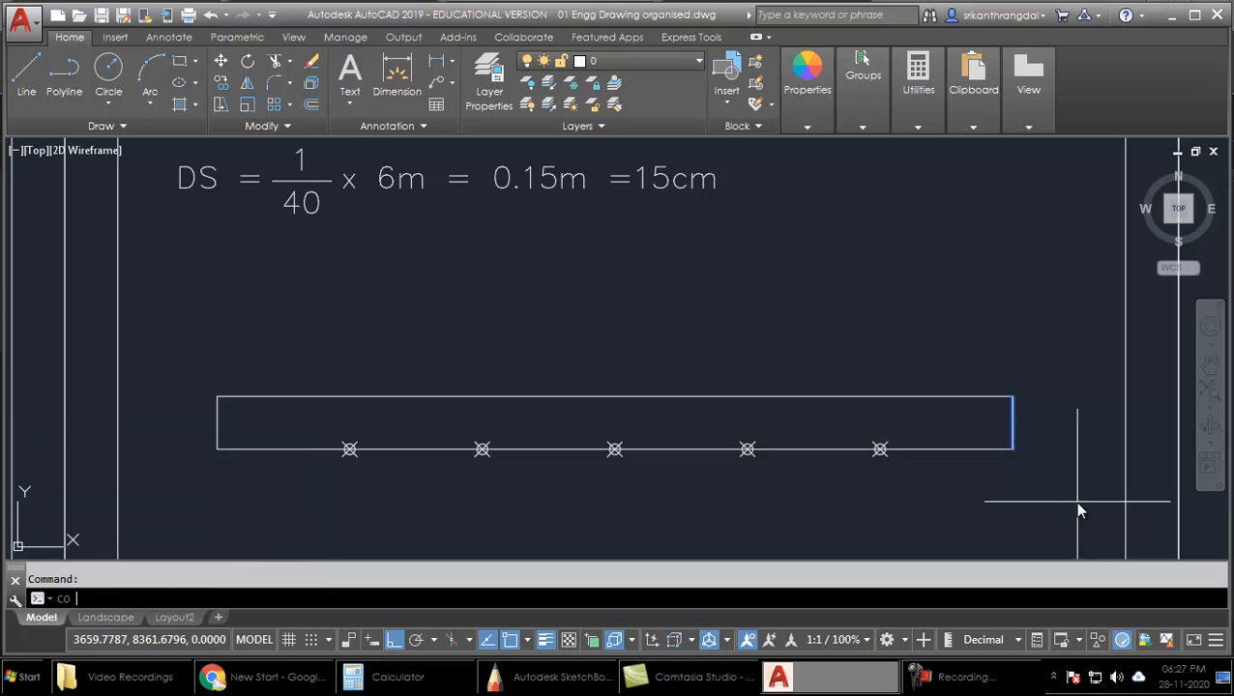
click(1014, 449)
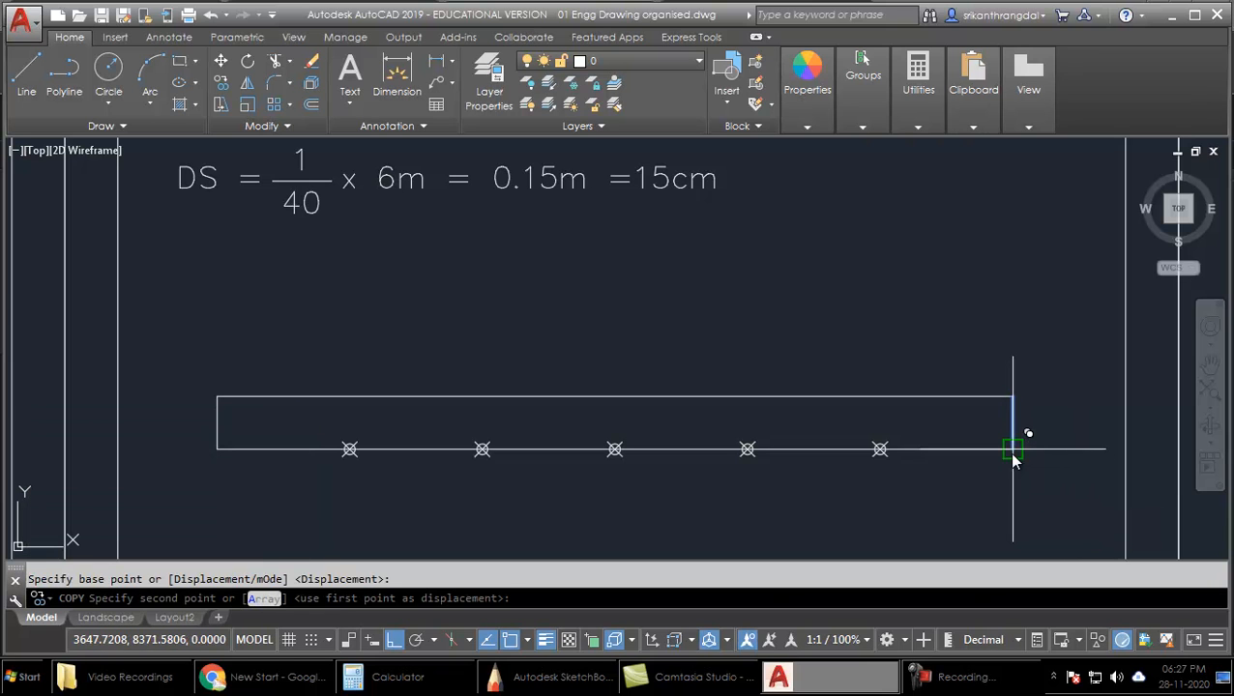
click(1014, 449)
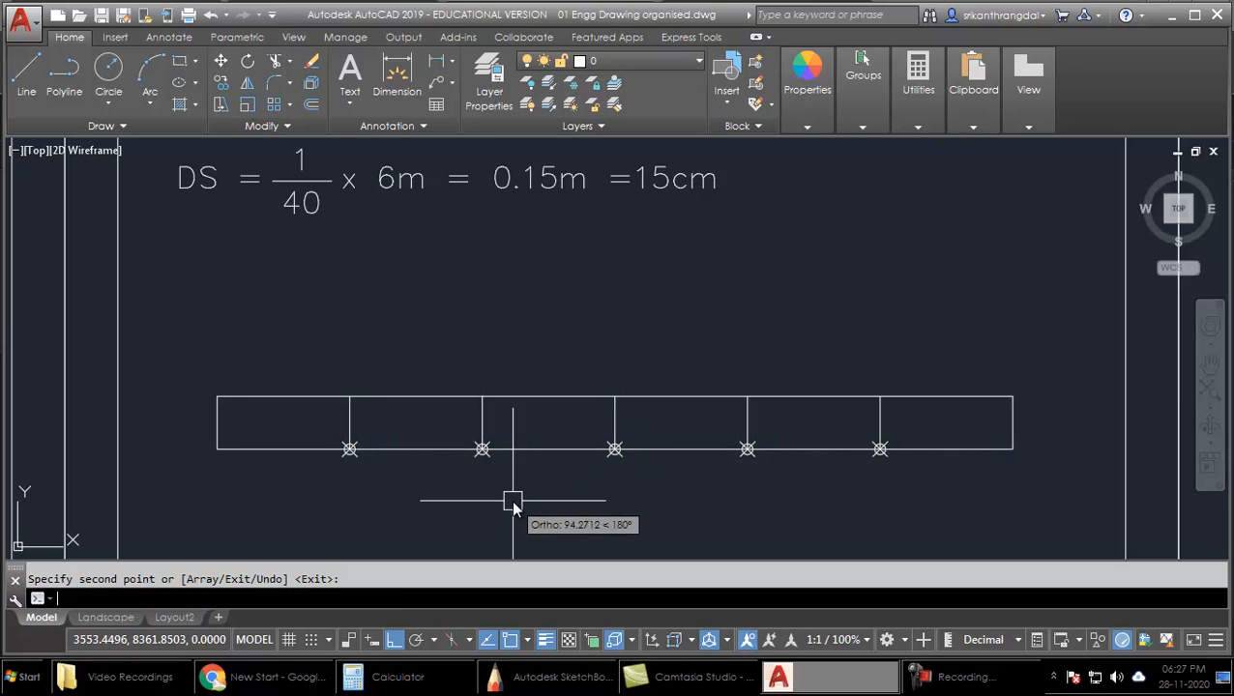
Draw a horizontal midline along the strip ending at its right edge.
text(L)
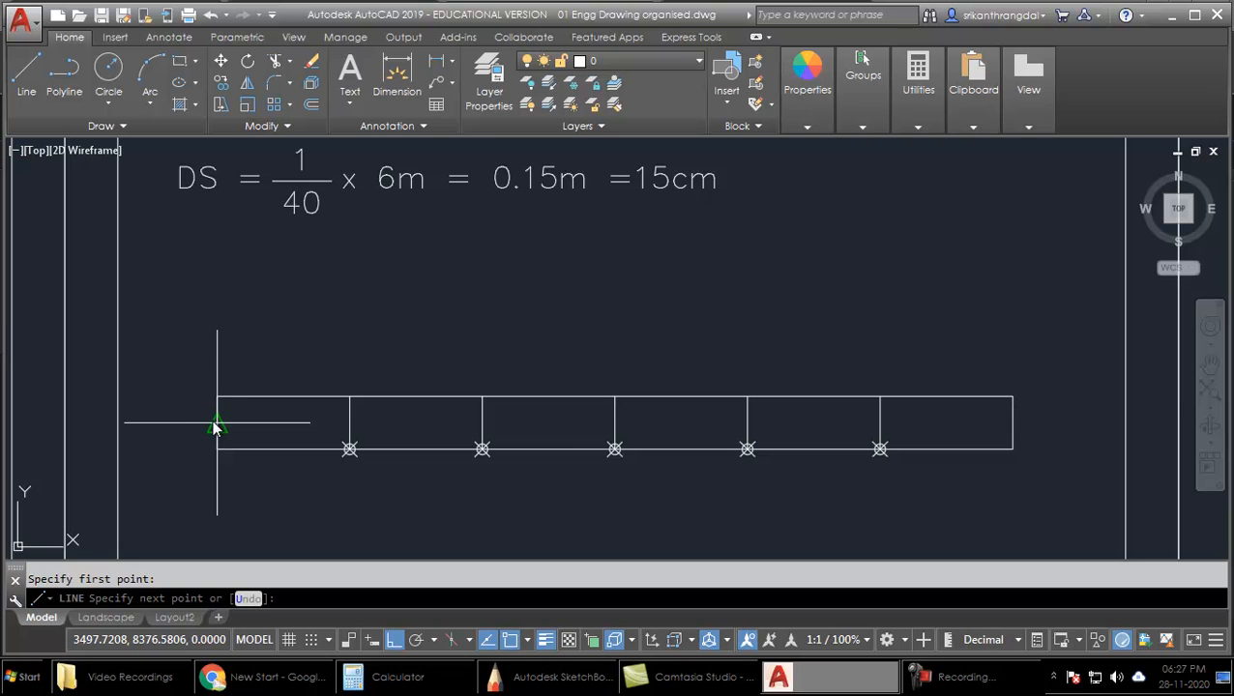
mouse_move(1015, 427)
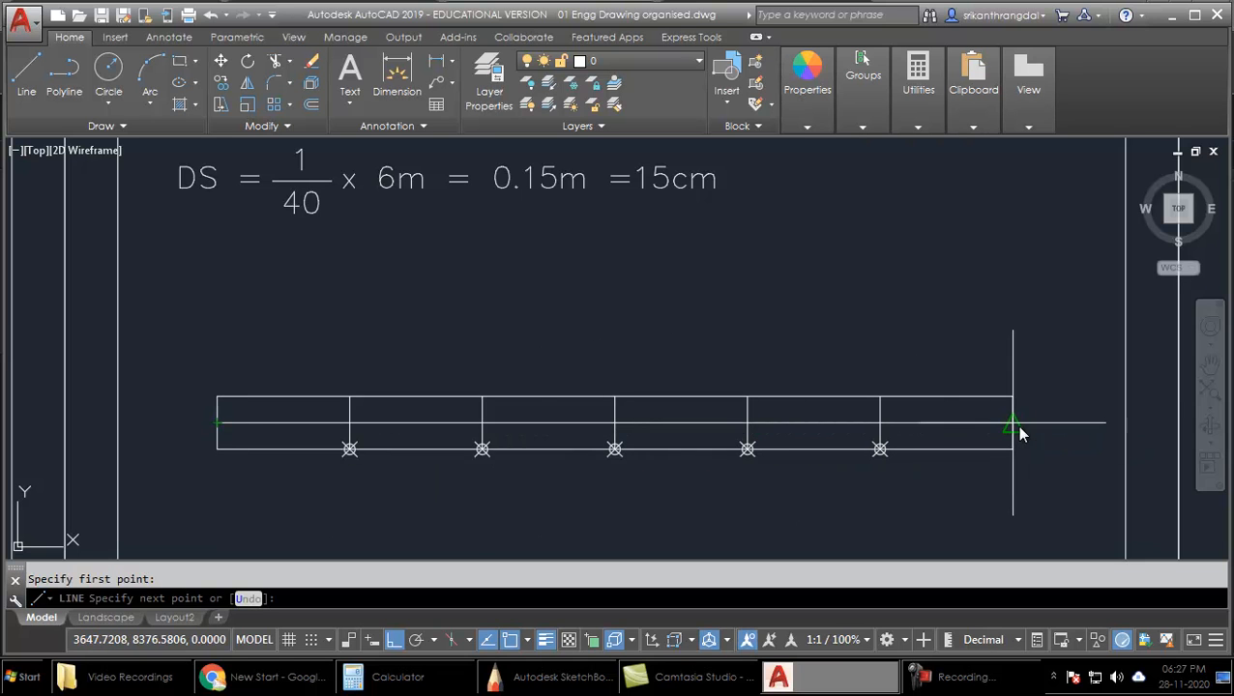
click(1013, 422)
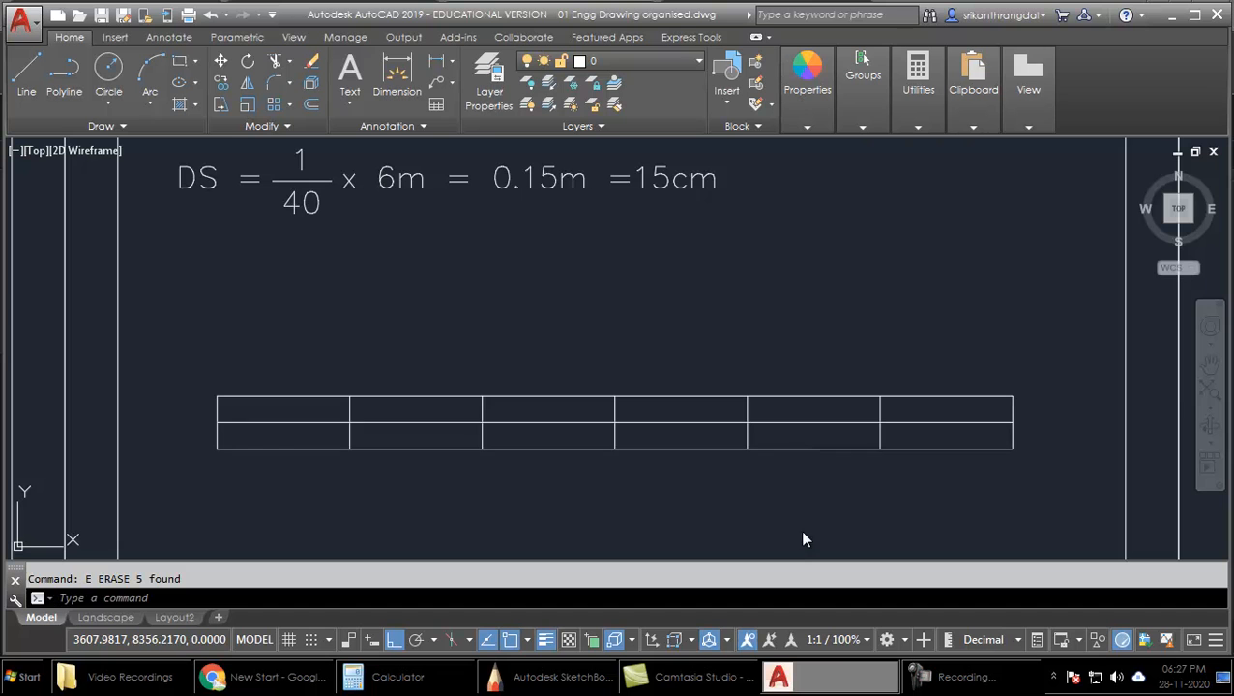
mouse_move(249, 428)
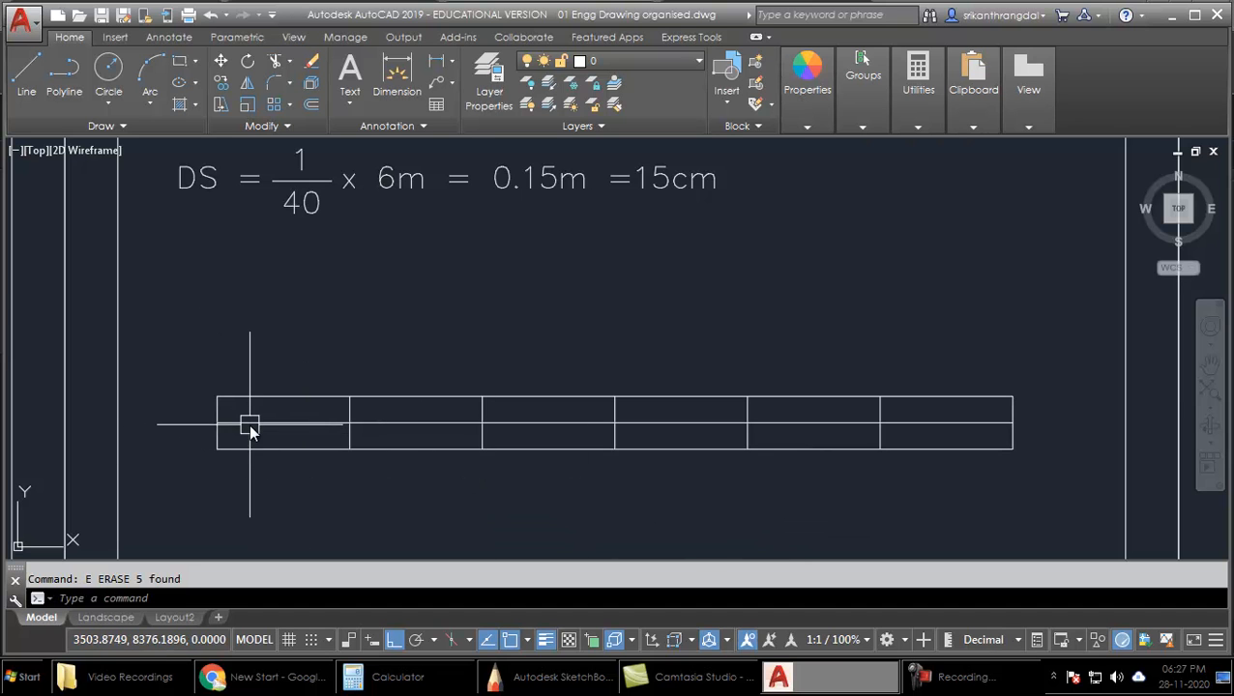
mouse_move(232, 449)
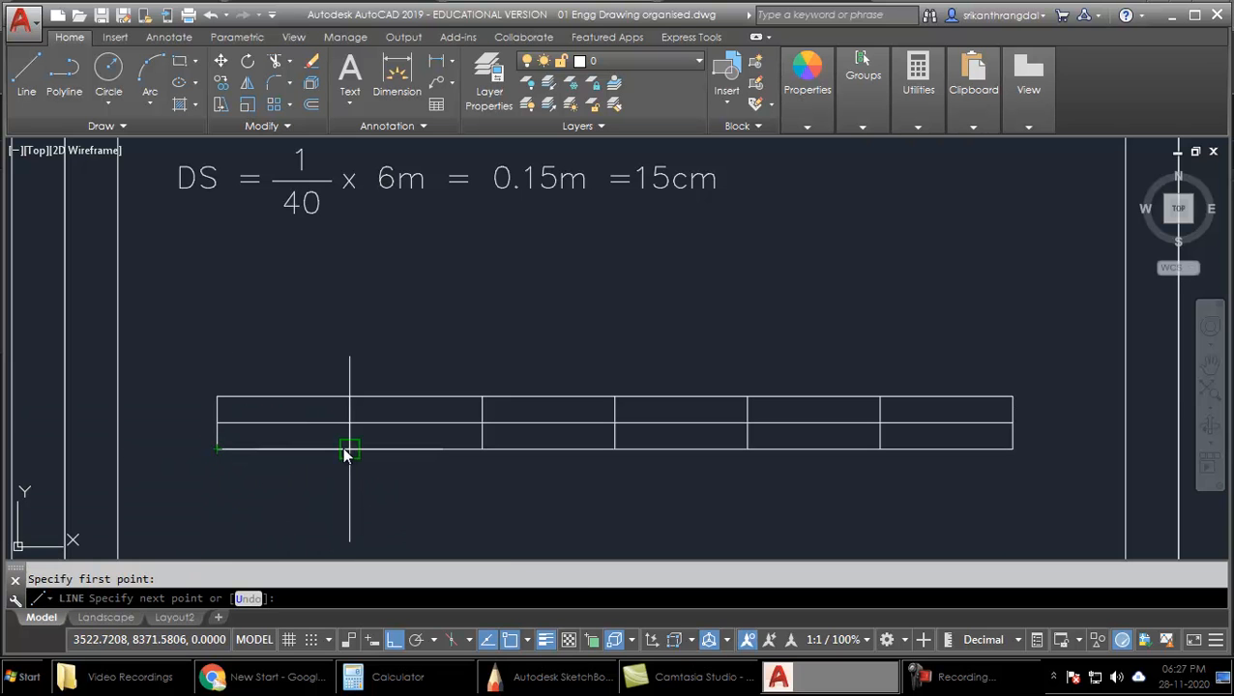
Draw a line across the first division and divide it into 10 segments.
click(349, 448)
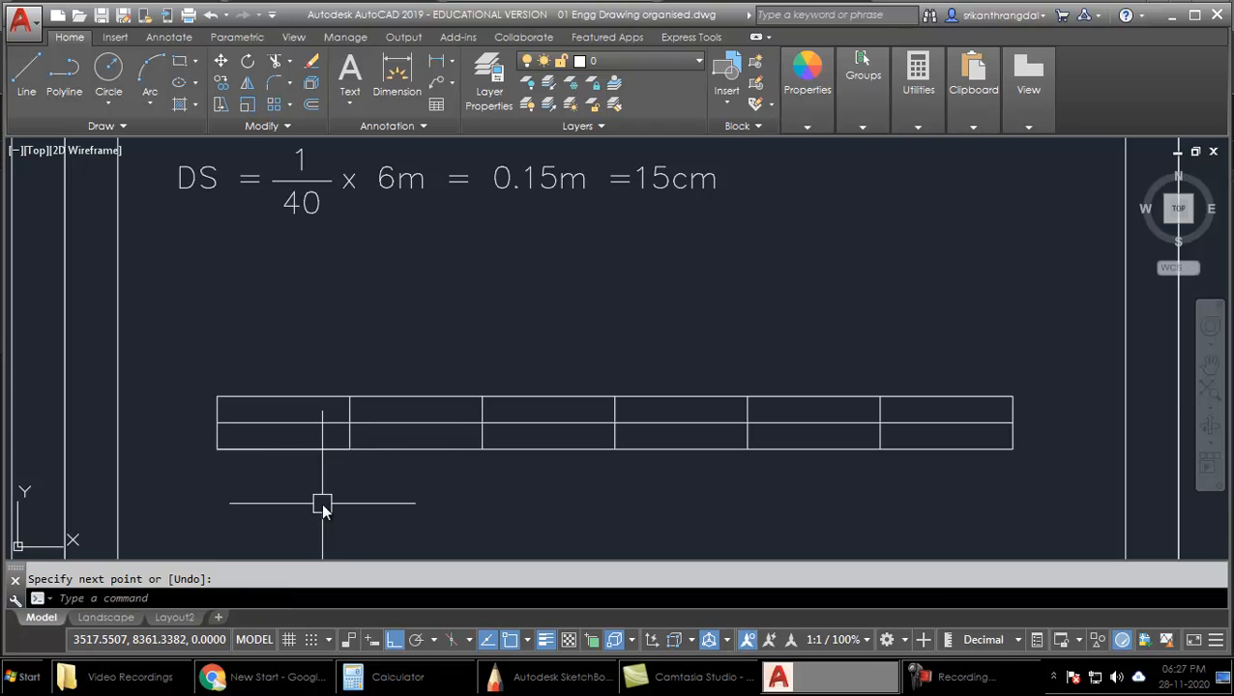
text(divide:)
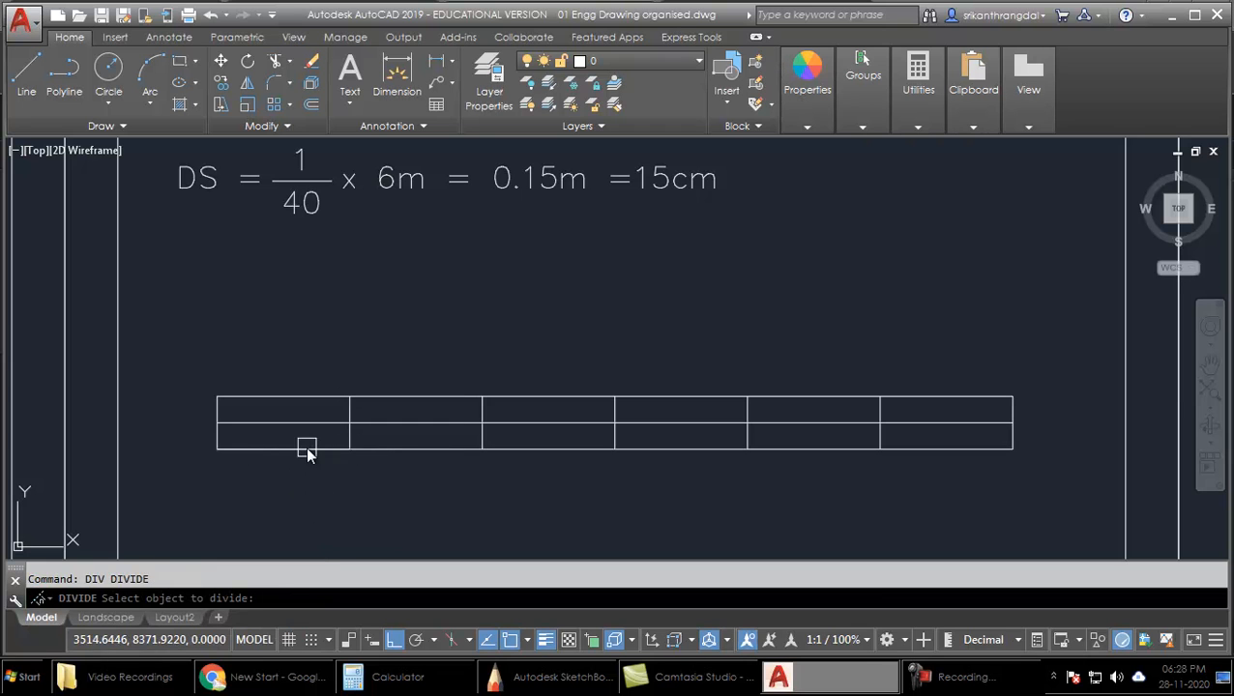
click(280, 447)
text(L)
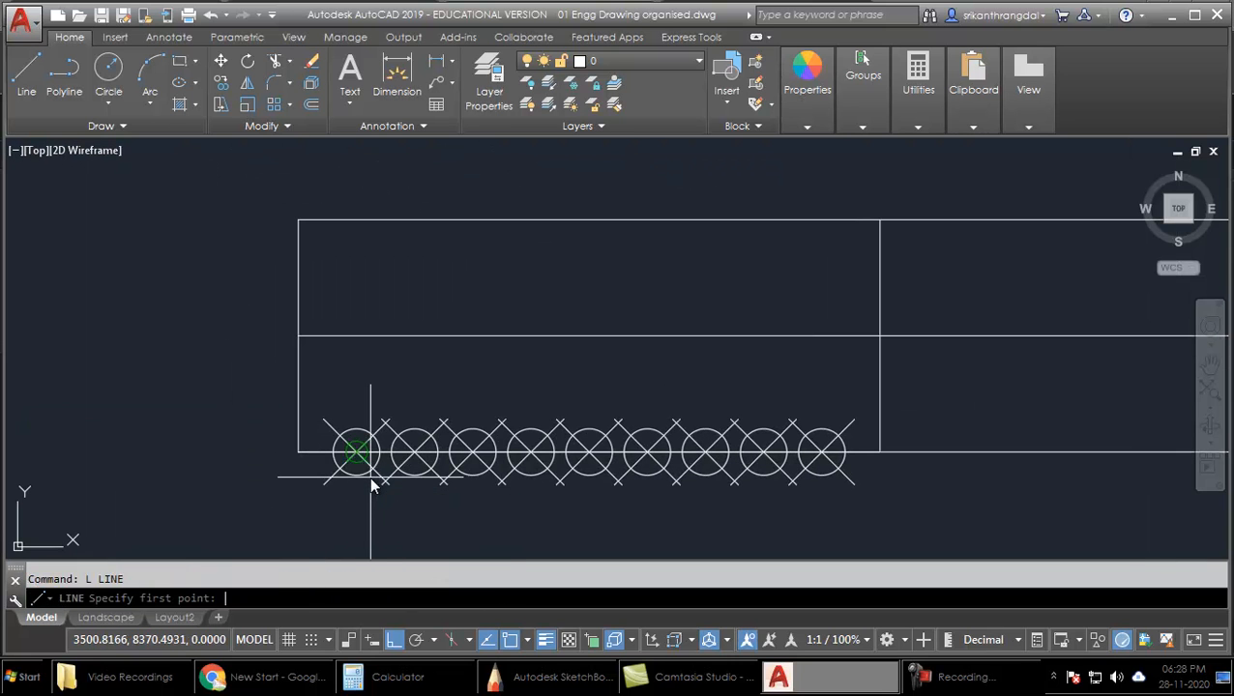
Draw a graduation line to the midline, copy it to each subdivision node and trim the extras.
click(822, 338)
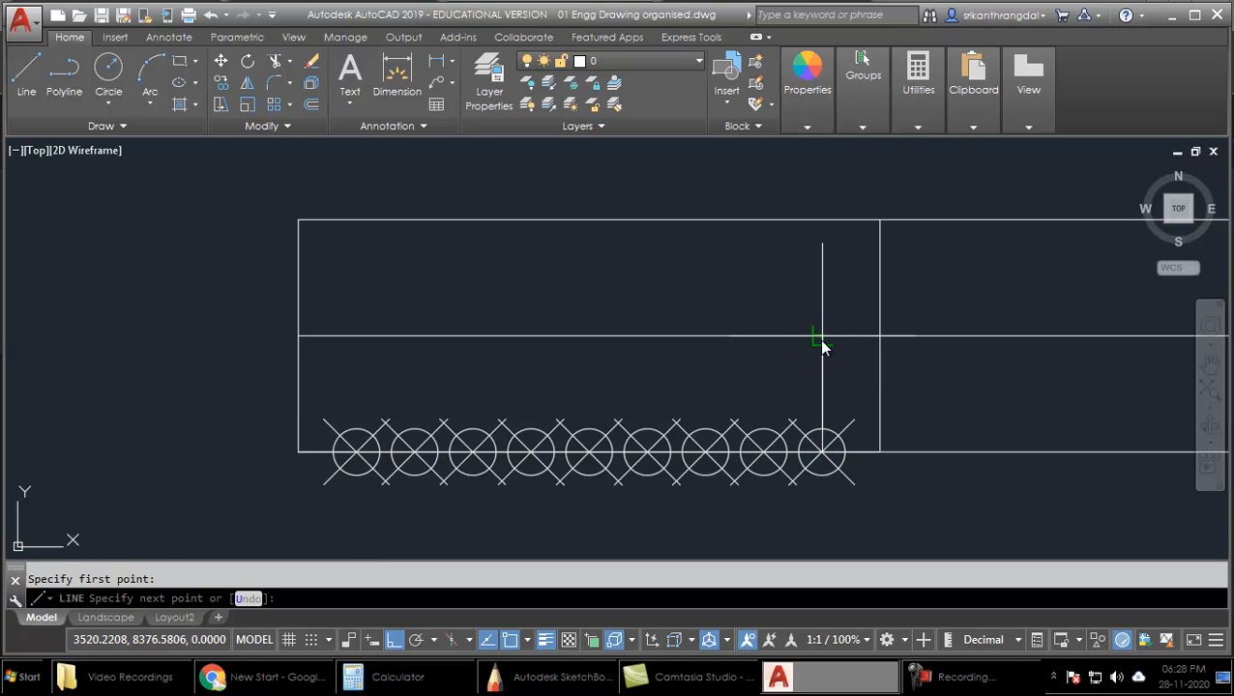
click(764, 338)
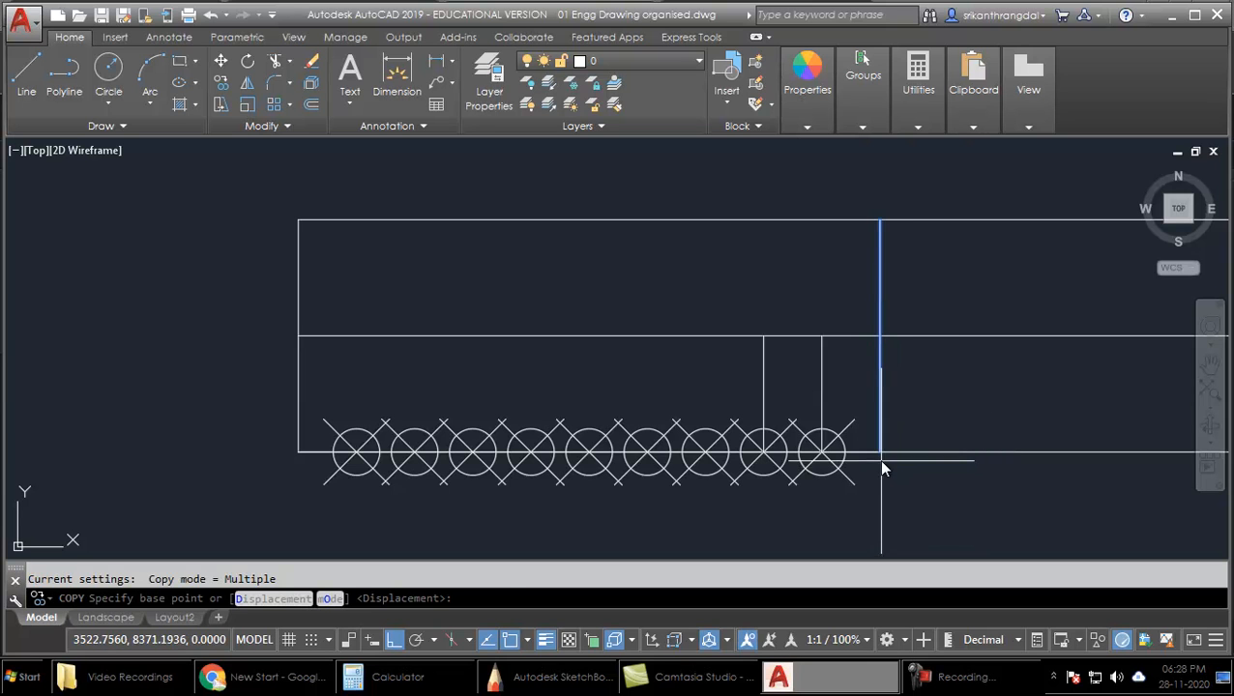
click(588, 453)
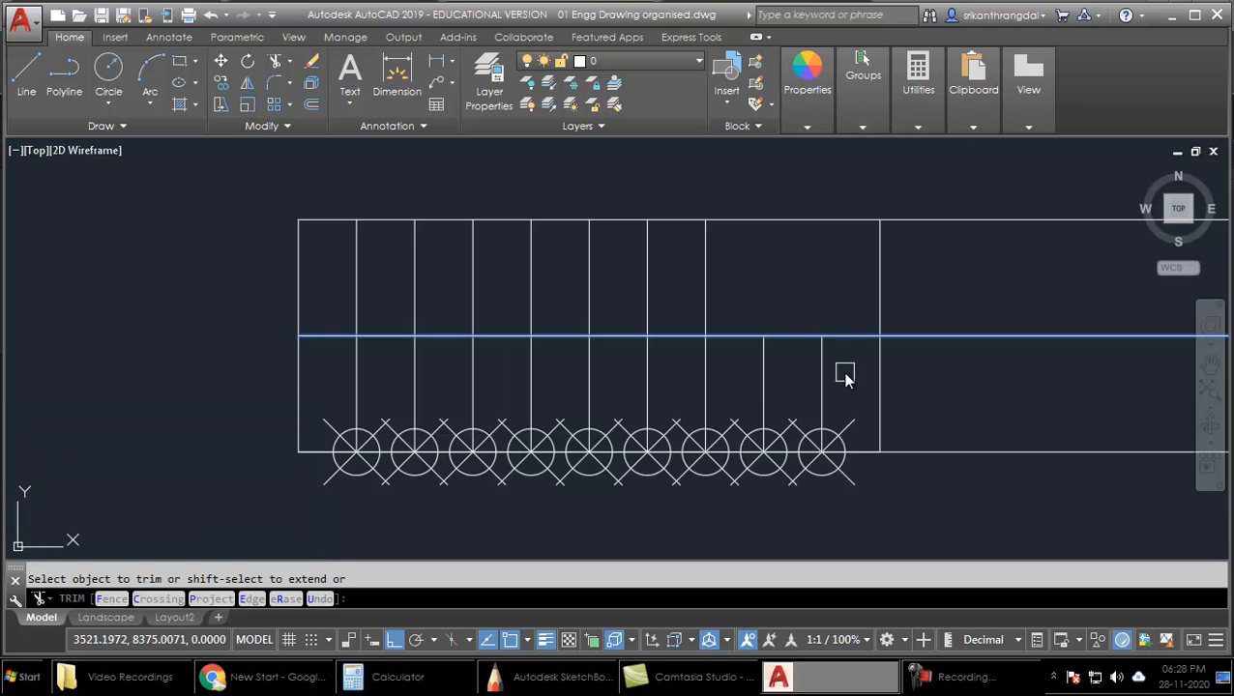
click(785, 352)
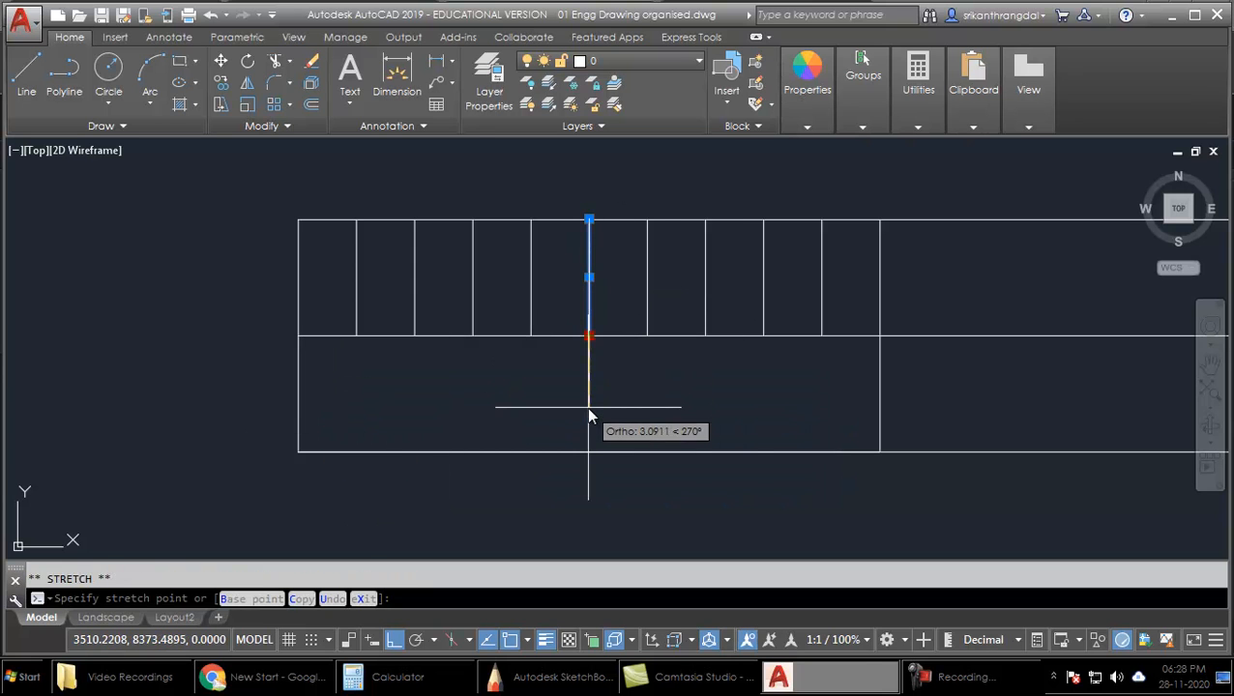
key(Escape)
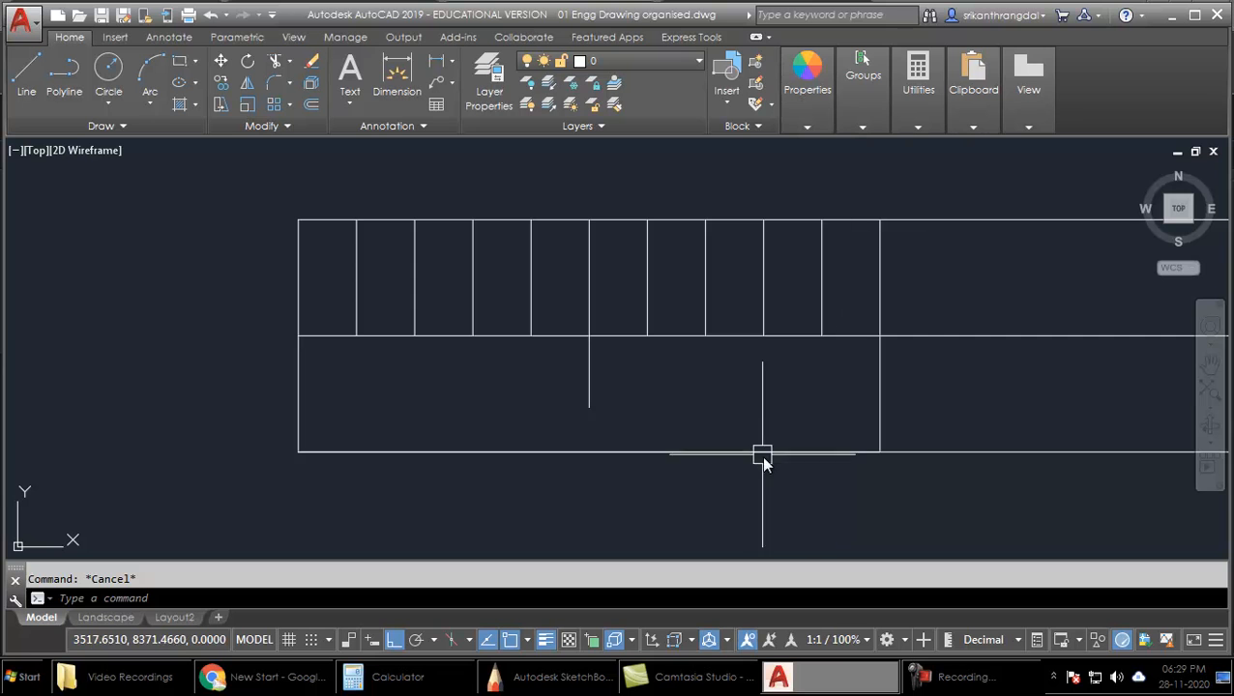
Copy the first division's graduation lines into the following divisions using the division corners.
drag(762, 455, 333, 319)
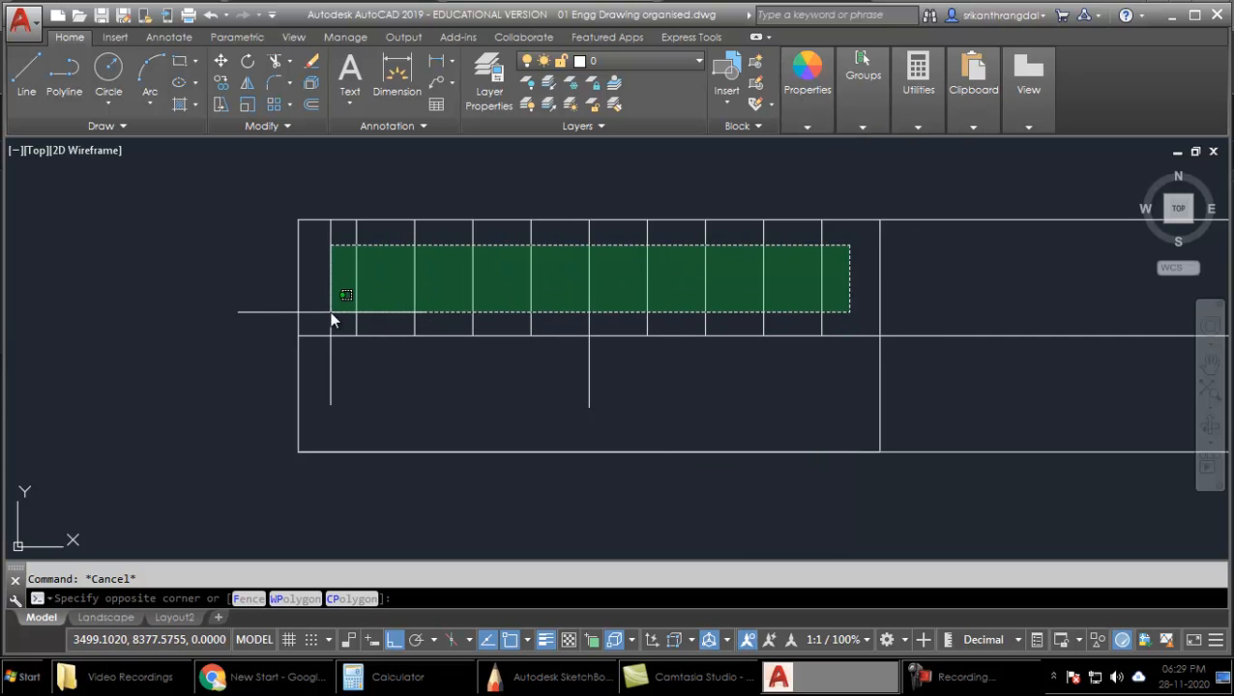
click(333, 317)
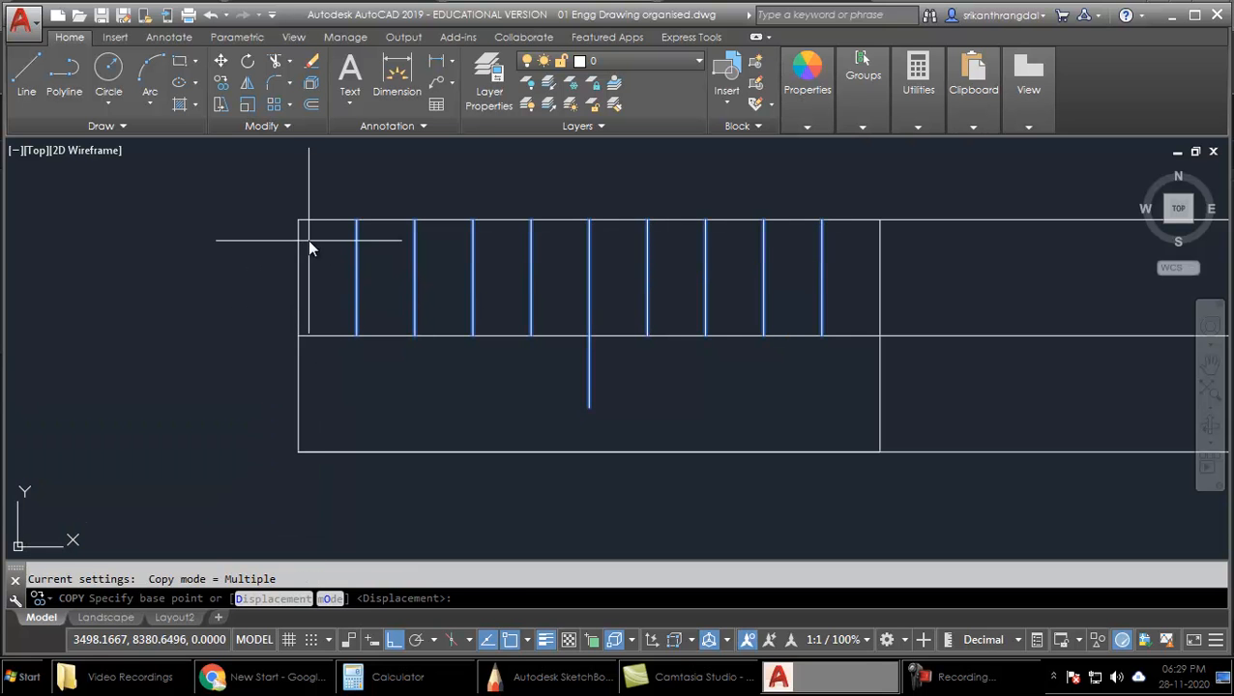
click(309, 240)
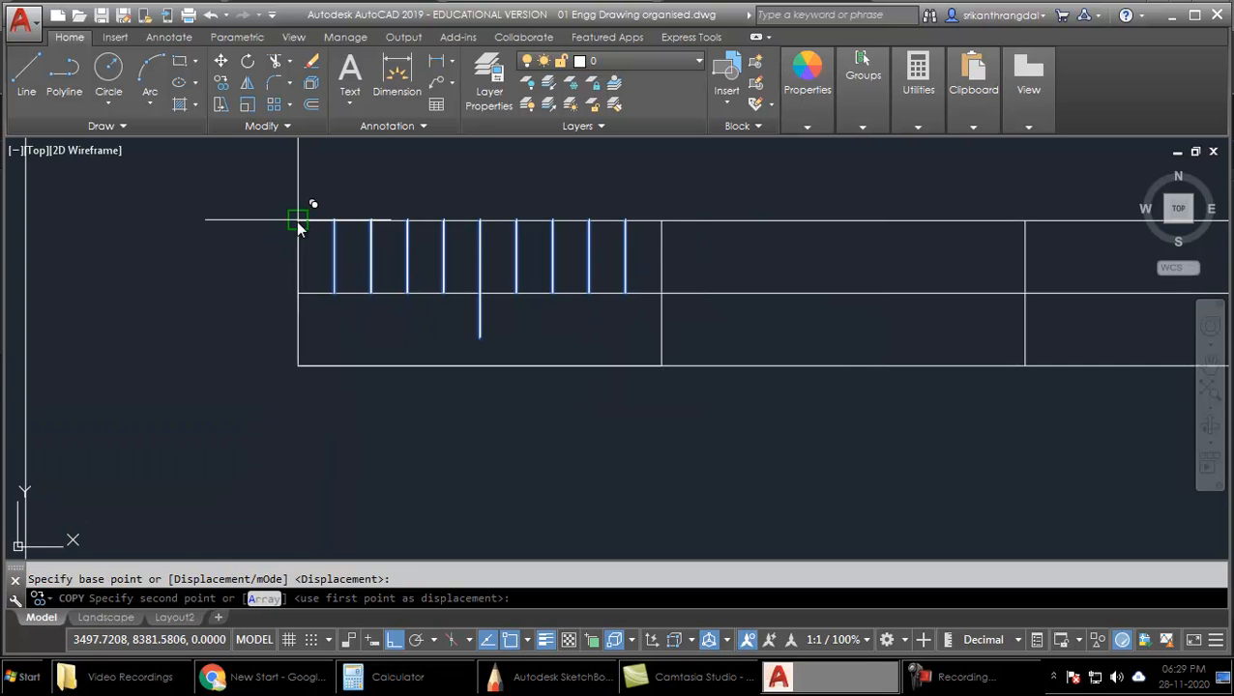
click(298, 217)
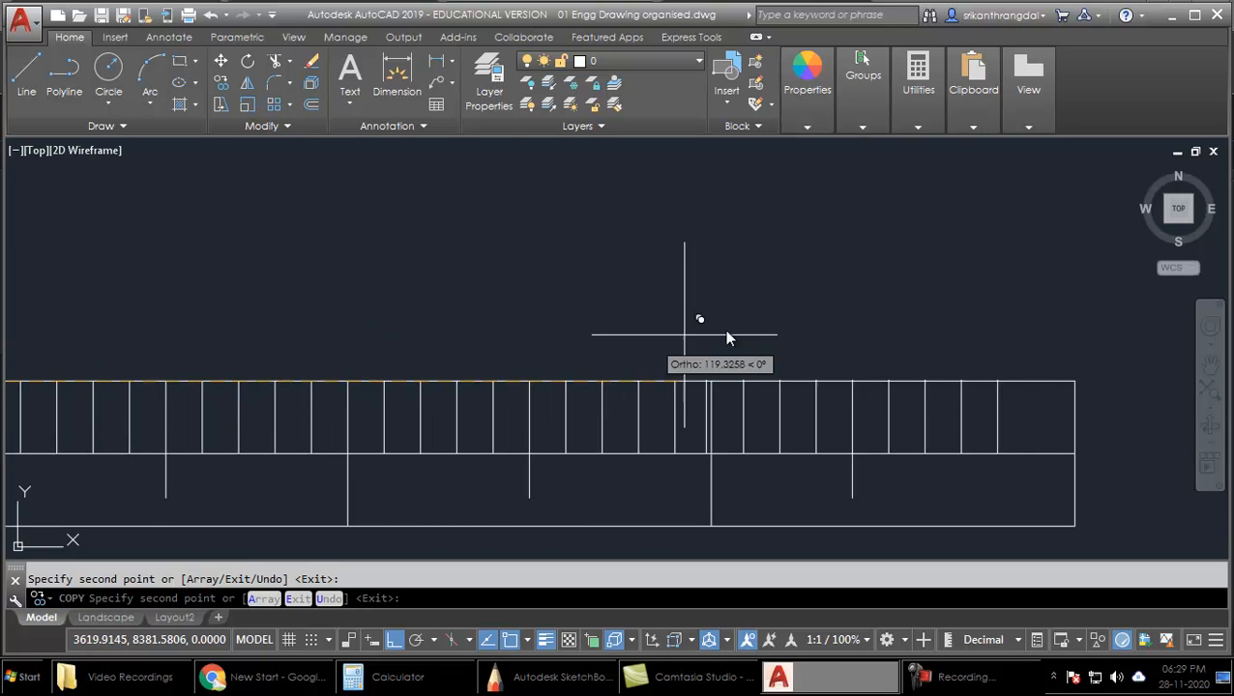
mouse_move(756, 317)
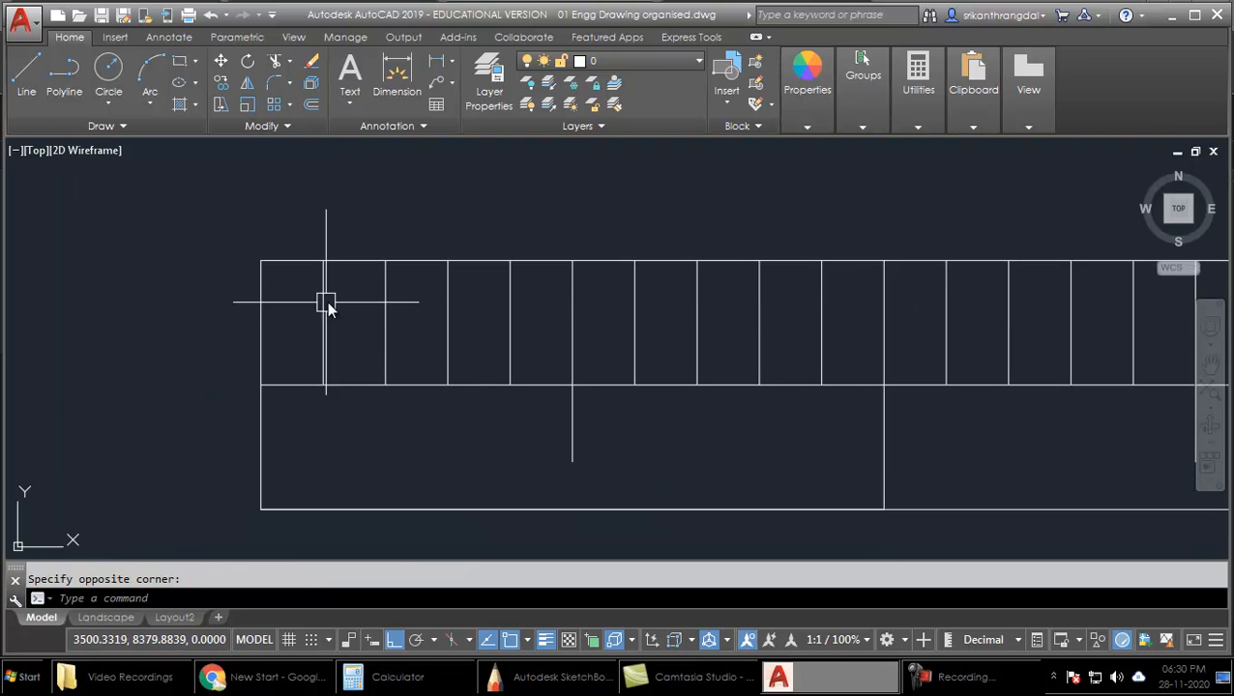
mouse_move(240, 259)
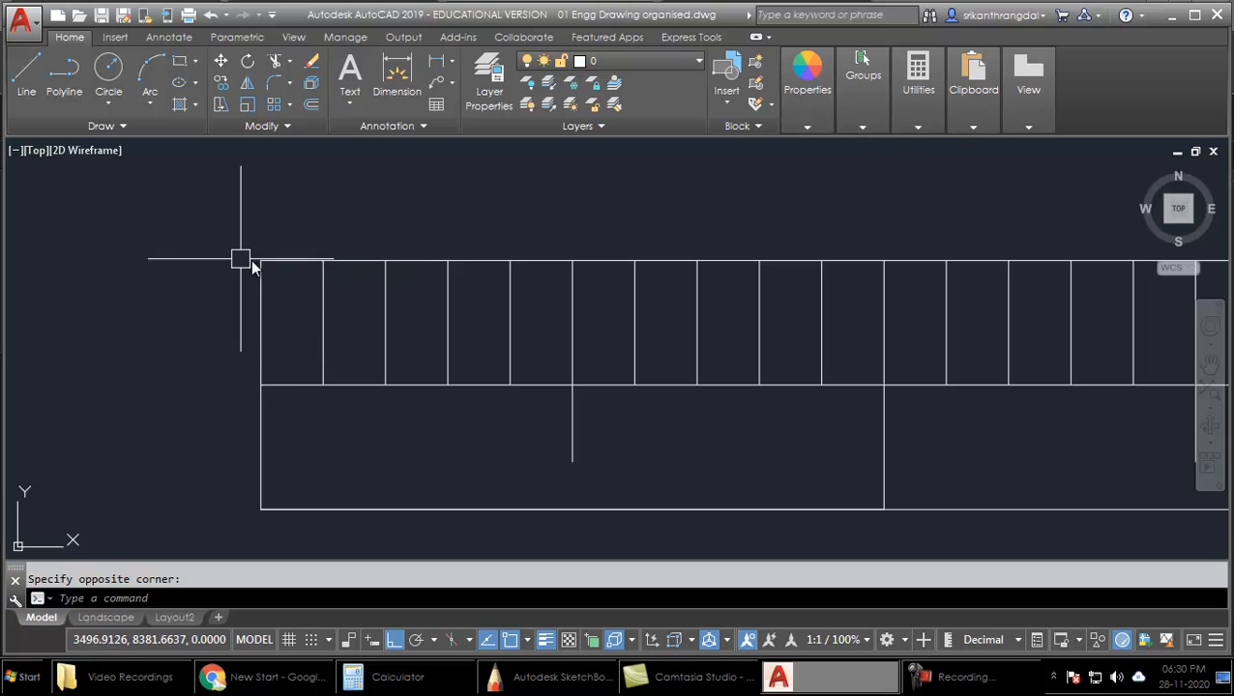
mouse_move(286, 269)
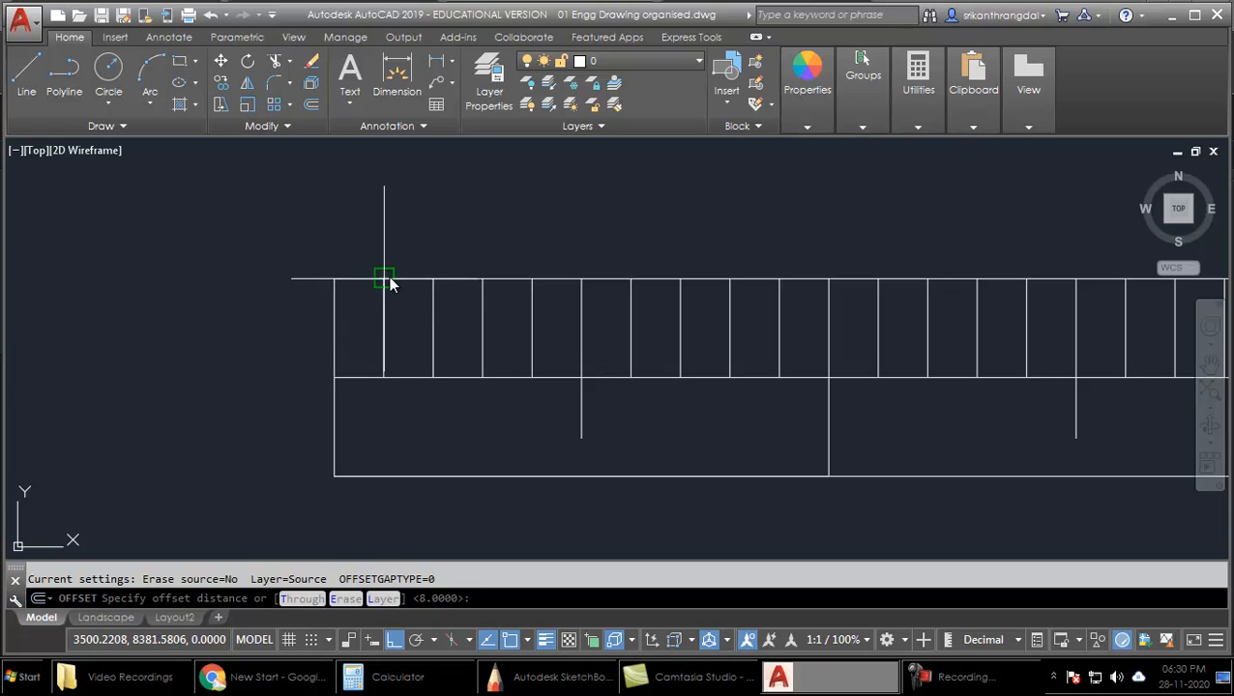
Offset the scale's left end line one division-width to the left.
click(383, 279)
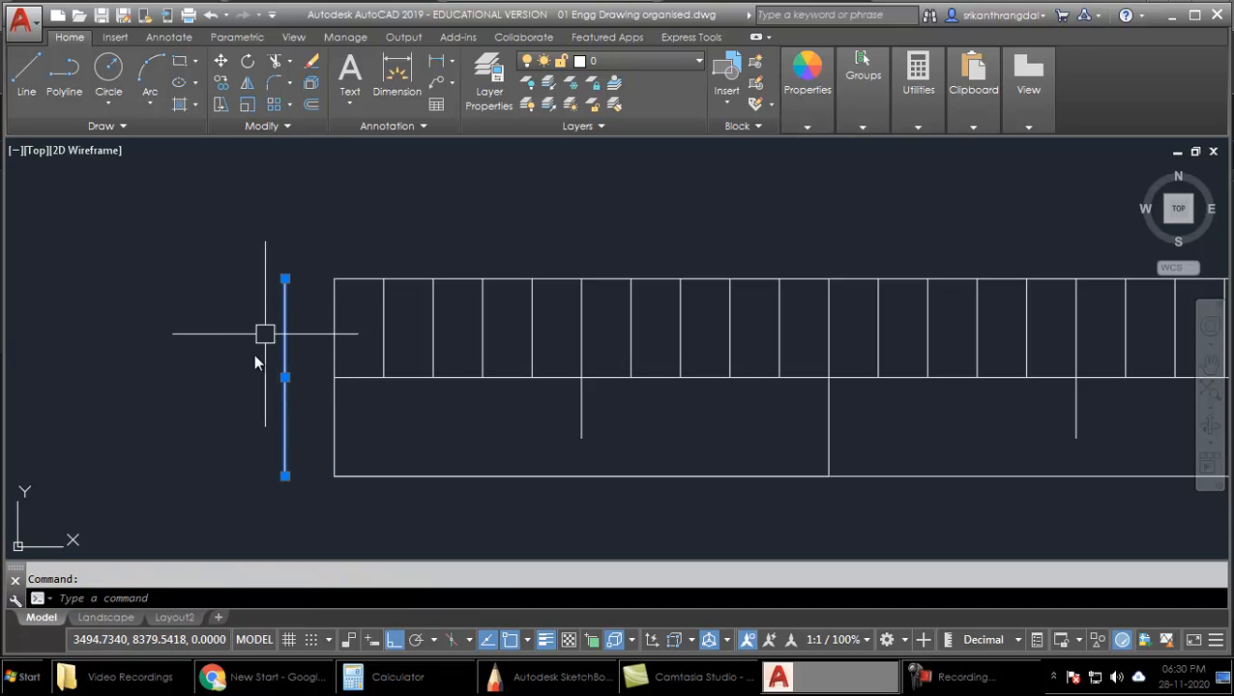
mouse_move(372, 314)
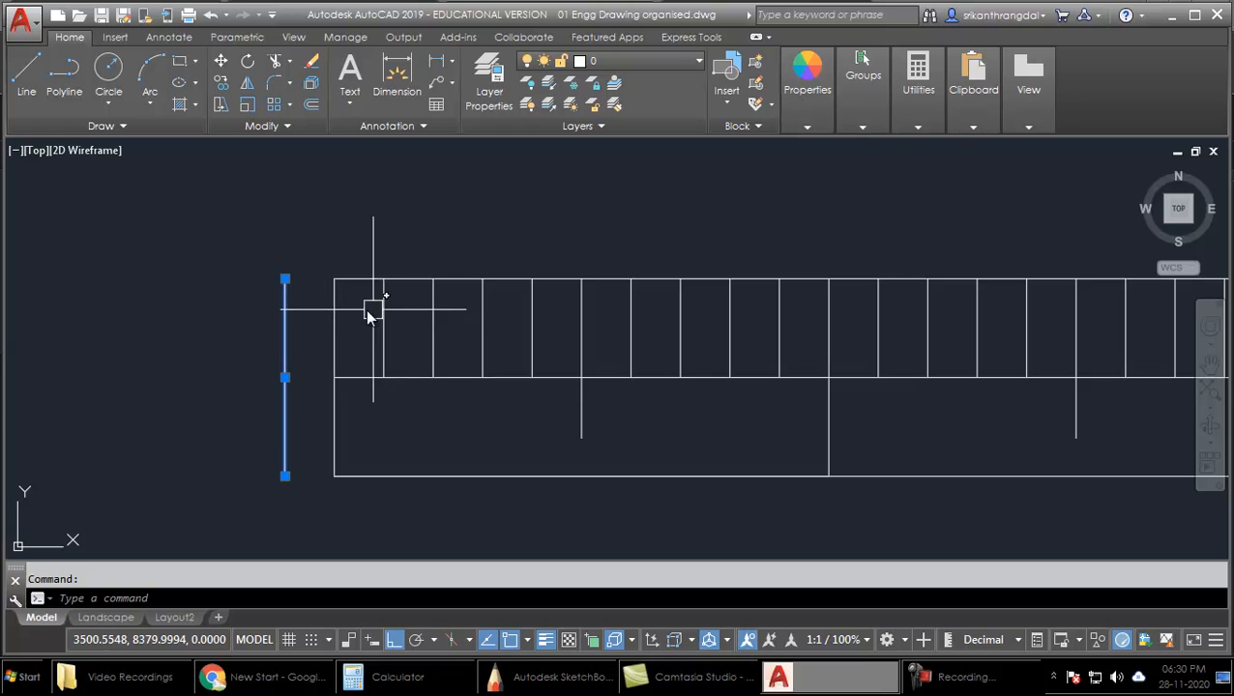
mouse_move(599, 255)
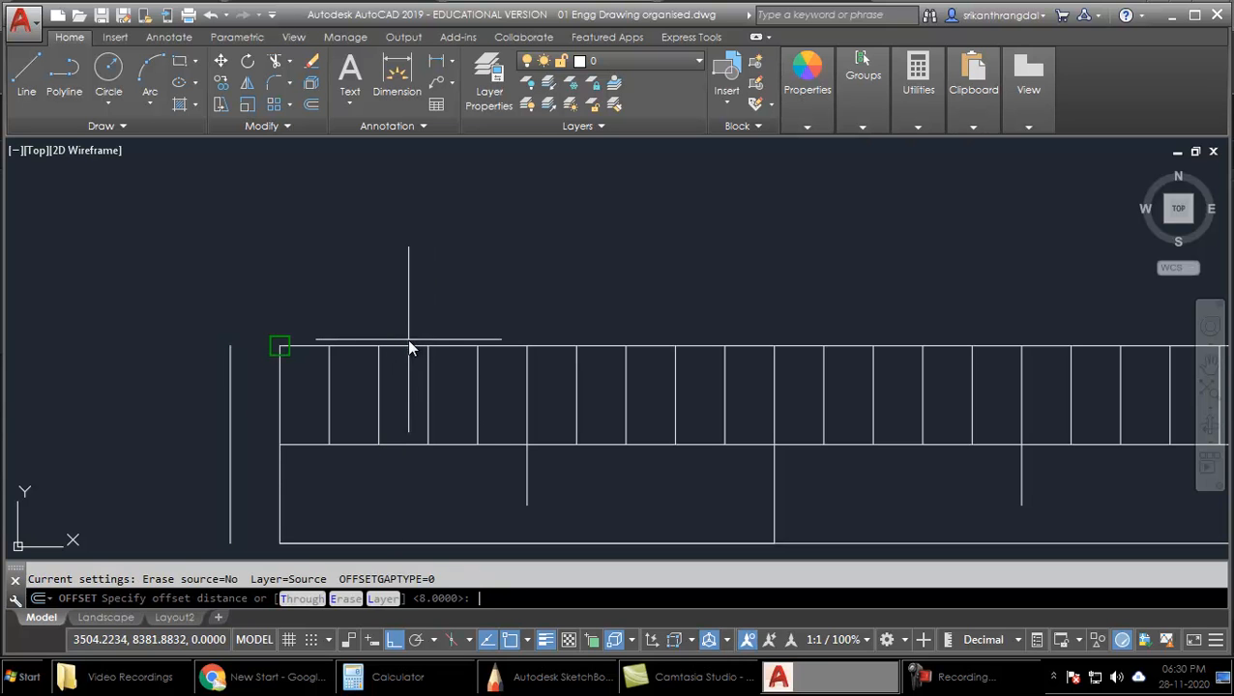
Offset the scale's top edge upward, extend the left and middle verticals to it and trim the overhang.
click(406, 340)
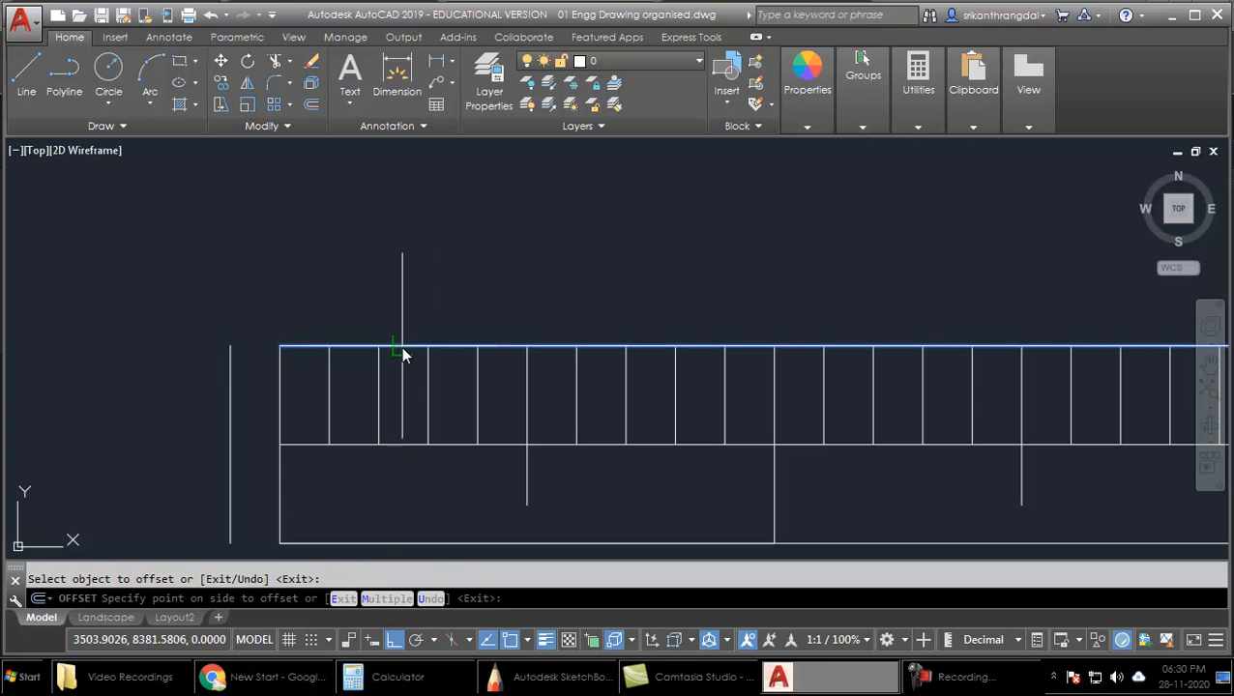
click(385, 212)
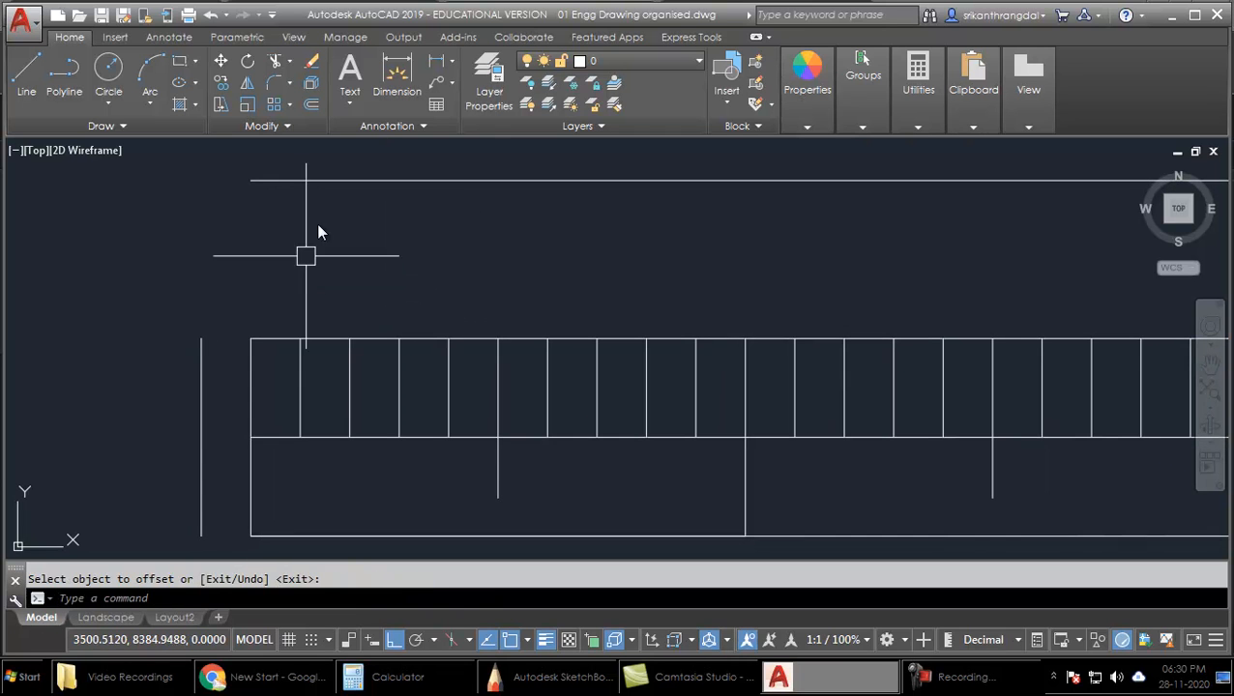
mouse_move(244, 339)
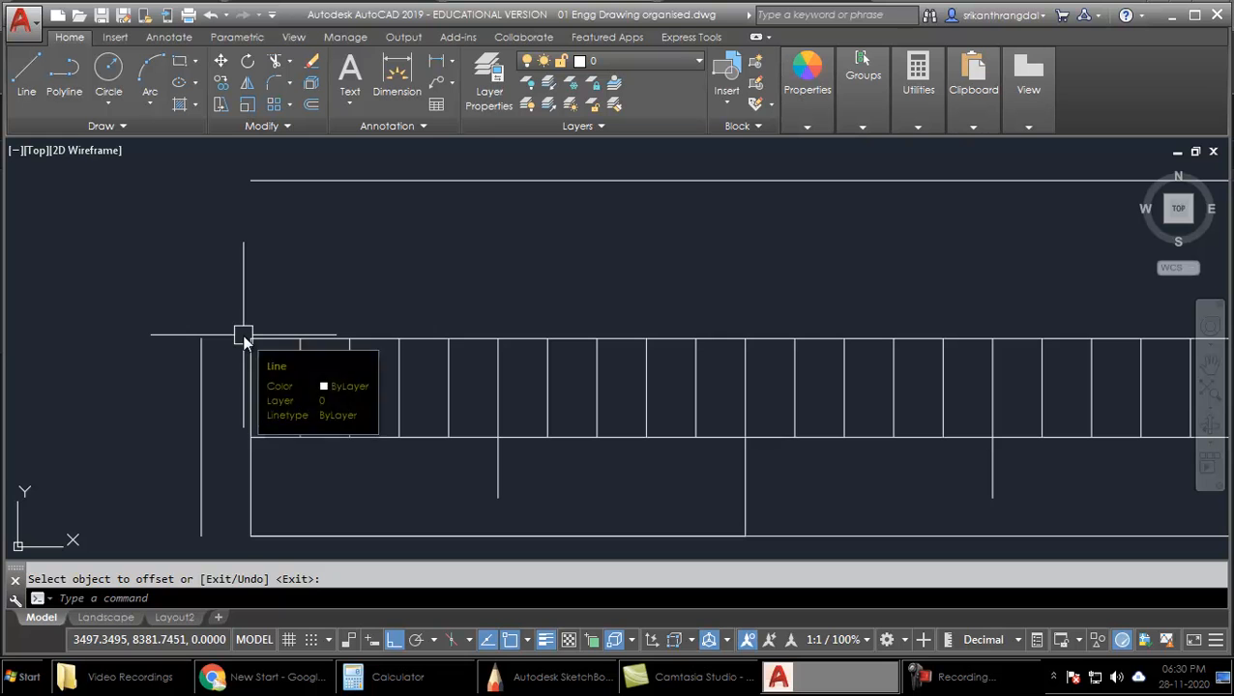
mouse_move(446, 282)
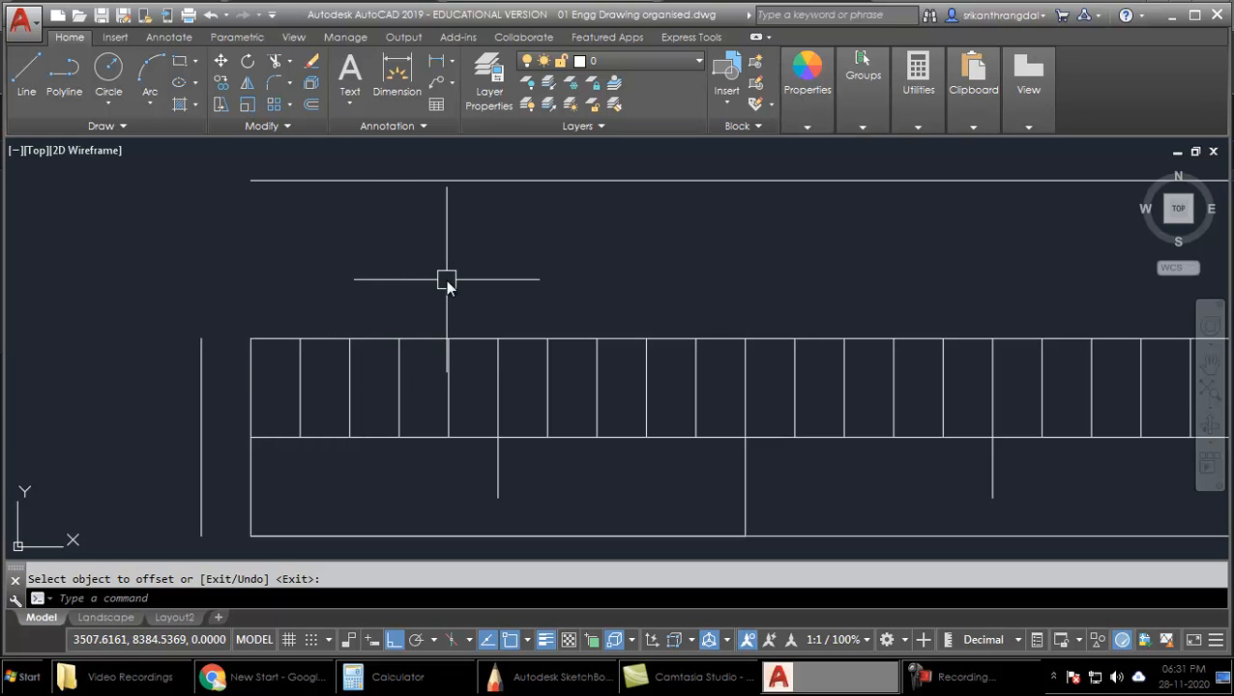
mouse_move(221, 398)
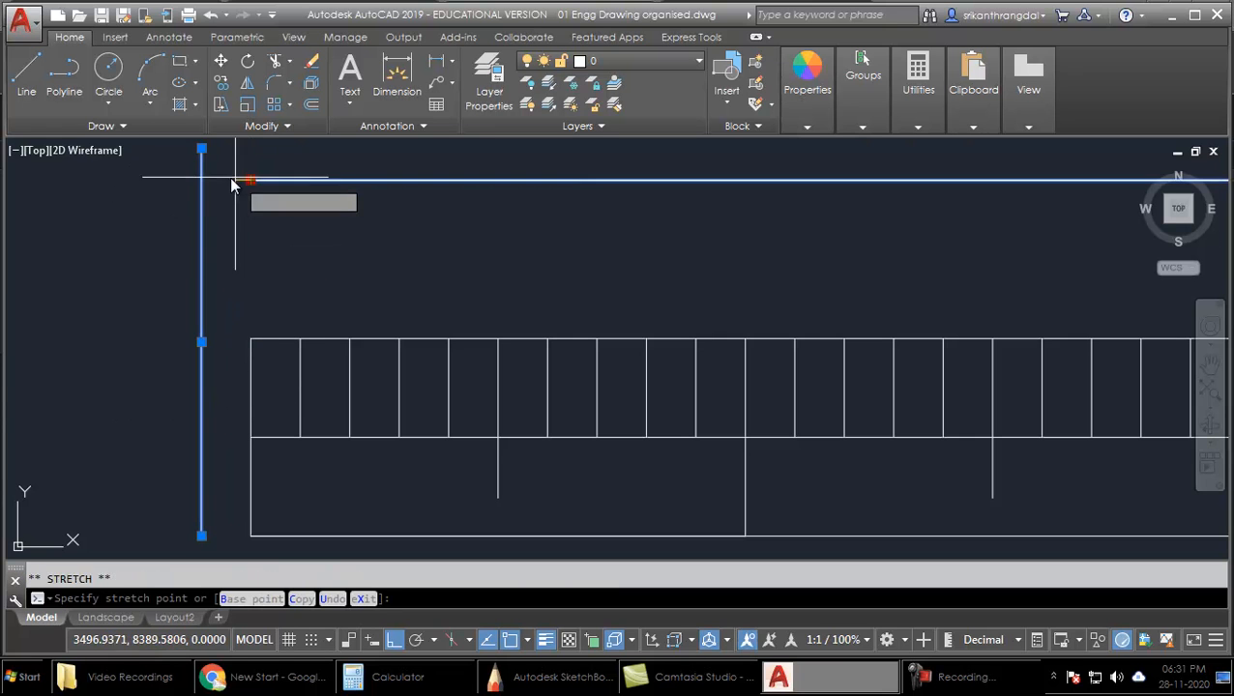
click(740, 378)
text(tr)
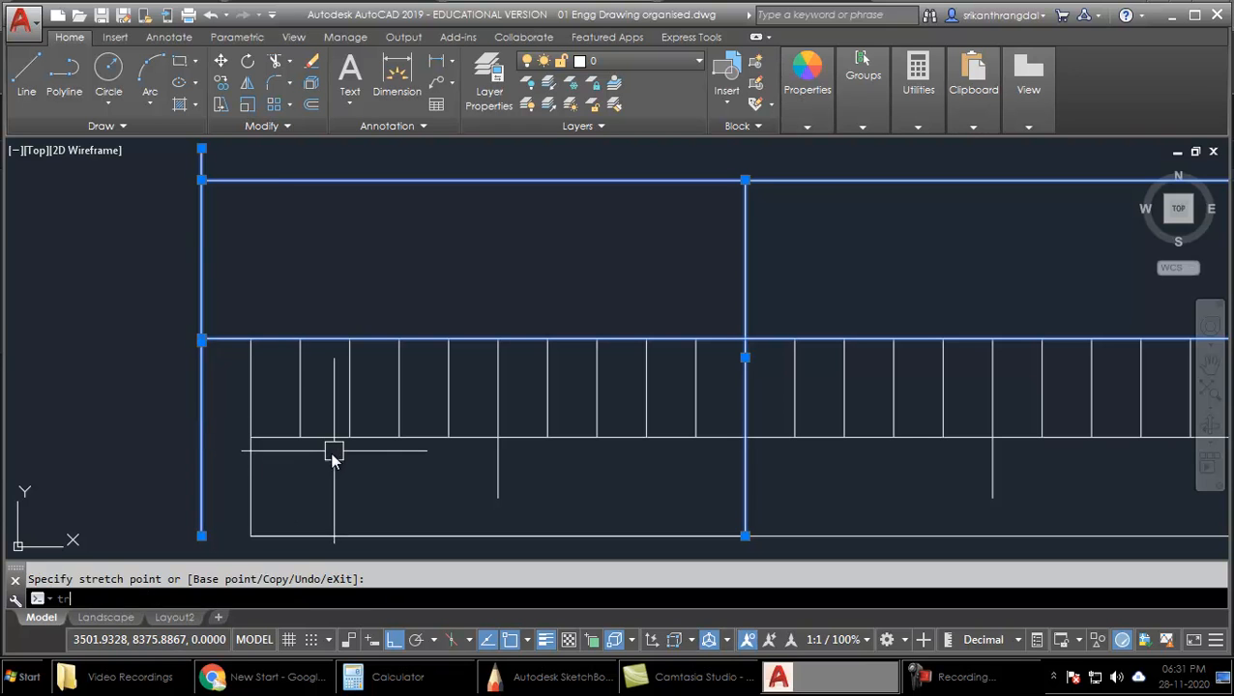
key(Return)
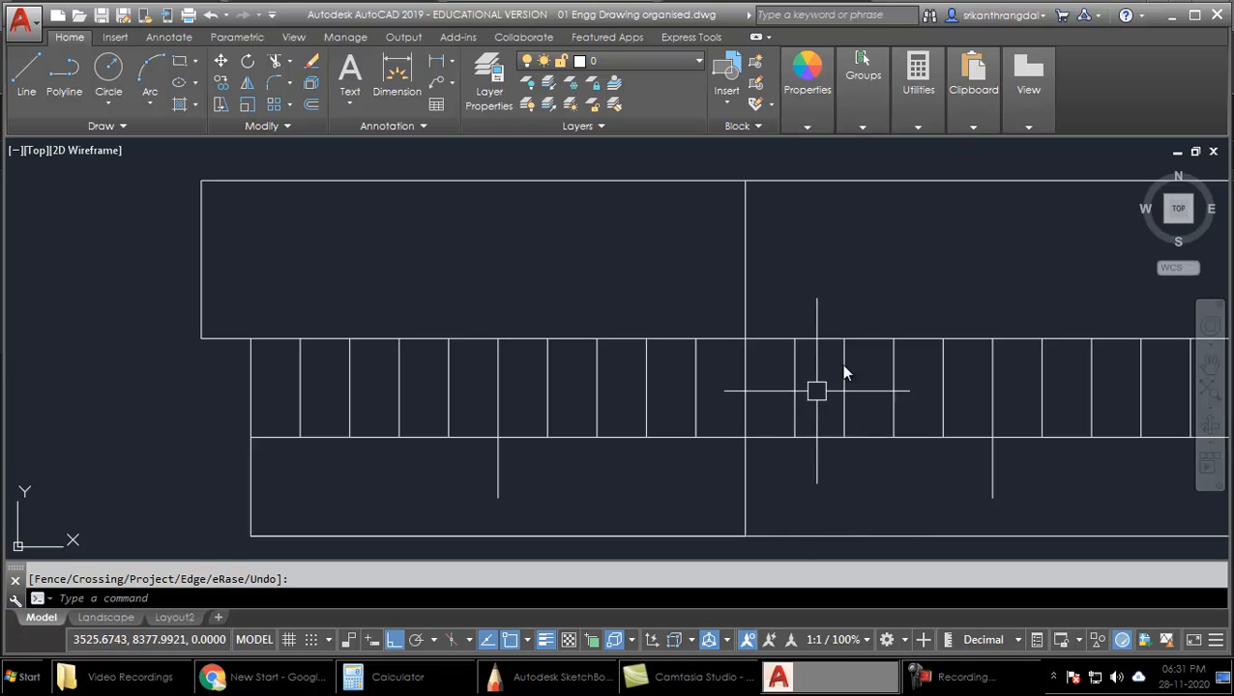
mouse_move(847, 321)
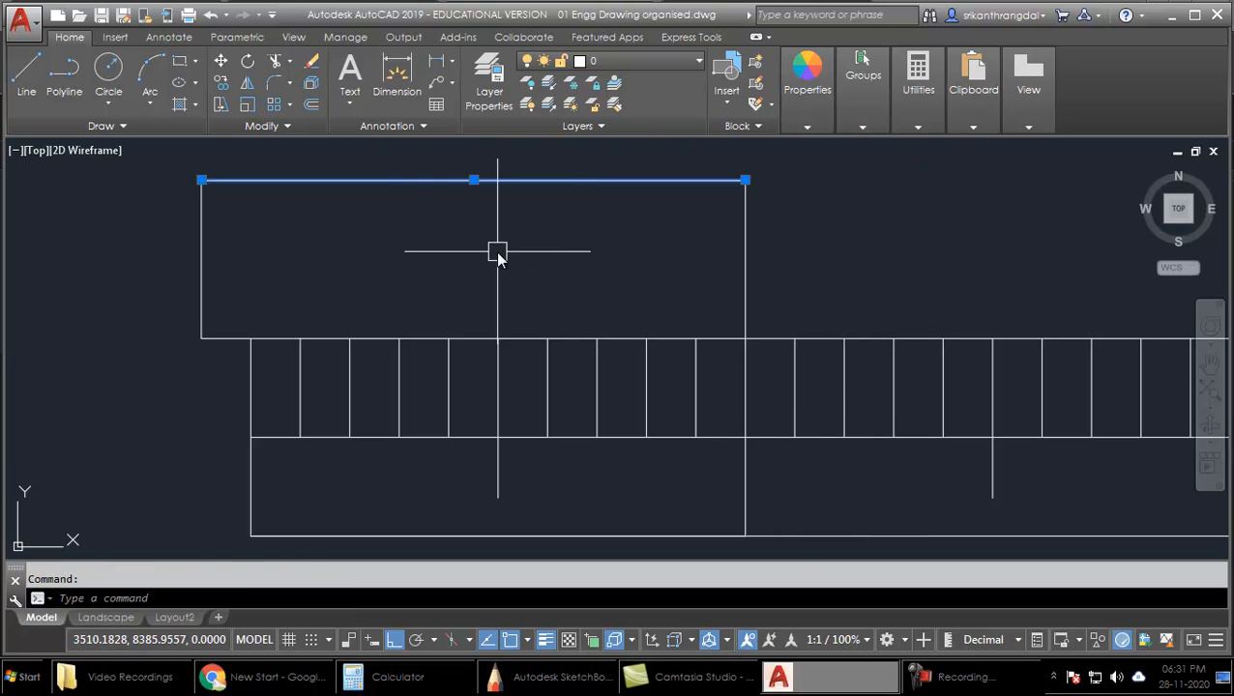
mouse_move(203, 389)
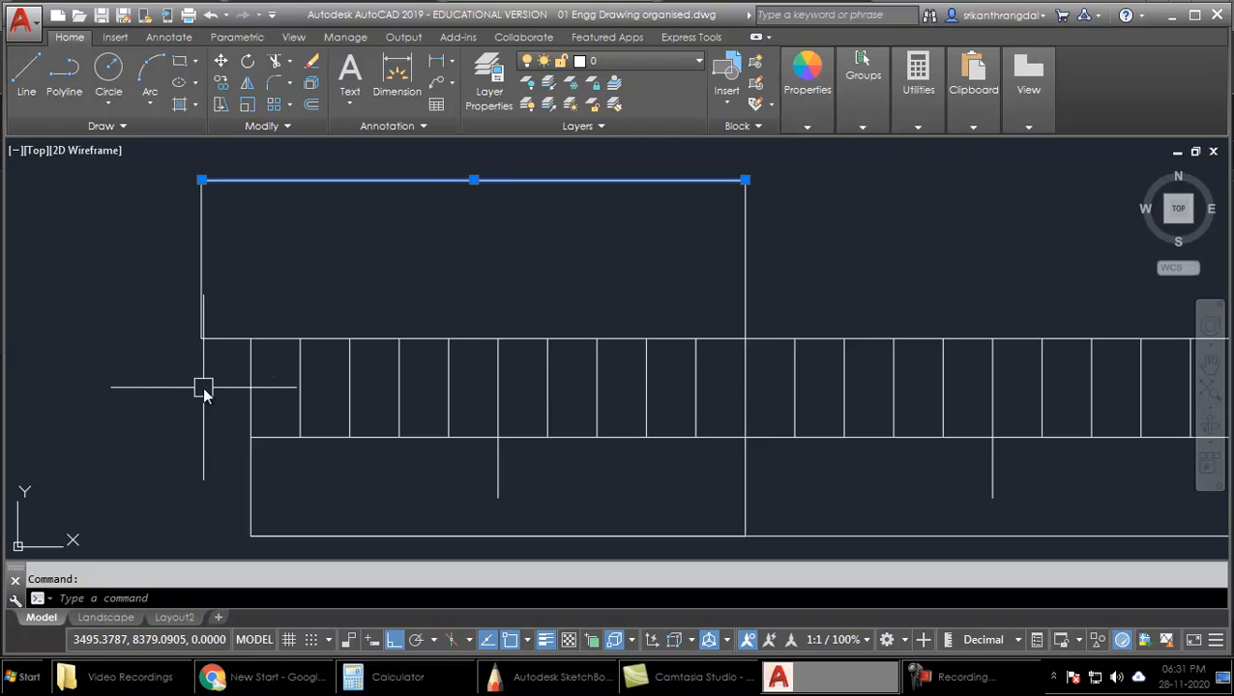
mouse_move(604, 242)
text(DIV)
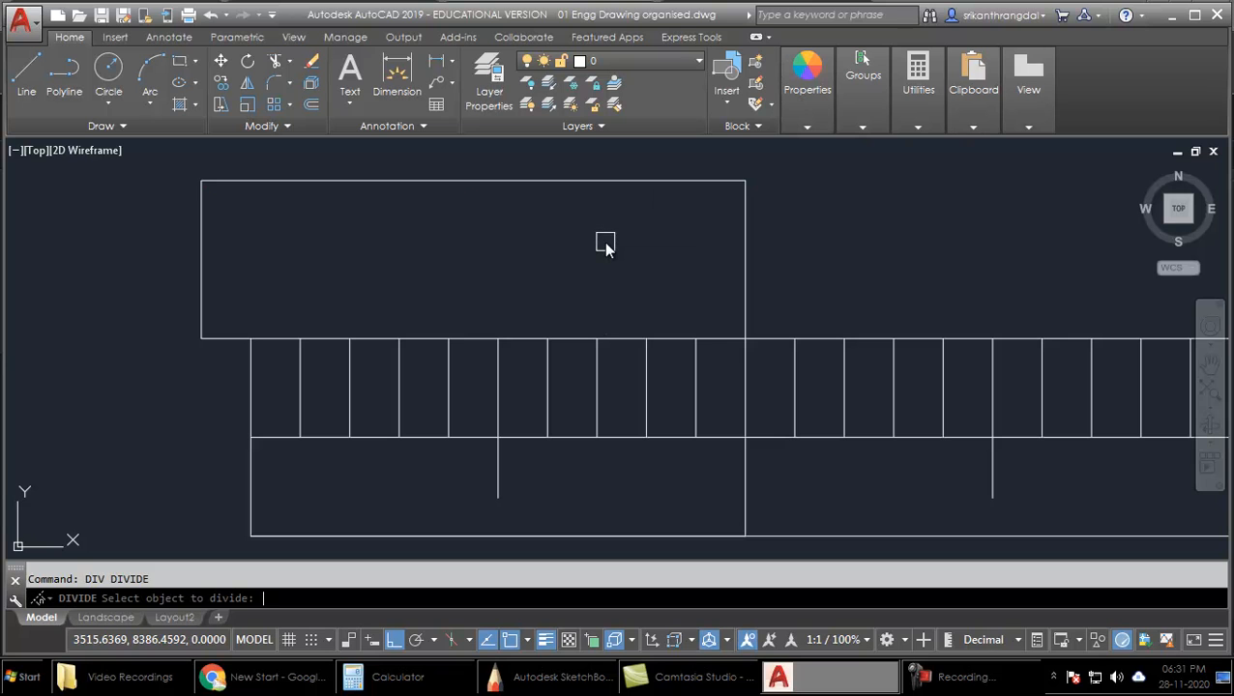
Divide the vernier's top line, copy the left vertical to each node and erase the markers.
click(600, 181)
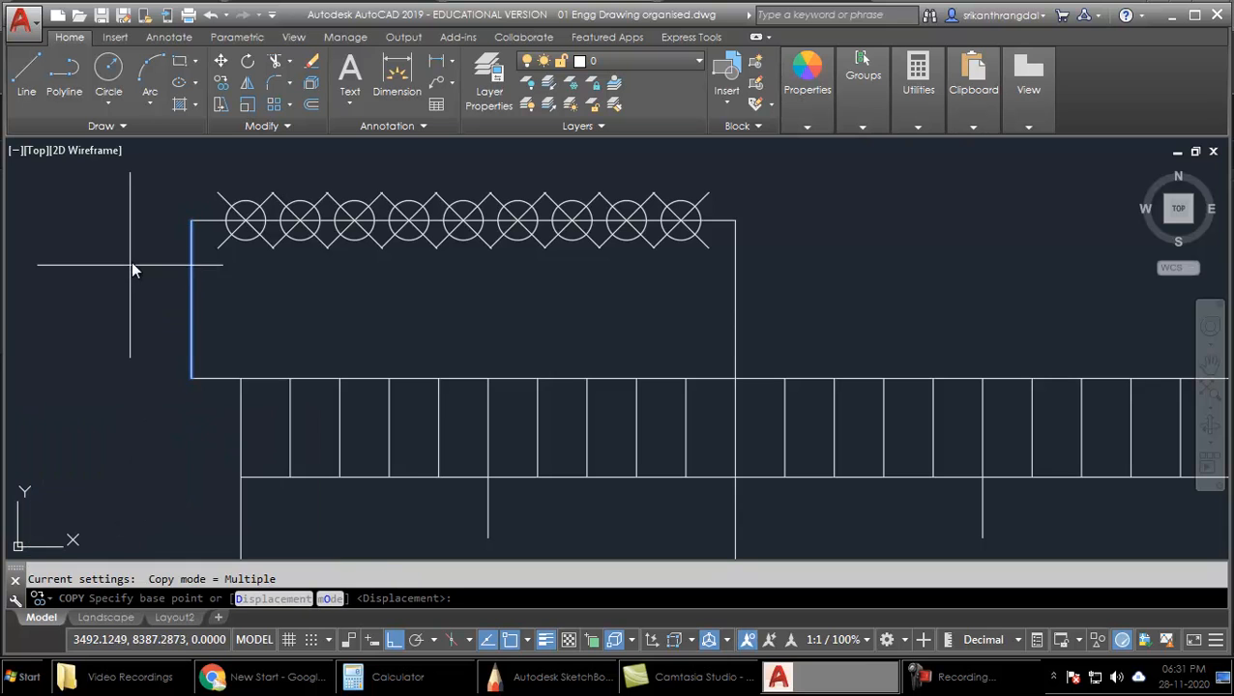
click(194, 228)
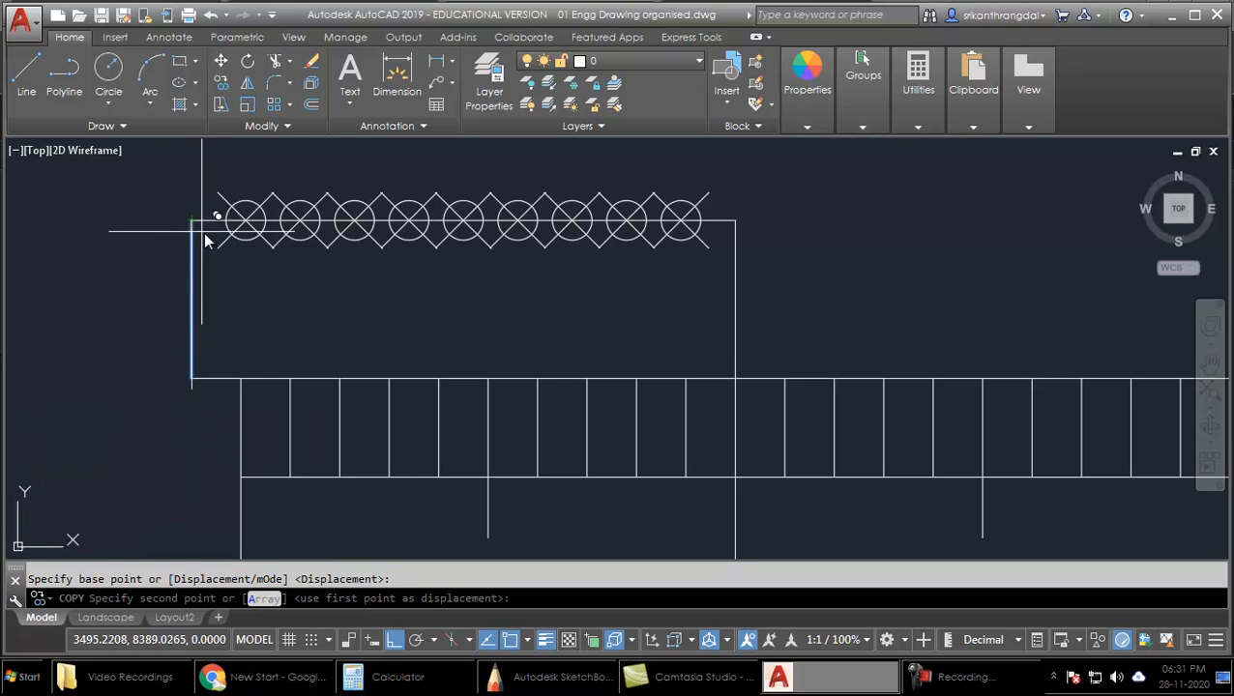
click(205, 232)
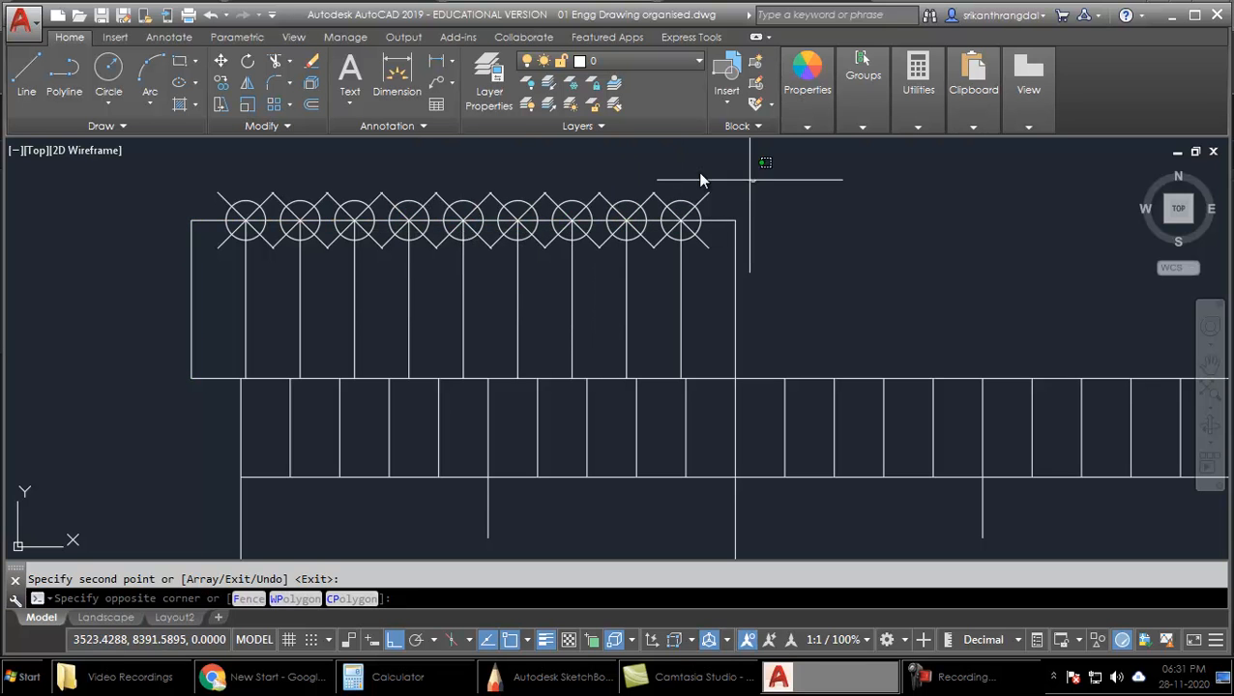
click(183, 205)
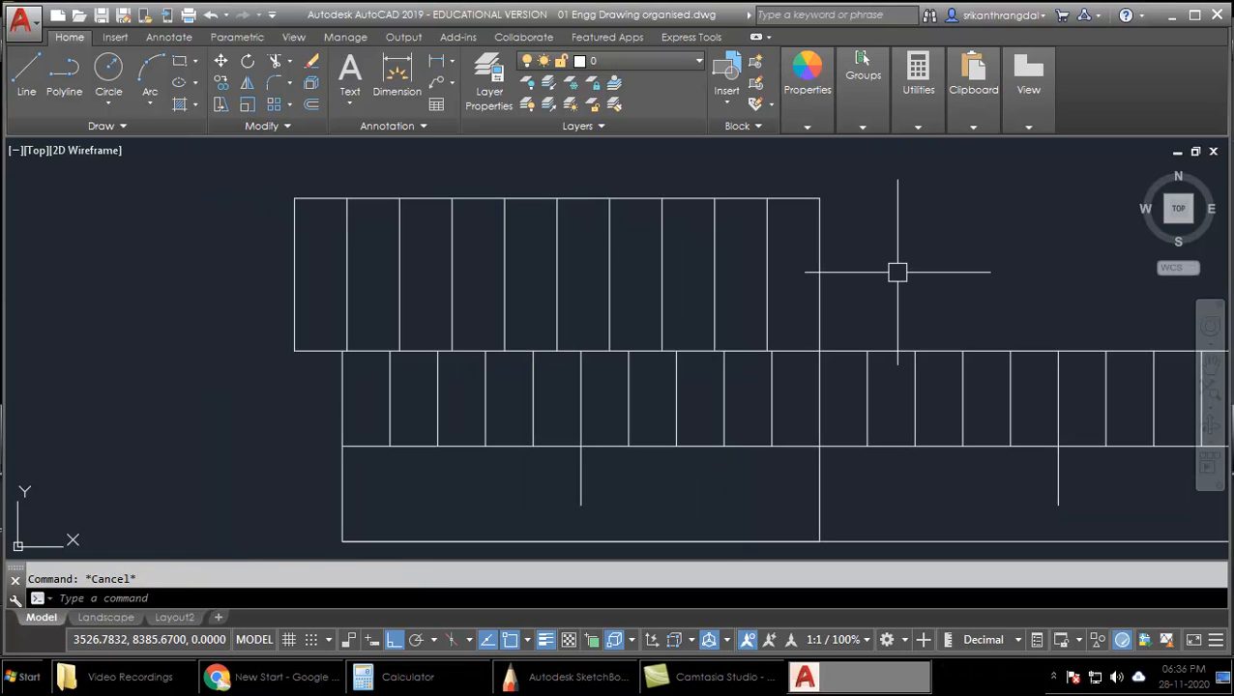
mouse_move(806, 305)
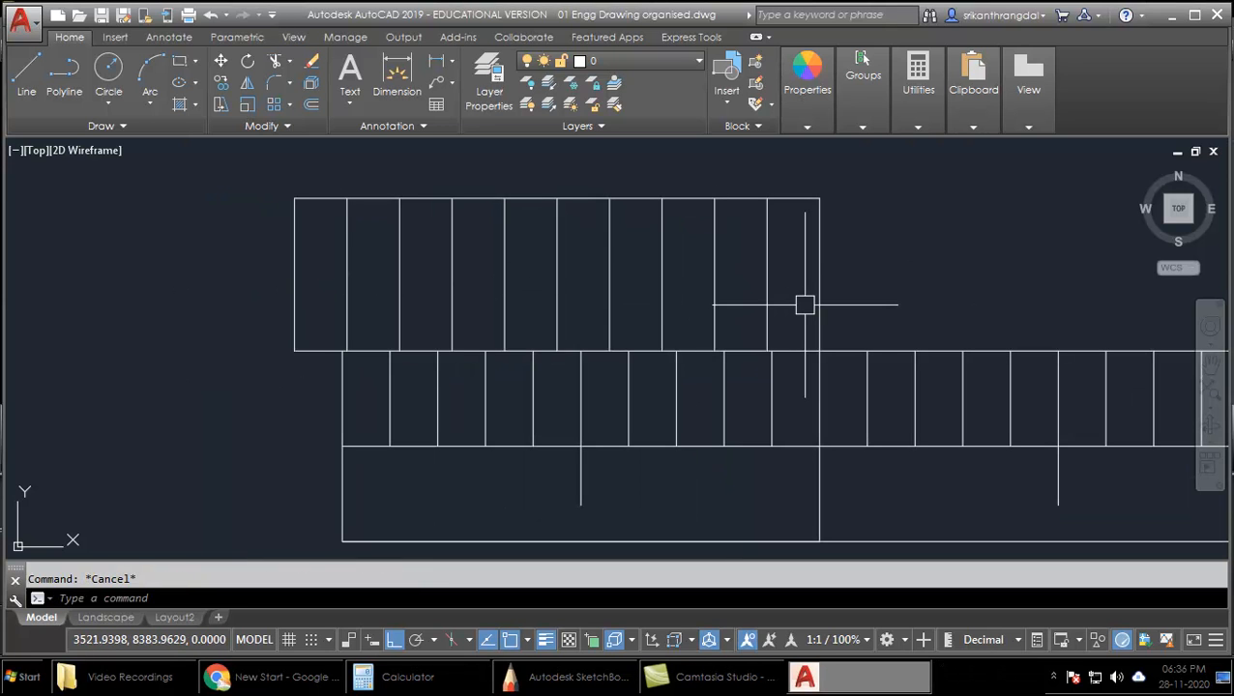
mouse_move(820, 383)
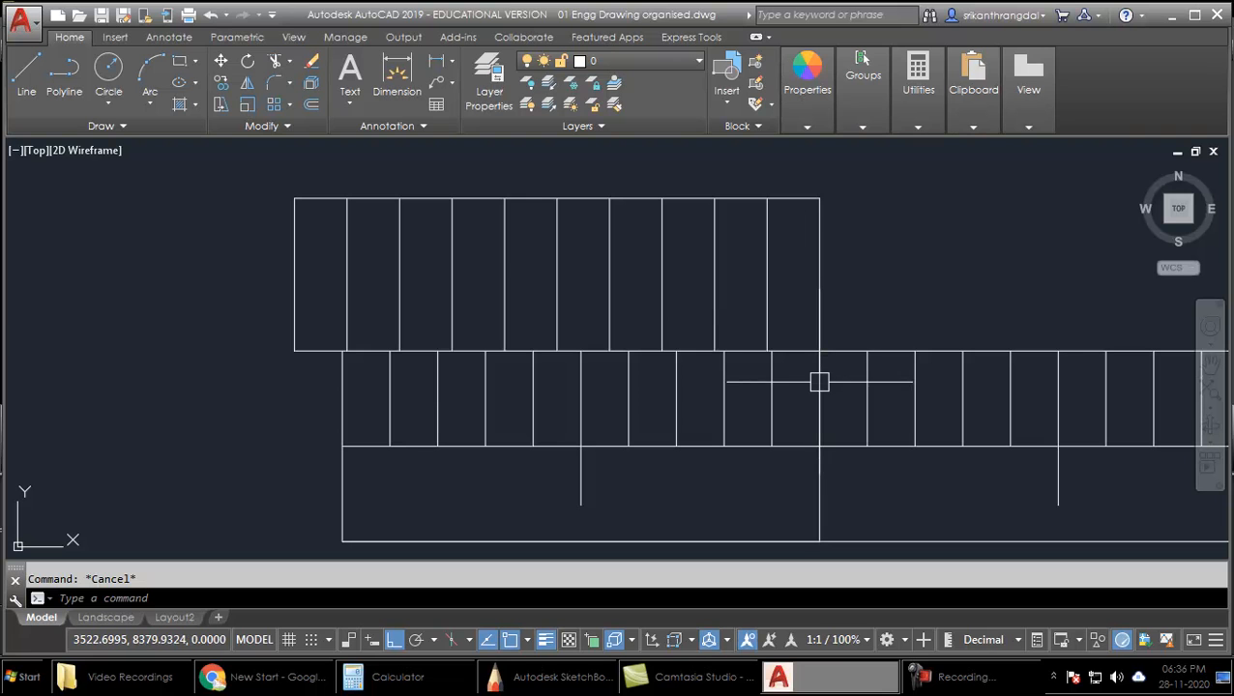
Check and deselect lines at the vernier's right end and division, leaving the divisions complete.
click(820, 383)
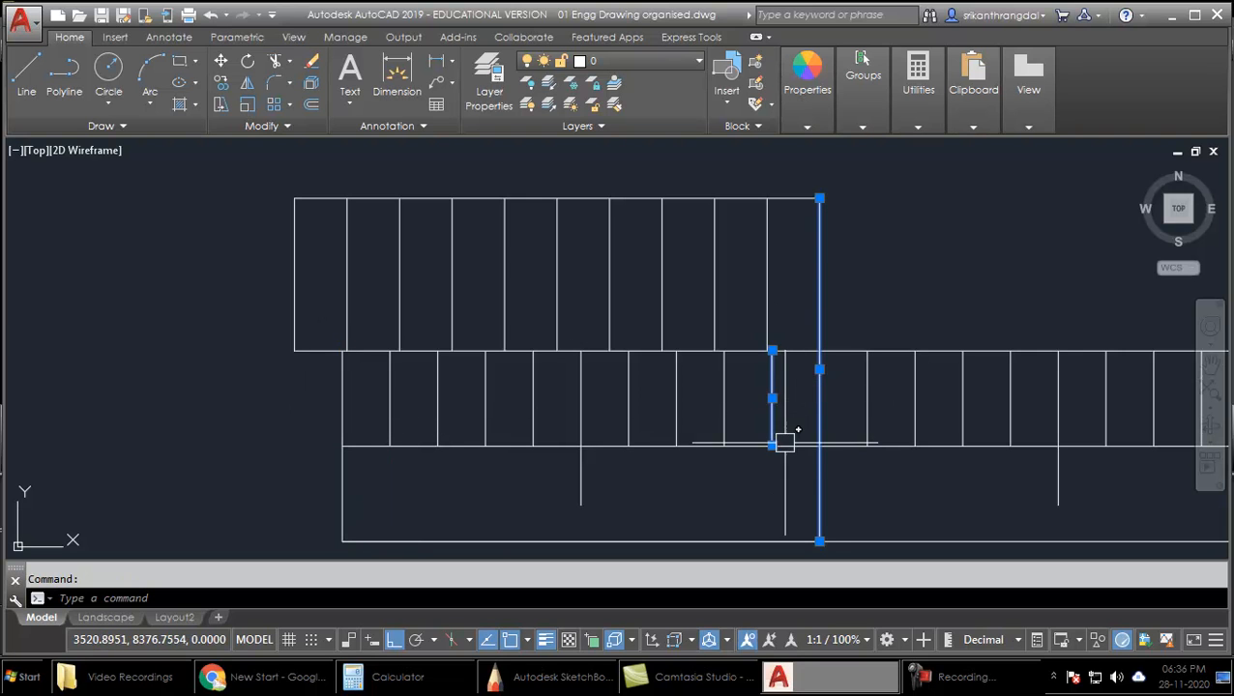
mouse_move(801, 495)
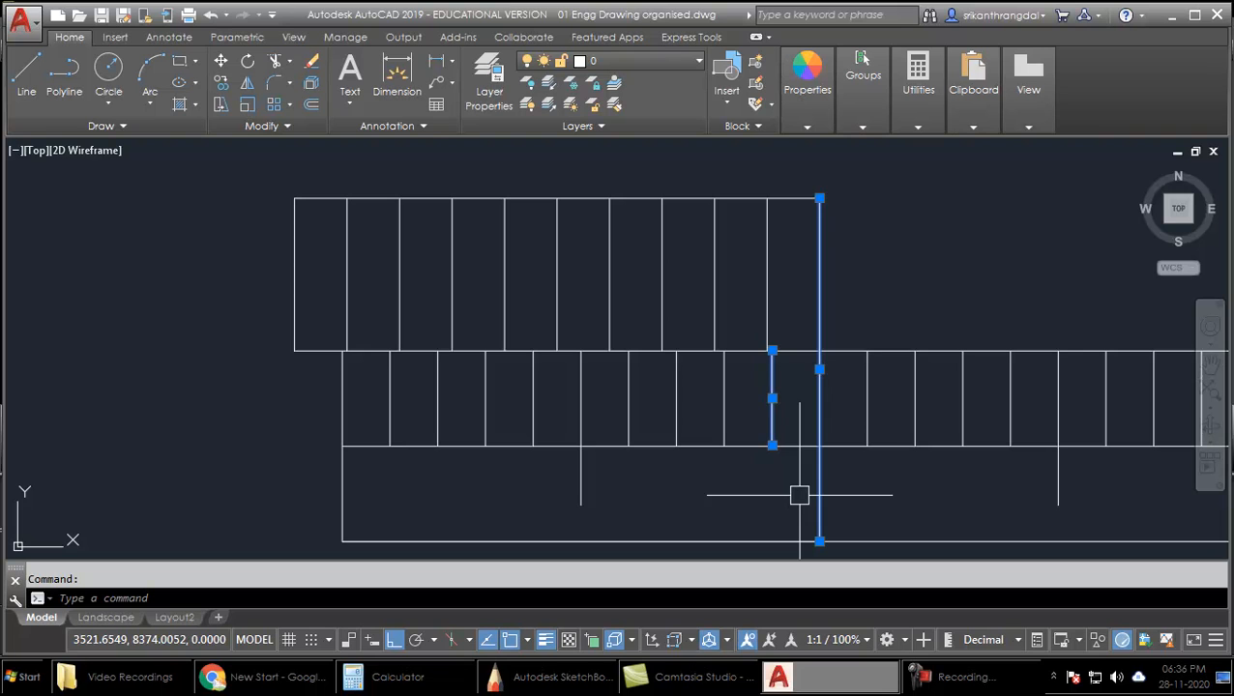
key(Escape)
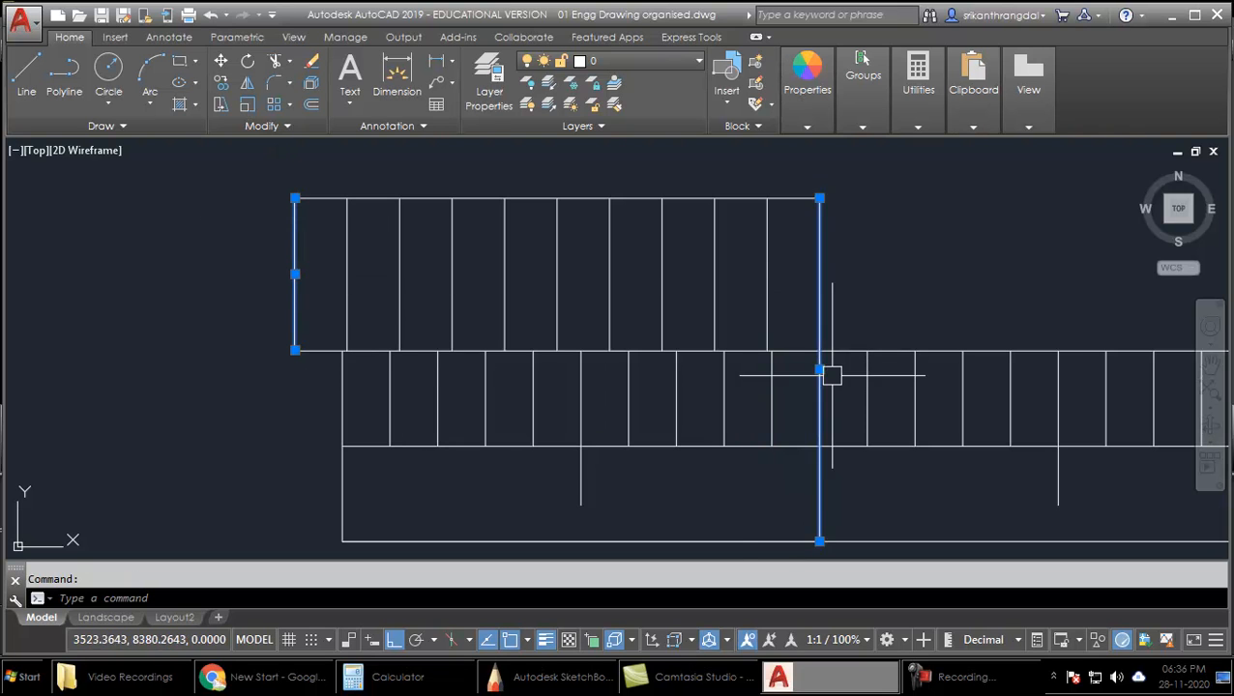
mouse_move(708, 317)
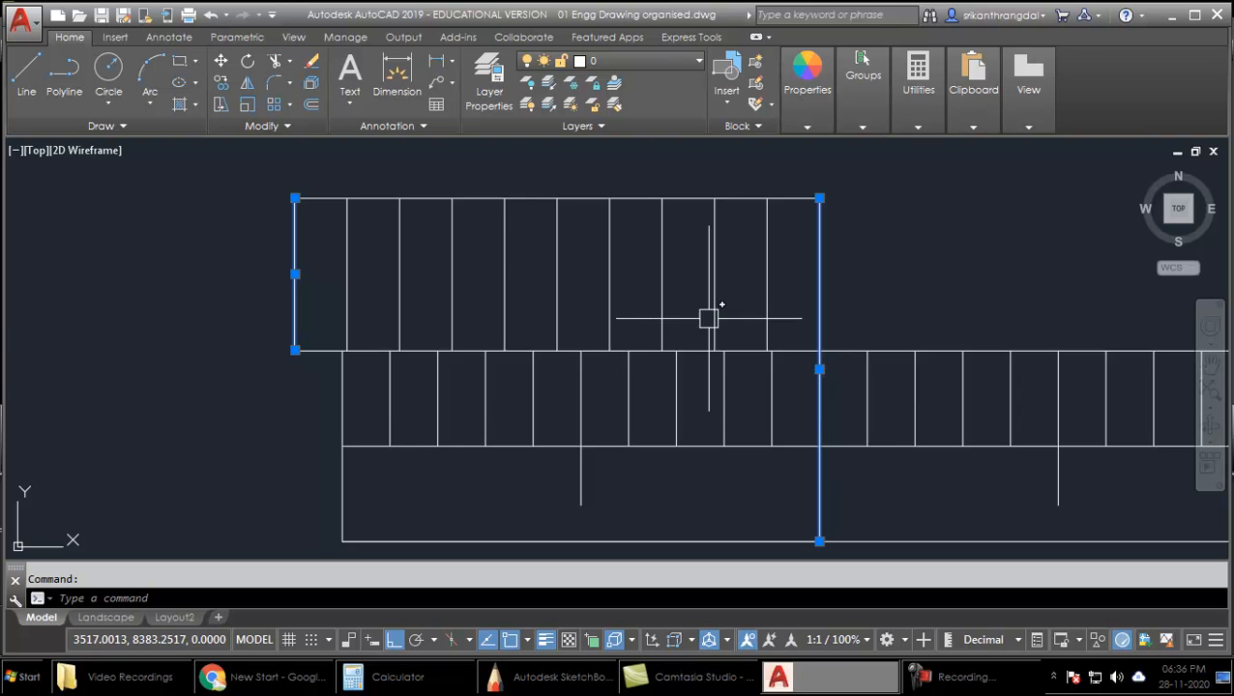
mouse_move(855, 244)
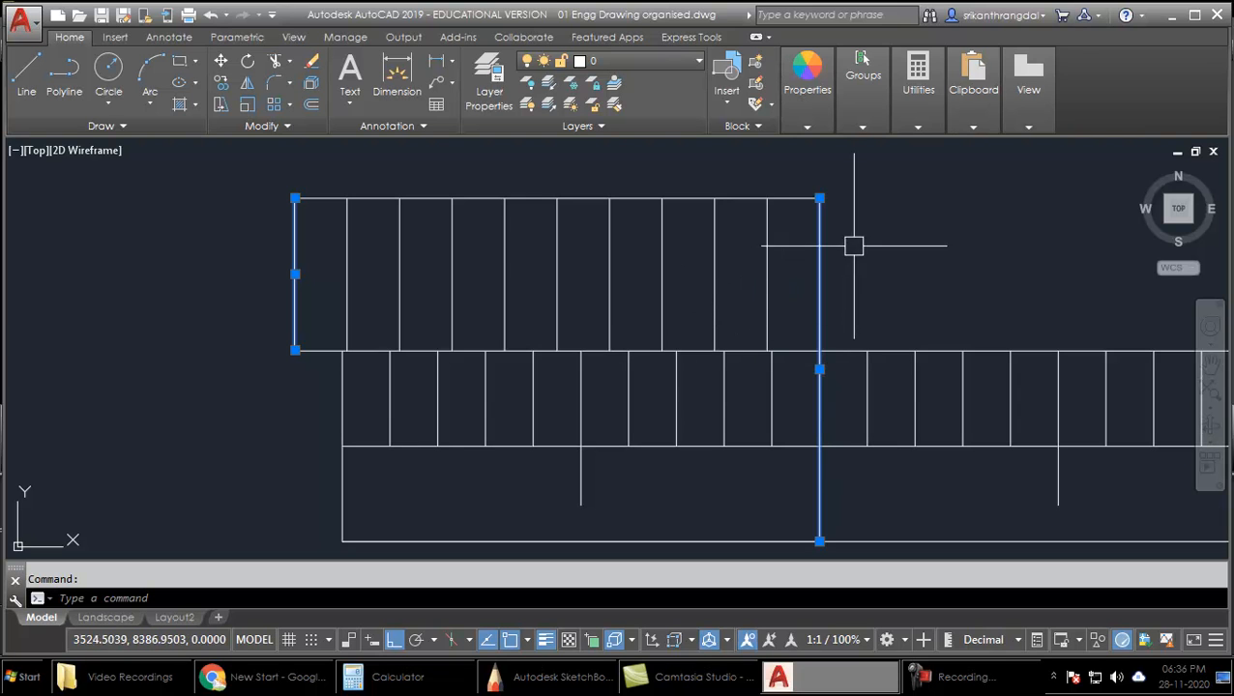
key(Escape)
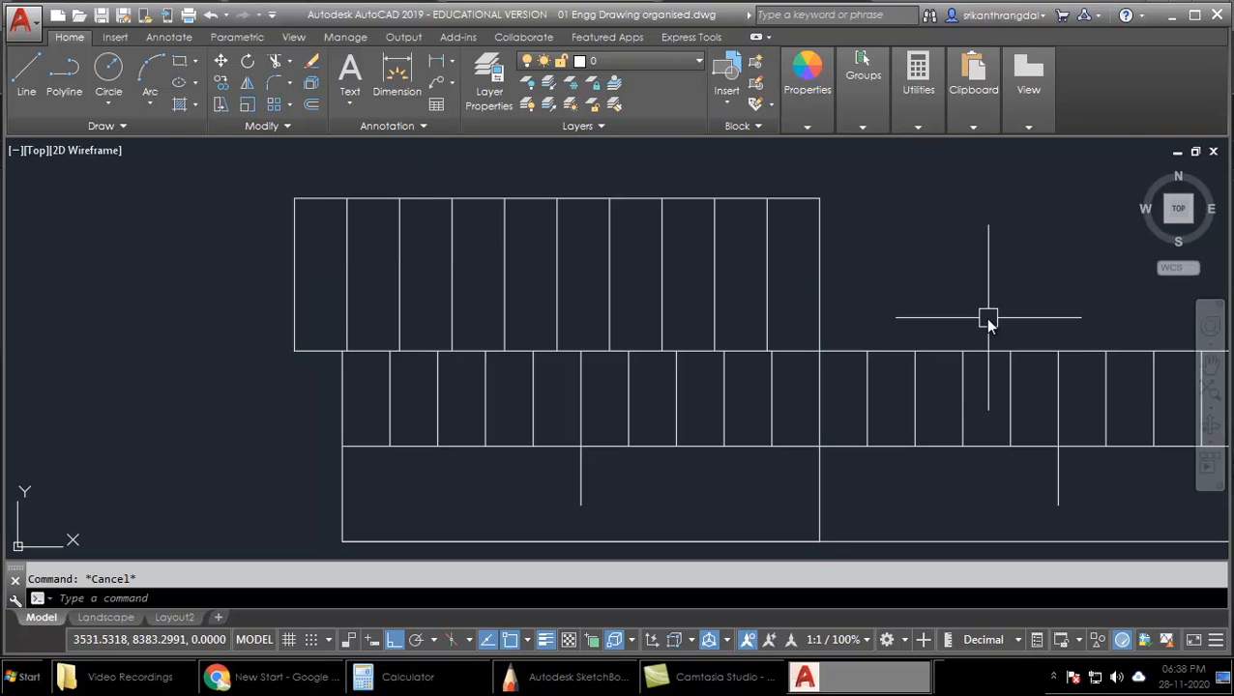
mouse_move(820, 264)
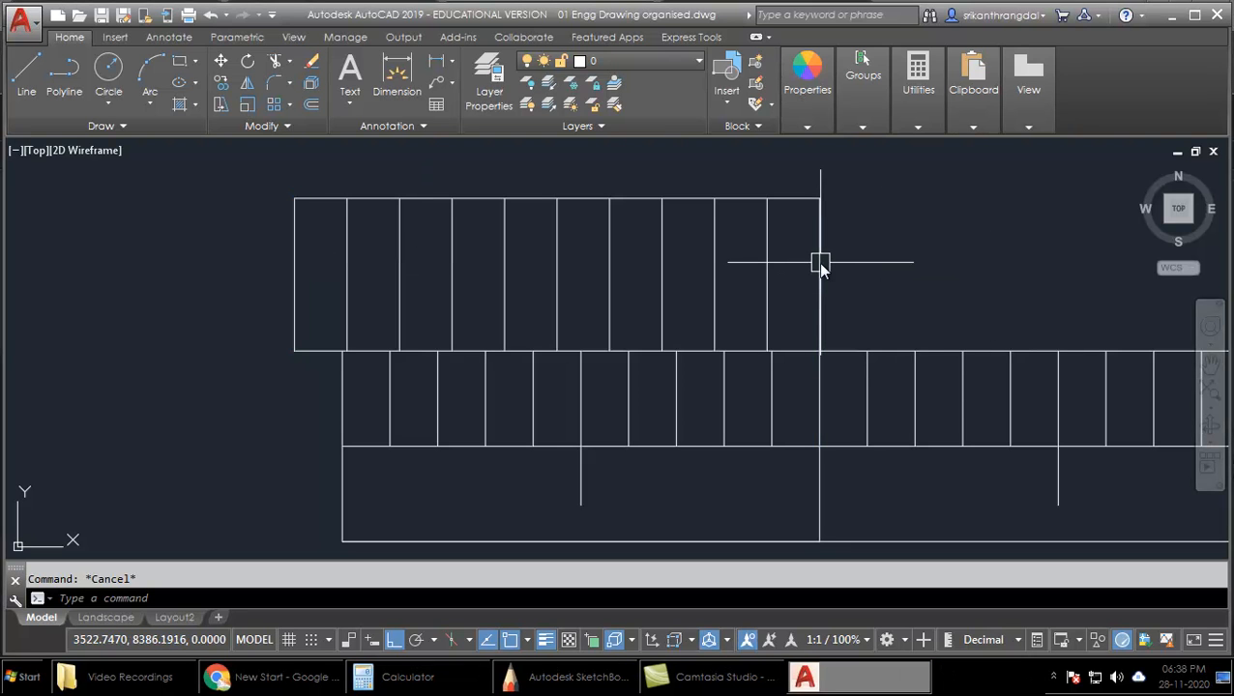
click(820, 261)
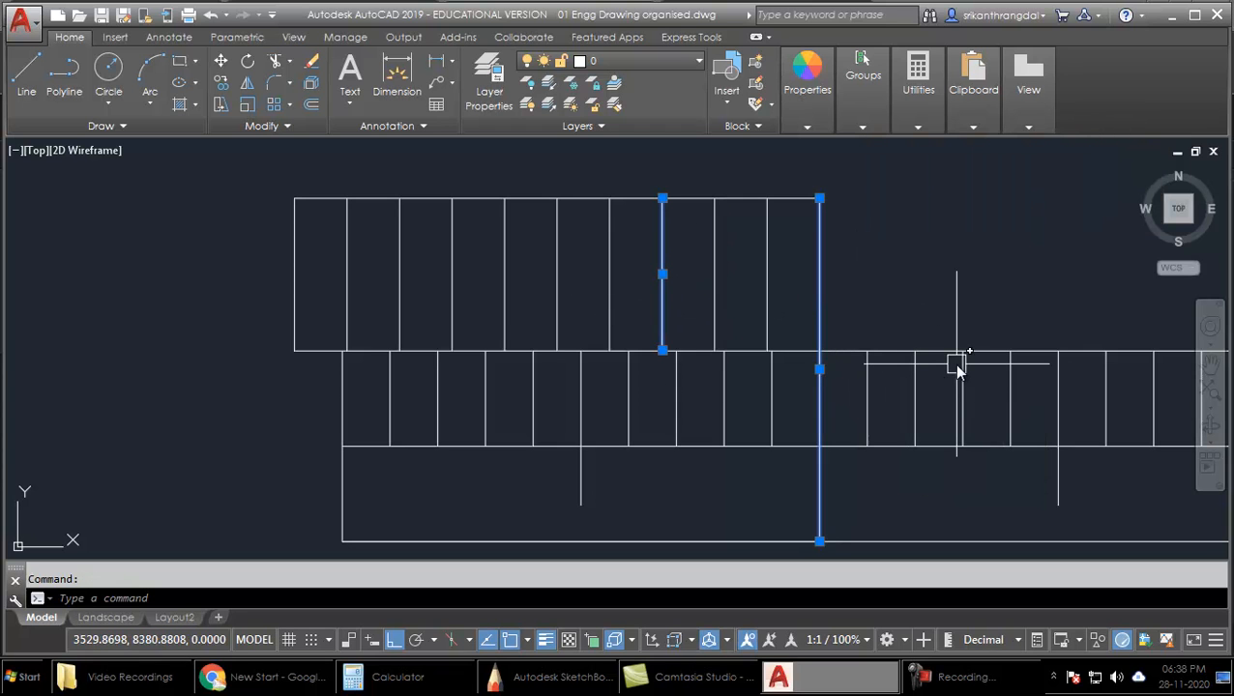
mouse_move(958, 367)
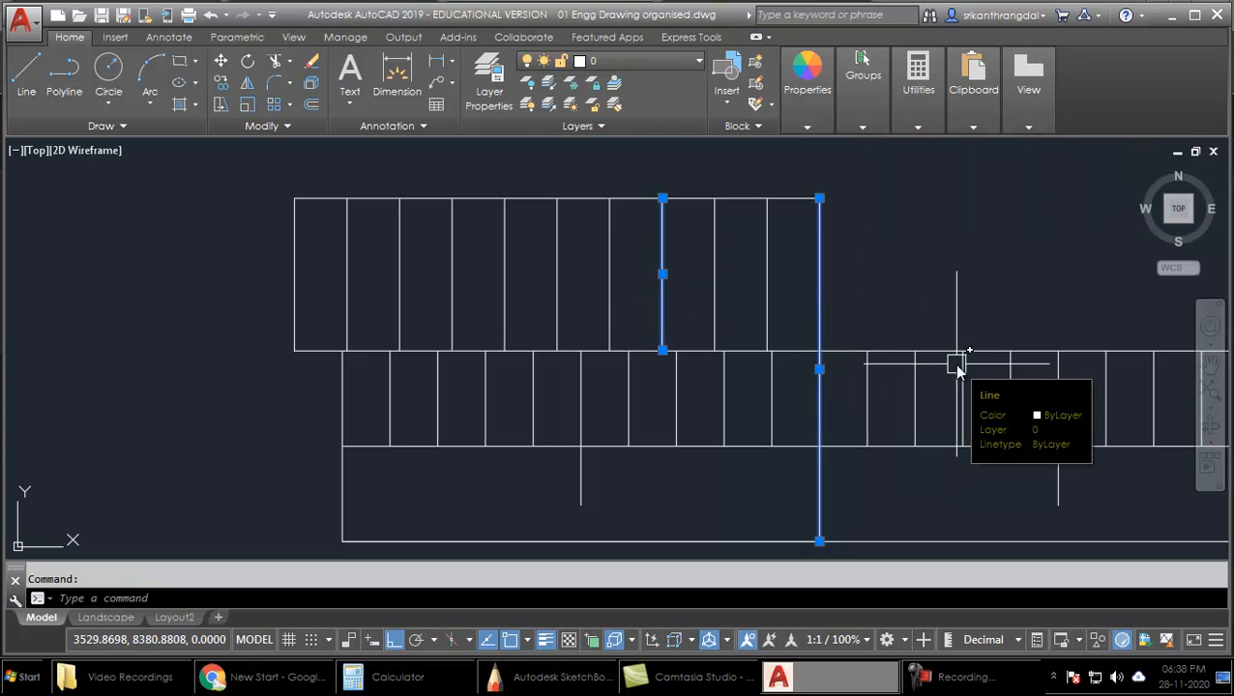
key(Escape)
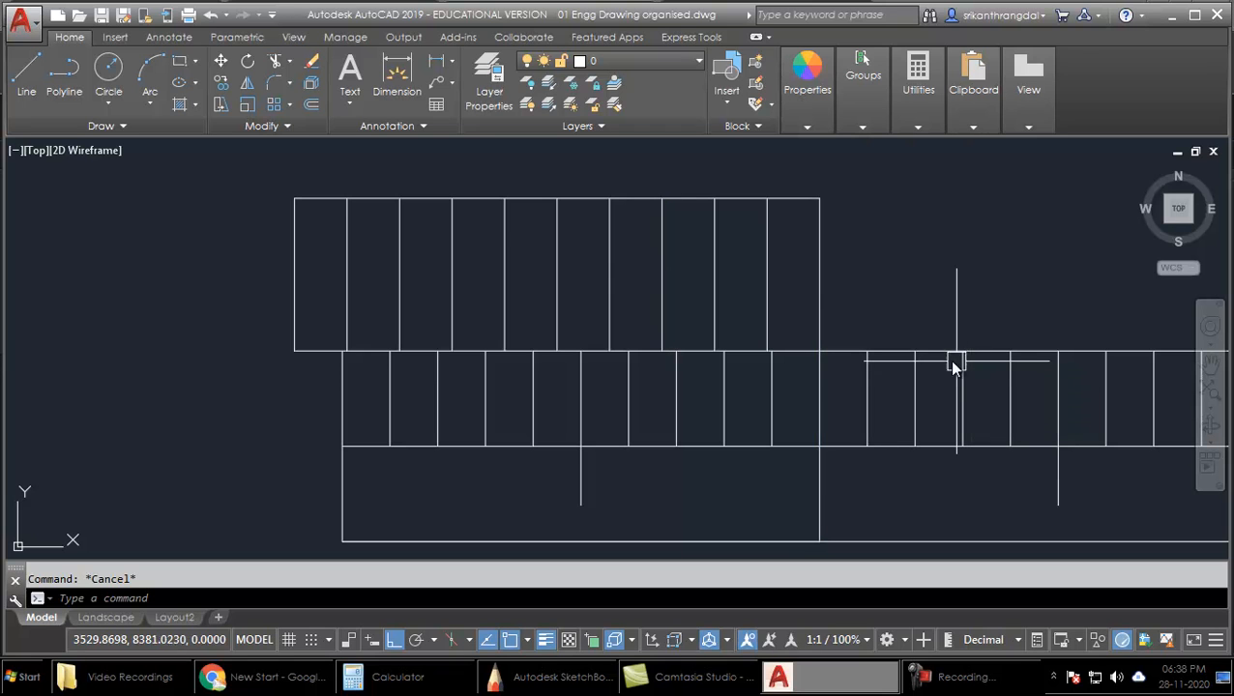
mouse_move(965, 319)
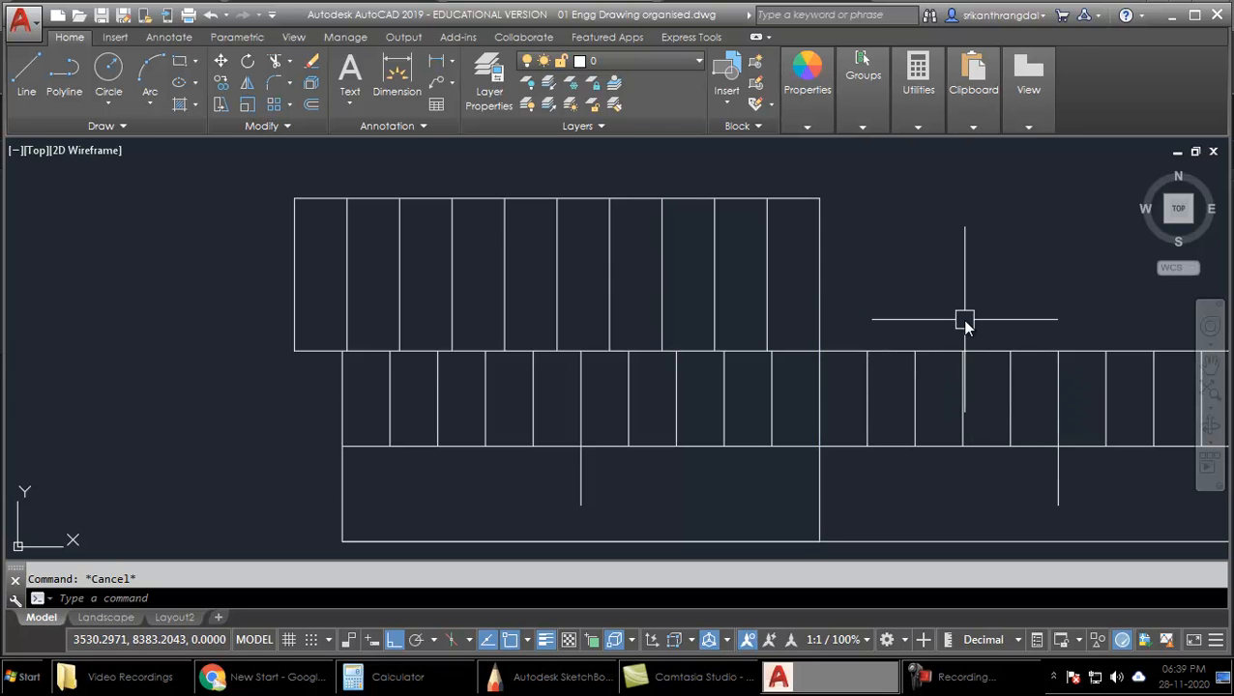
mouse_move(918, 298)
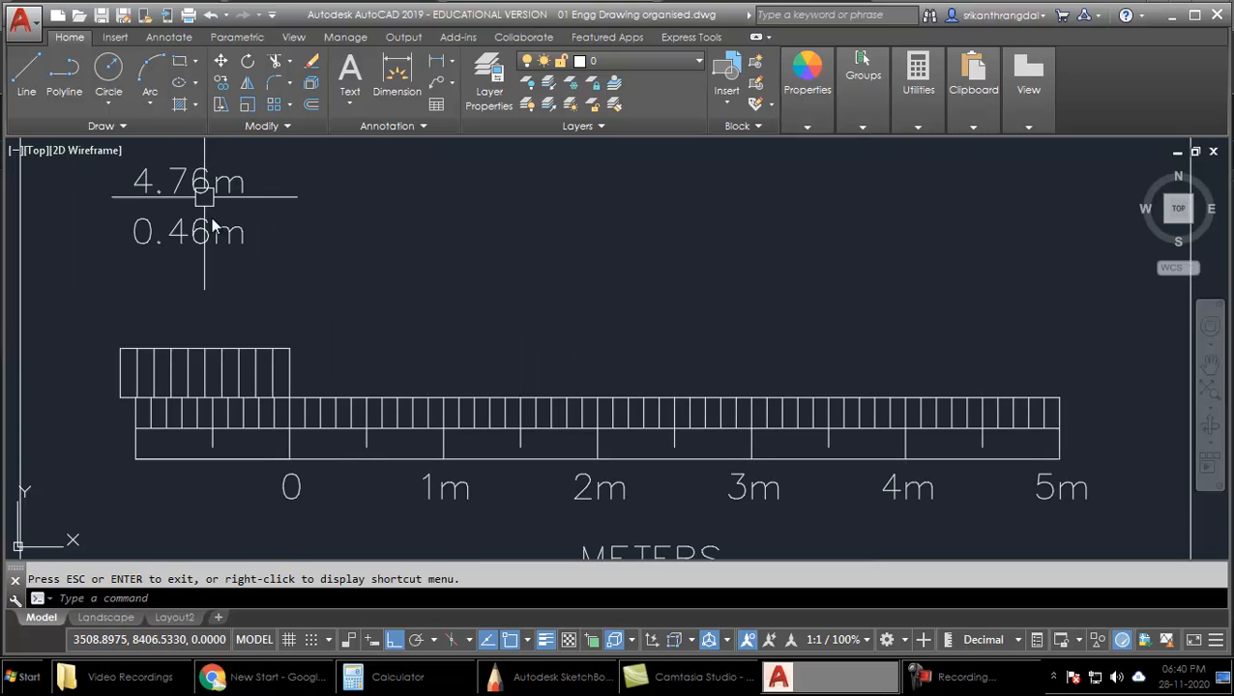
mouse_move(526, 487)
text( =)
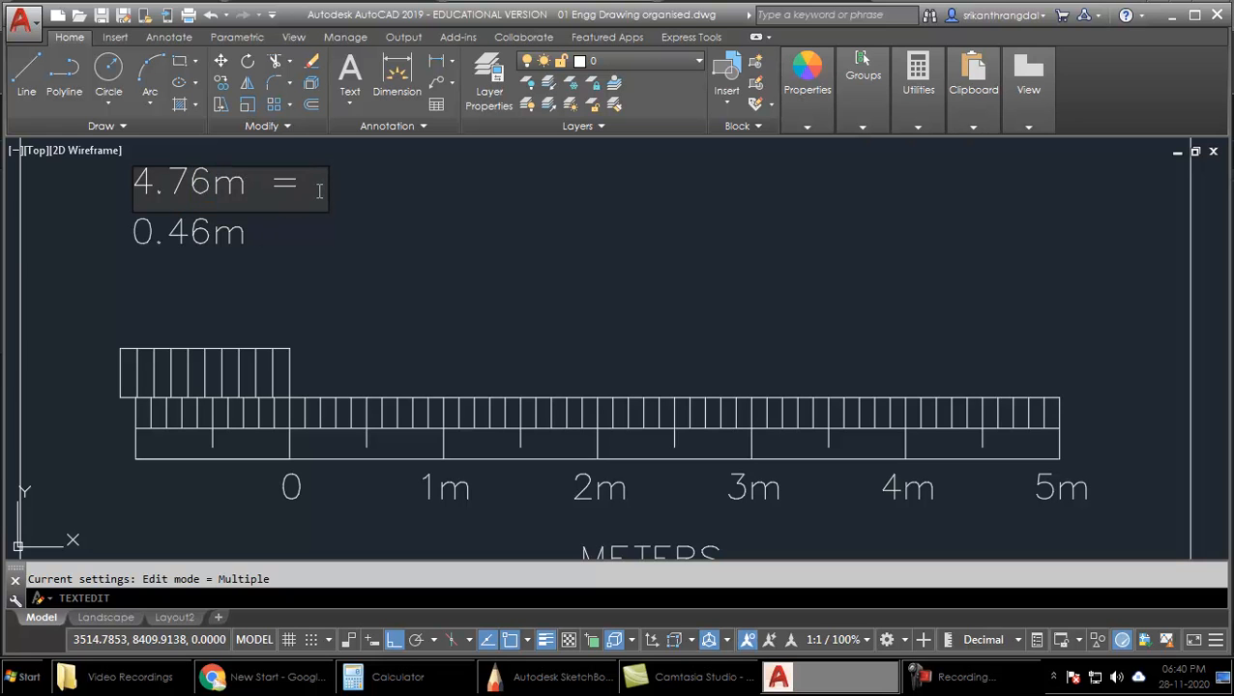
Append ' = 0.66m + 4.1m' so the label reads 4.76m = 0.66m + 4.1m.
text(0.)
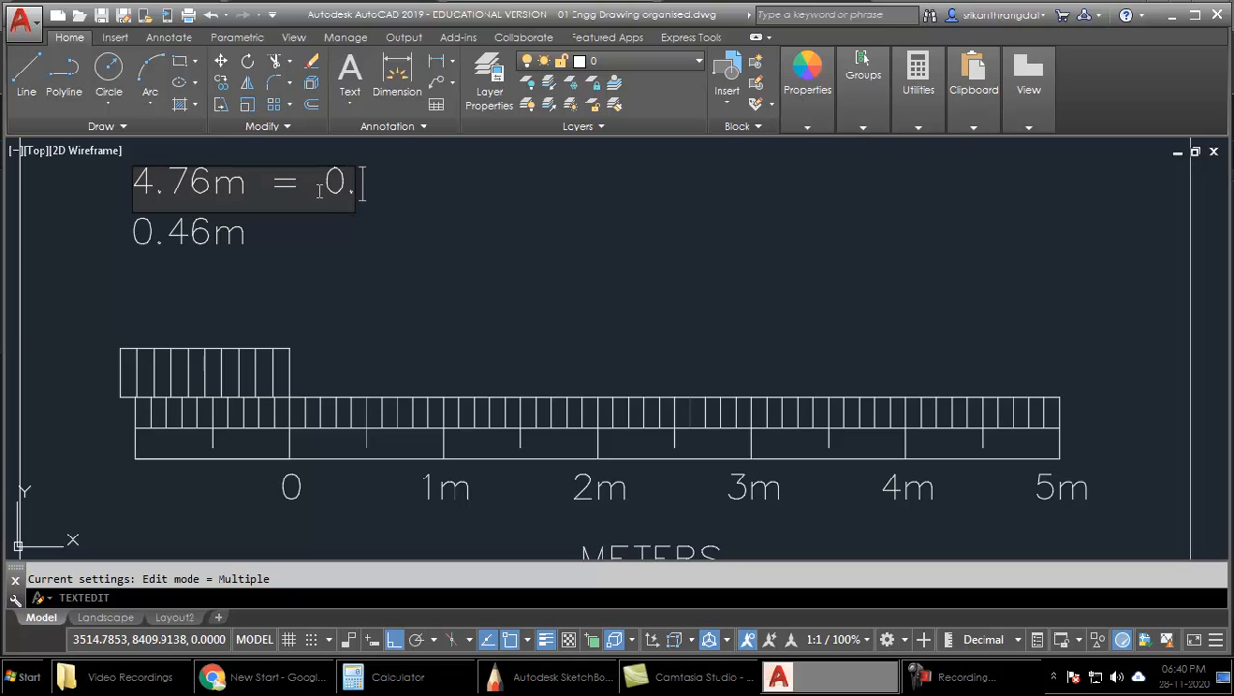
text(66)
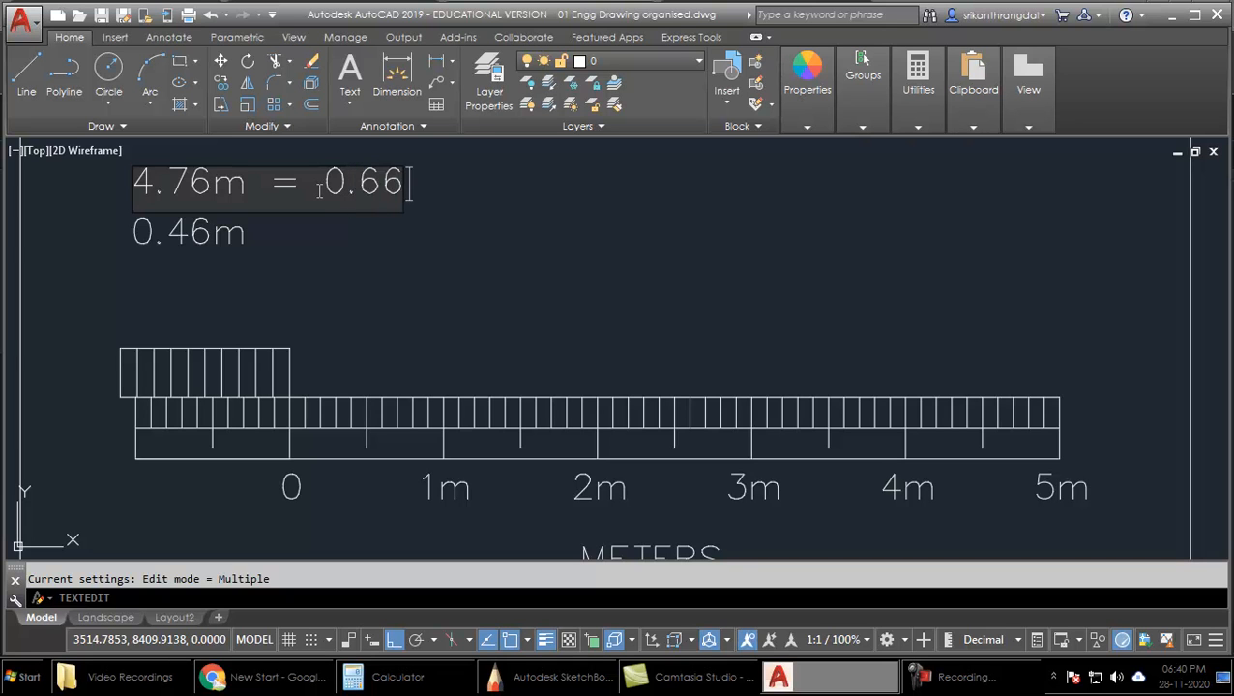
text(m)
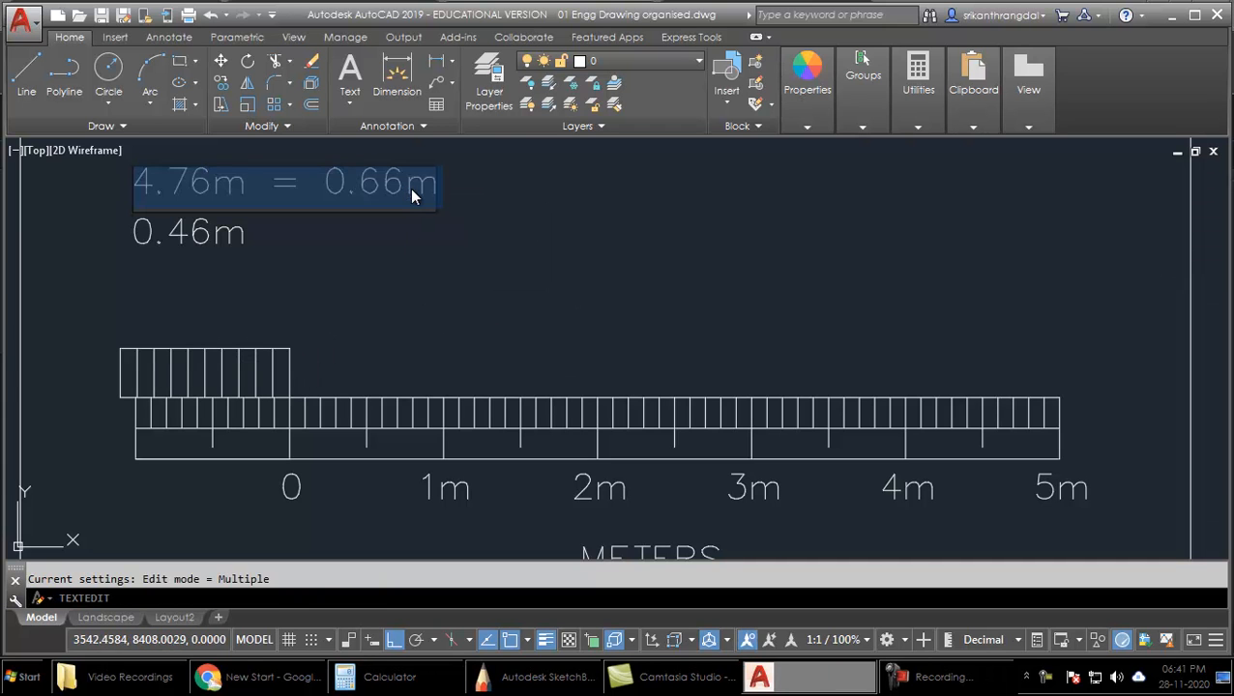
text(+)
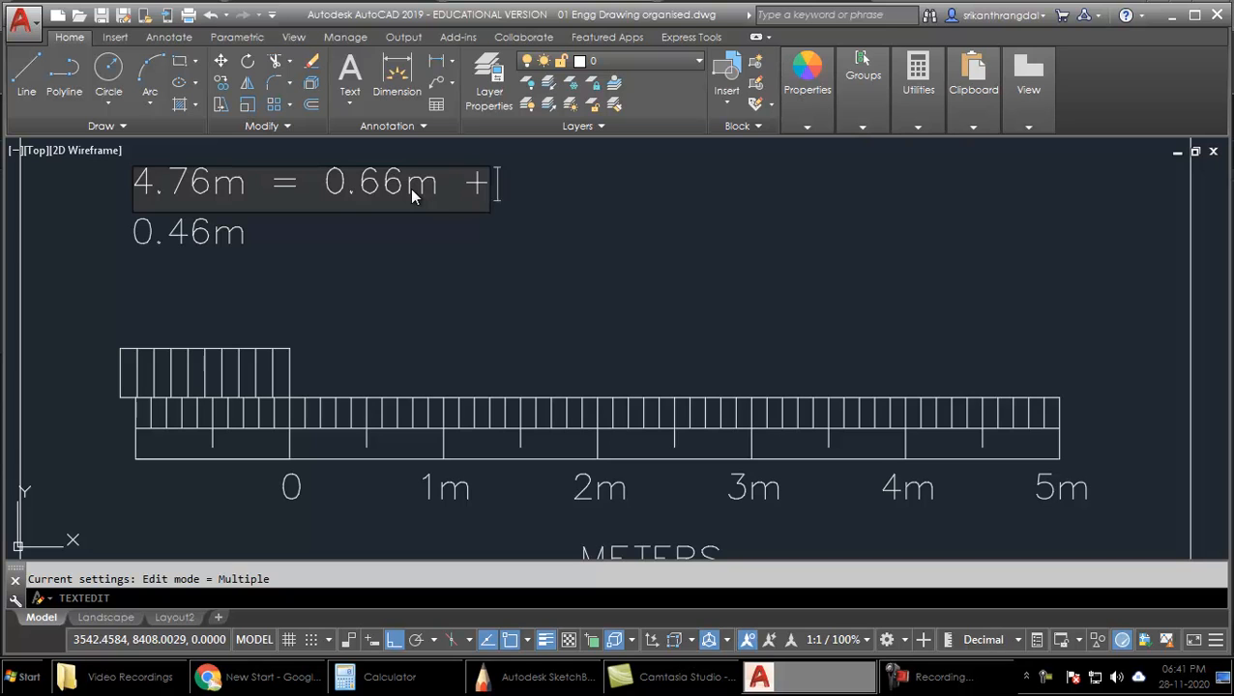
text(4.)
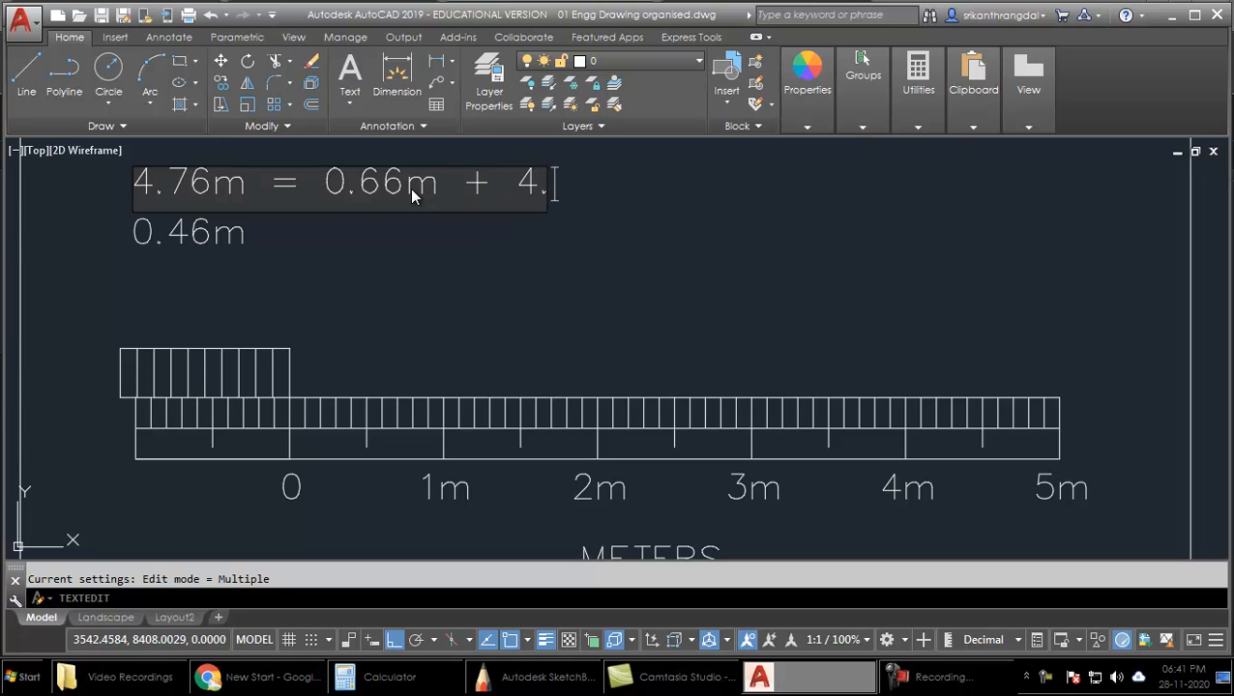
text(1m)
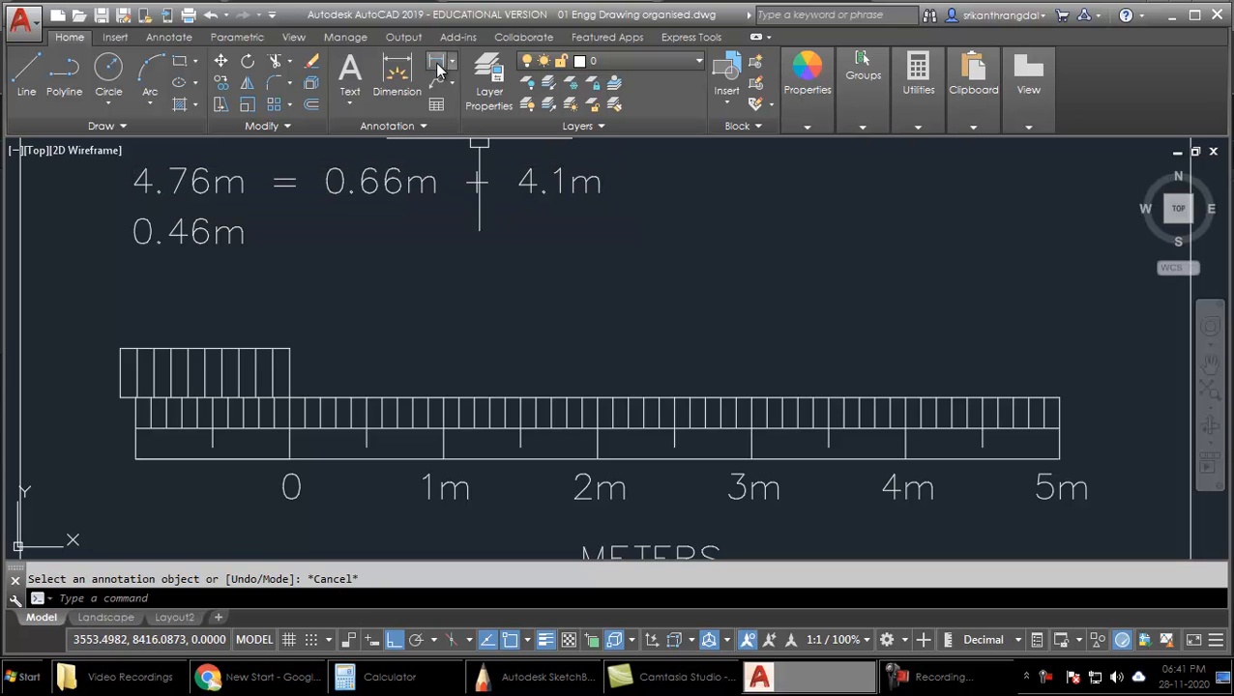
mouse_move(292, 447)
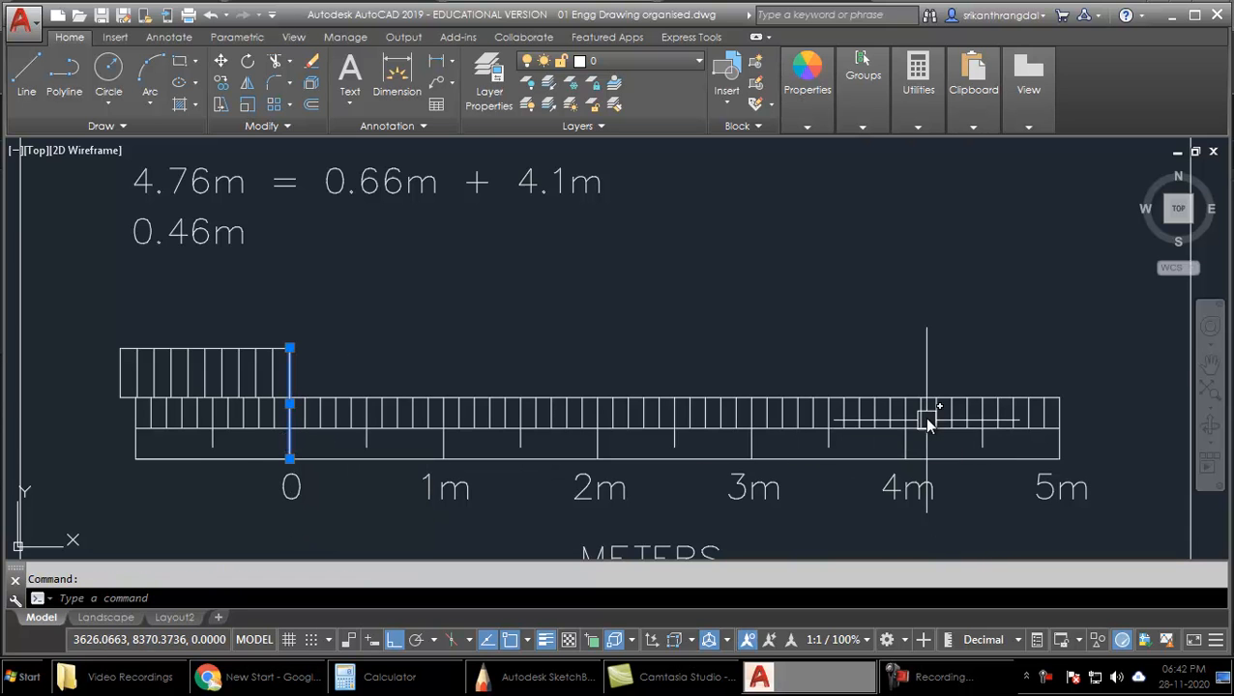
Place a linear dimension from the vernier division to the 4.1m division and relabel its 119 text as 4.76m.
click(919, 422)
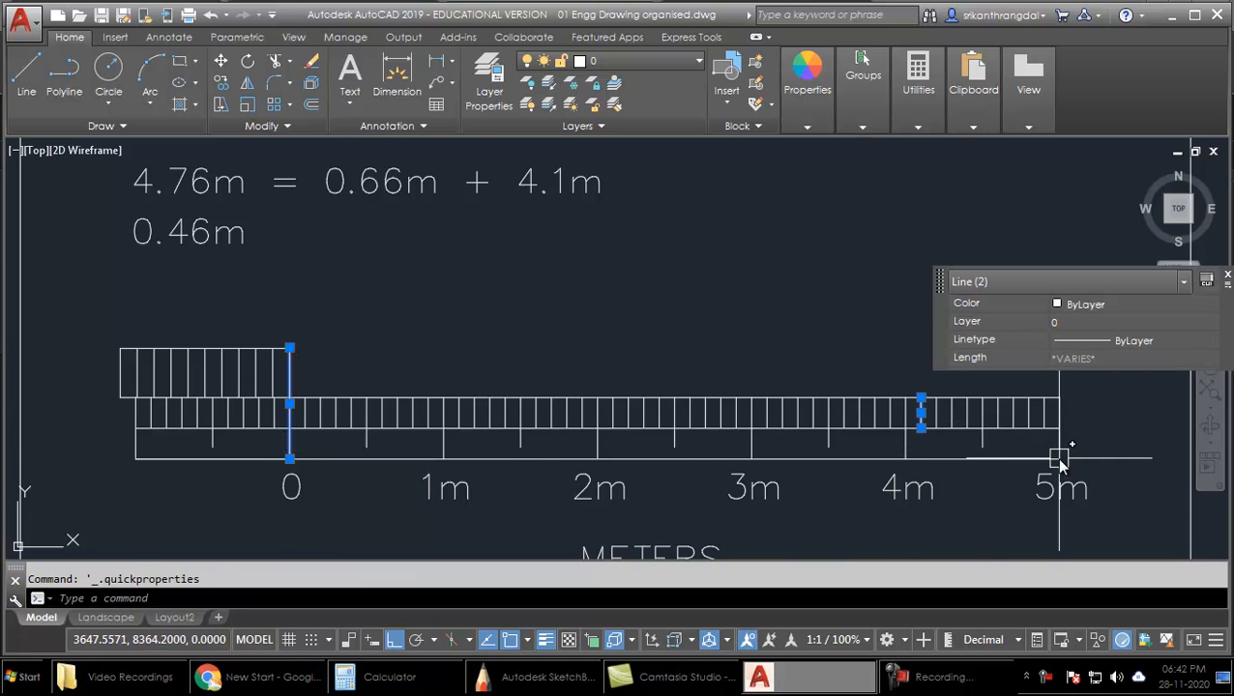
mouse_move(197, 375)
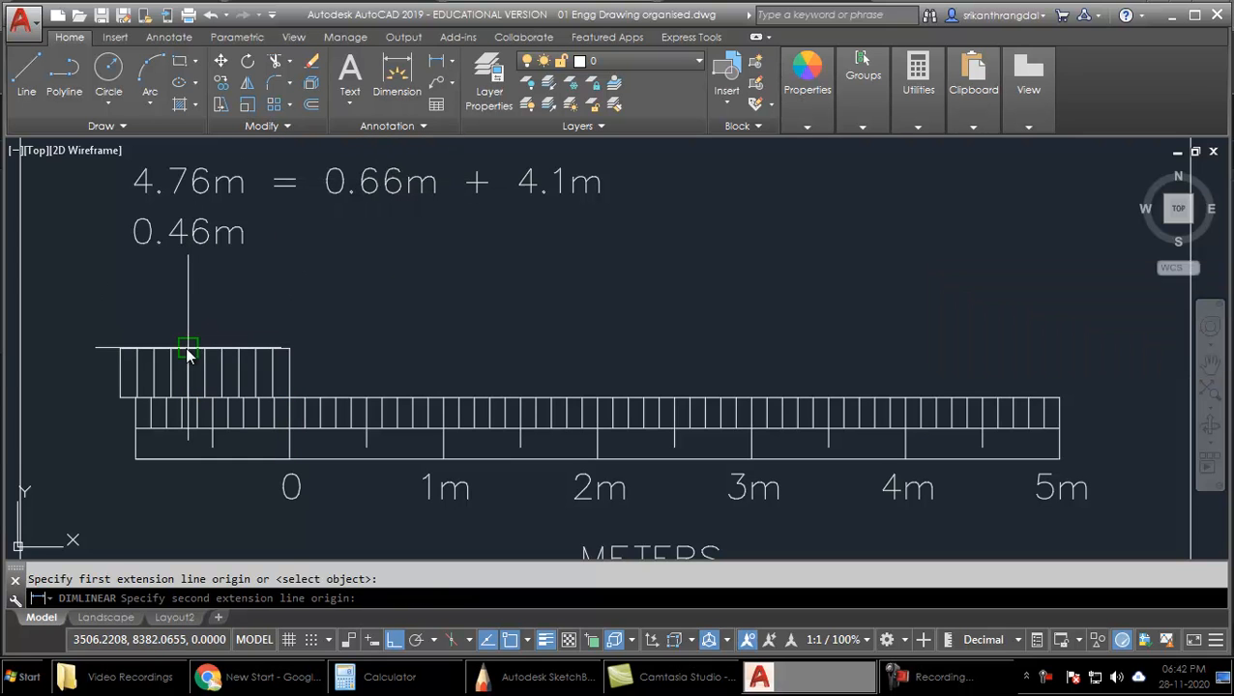
click(919, 396)
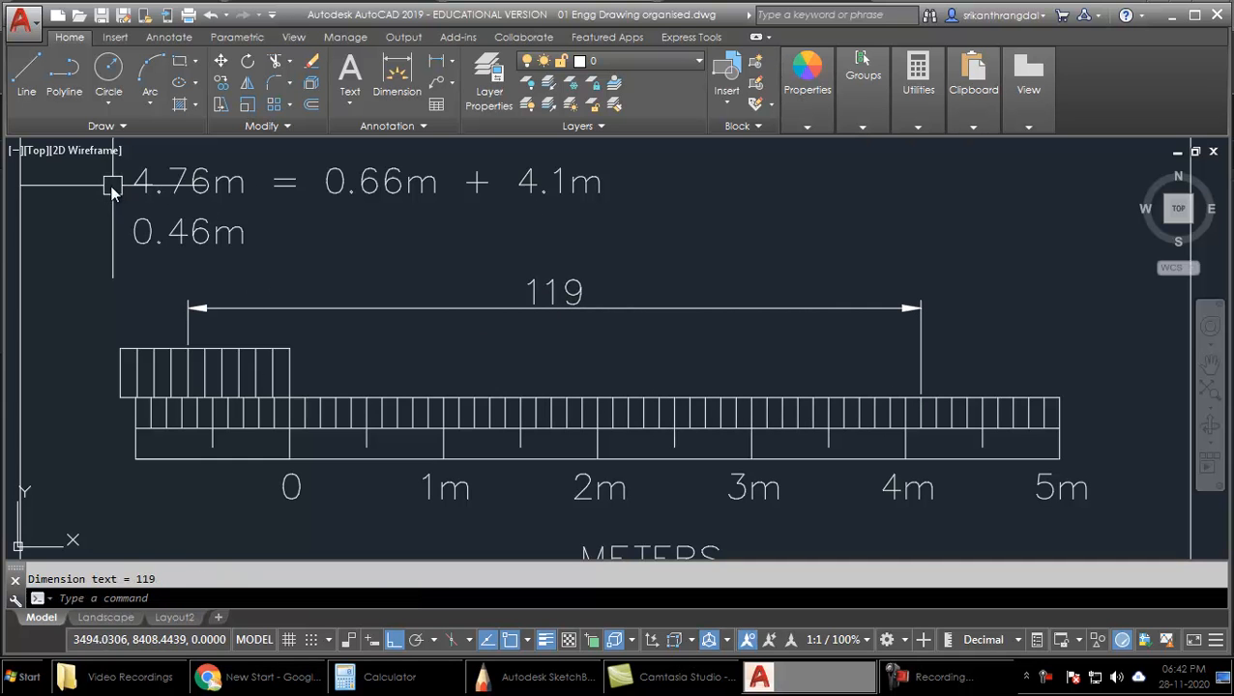
mouse_move(507, 336)
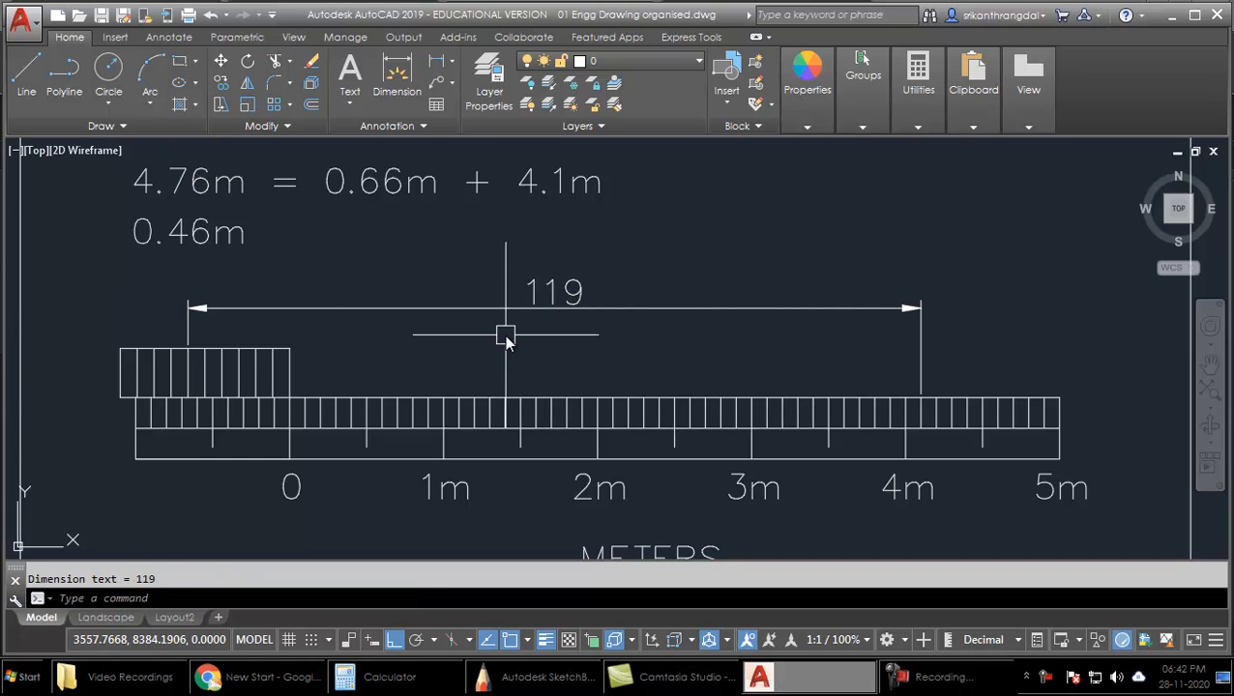
click(507, 339)
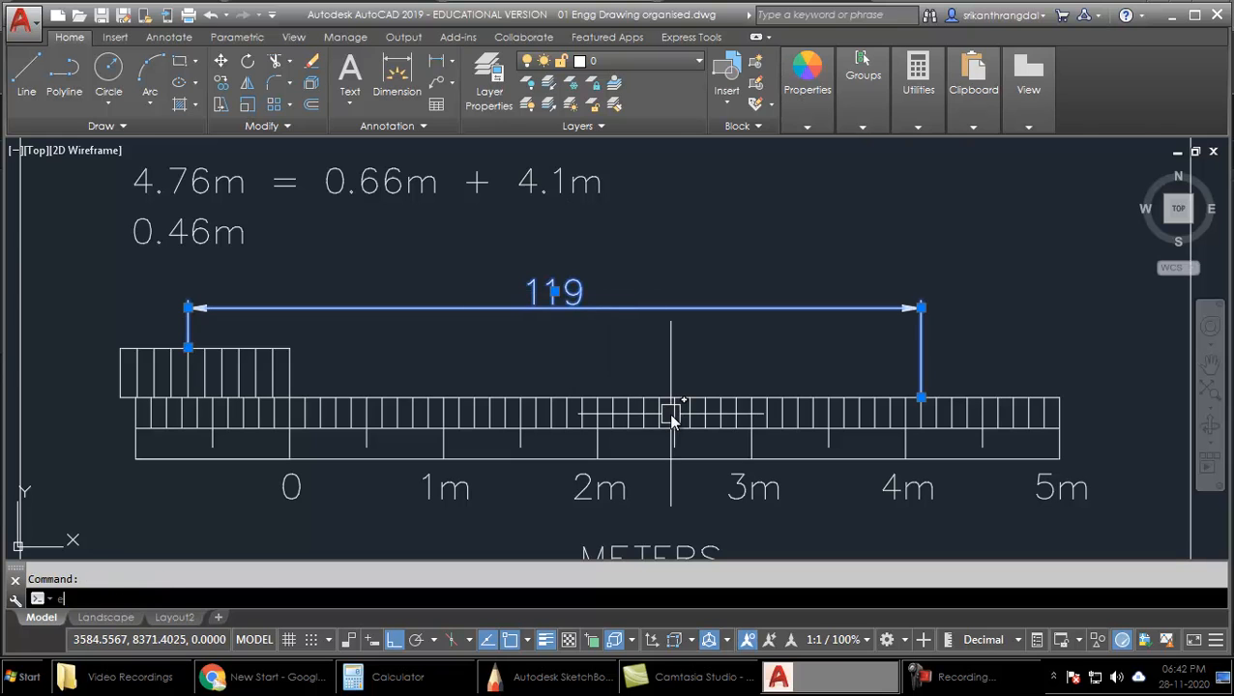
double_click(553, 290)
text(4.76)
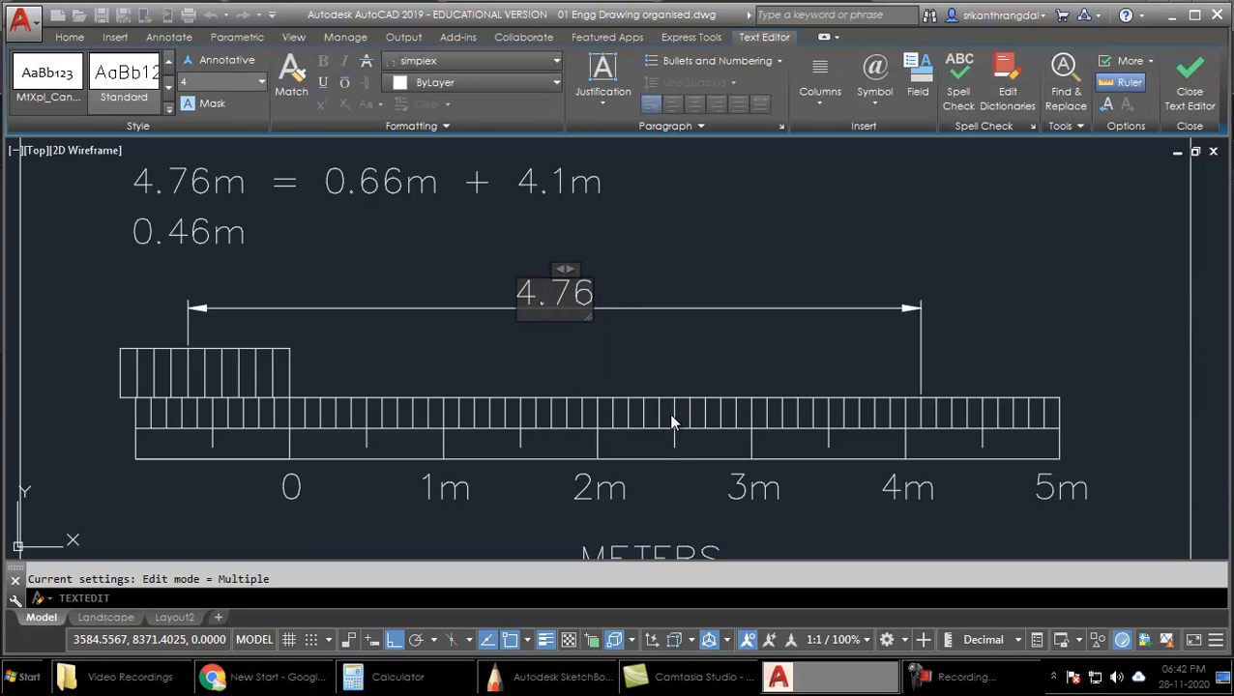
click(1188, 81)
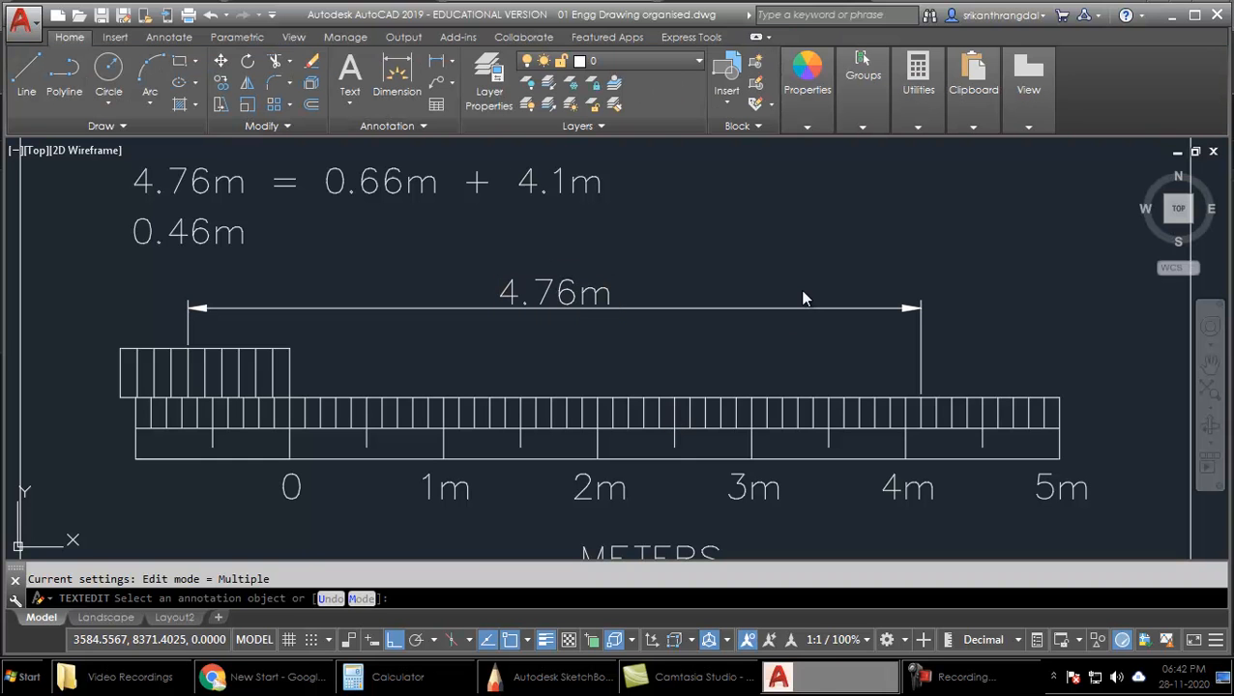
Append ' = 0.66m − 0.2m' so the label reads 0.46m = 0.66m − 0.2m.
key(escape)
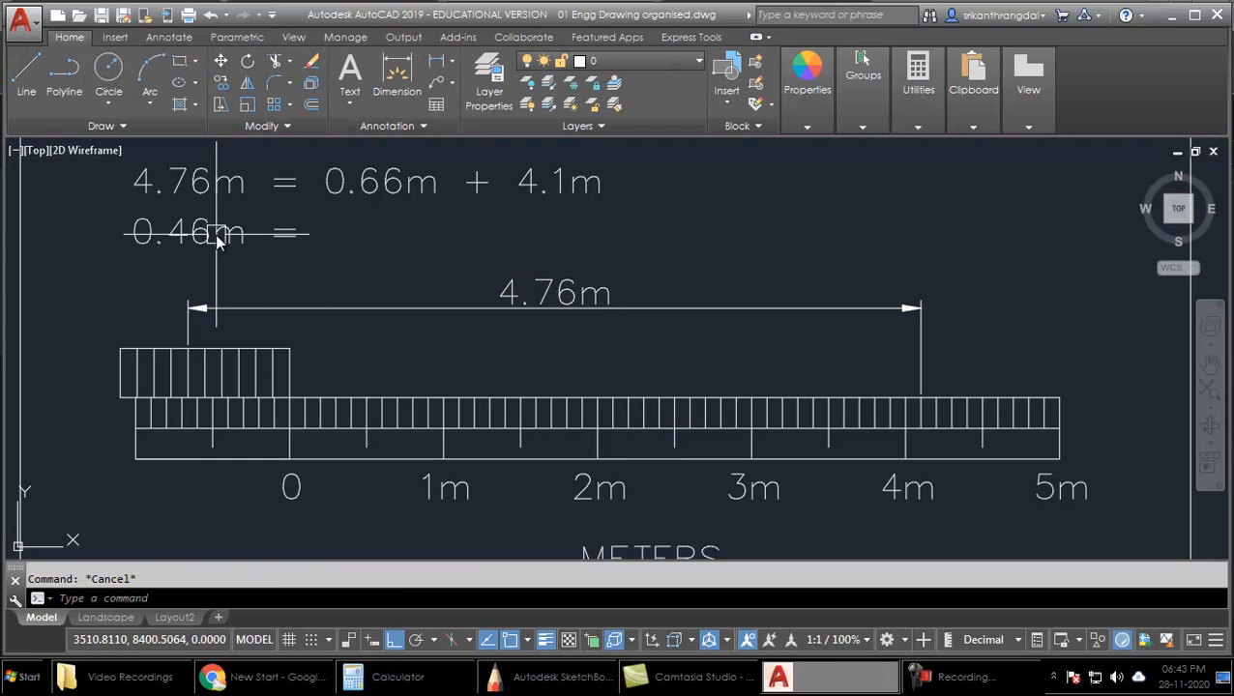
double_click(174, 232)
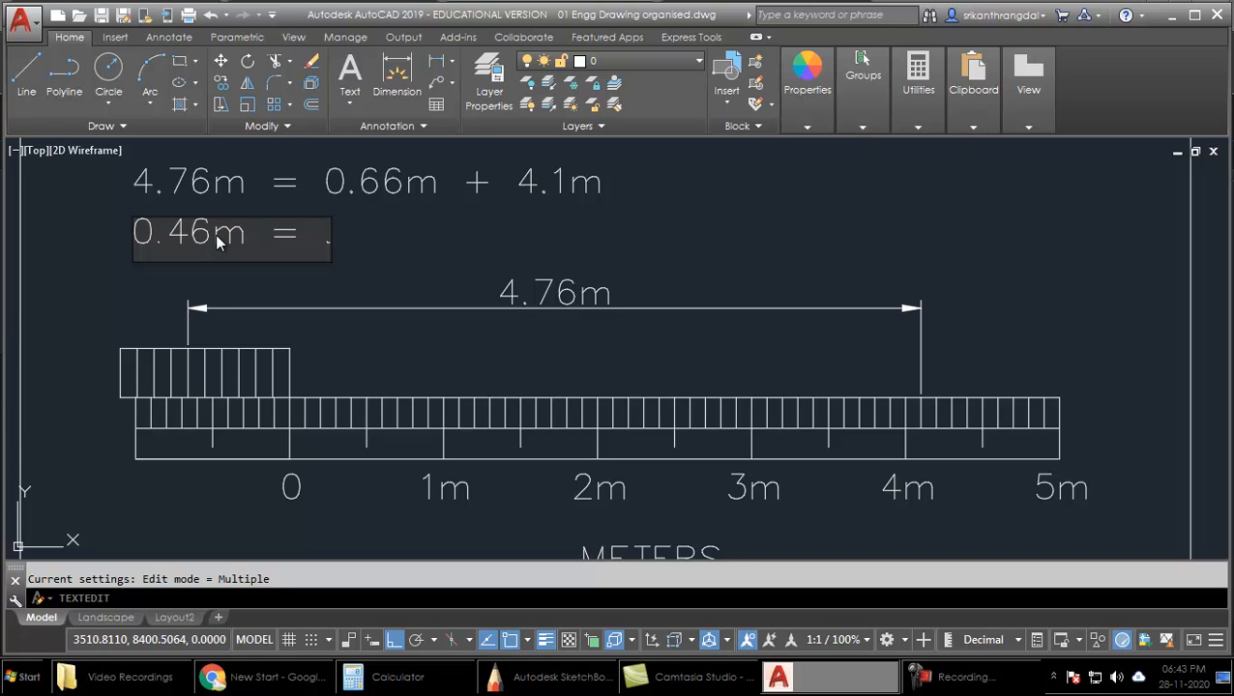
text(0.66)
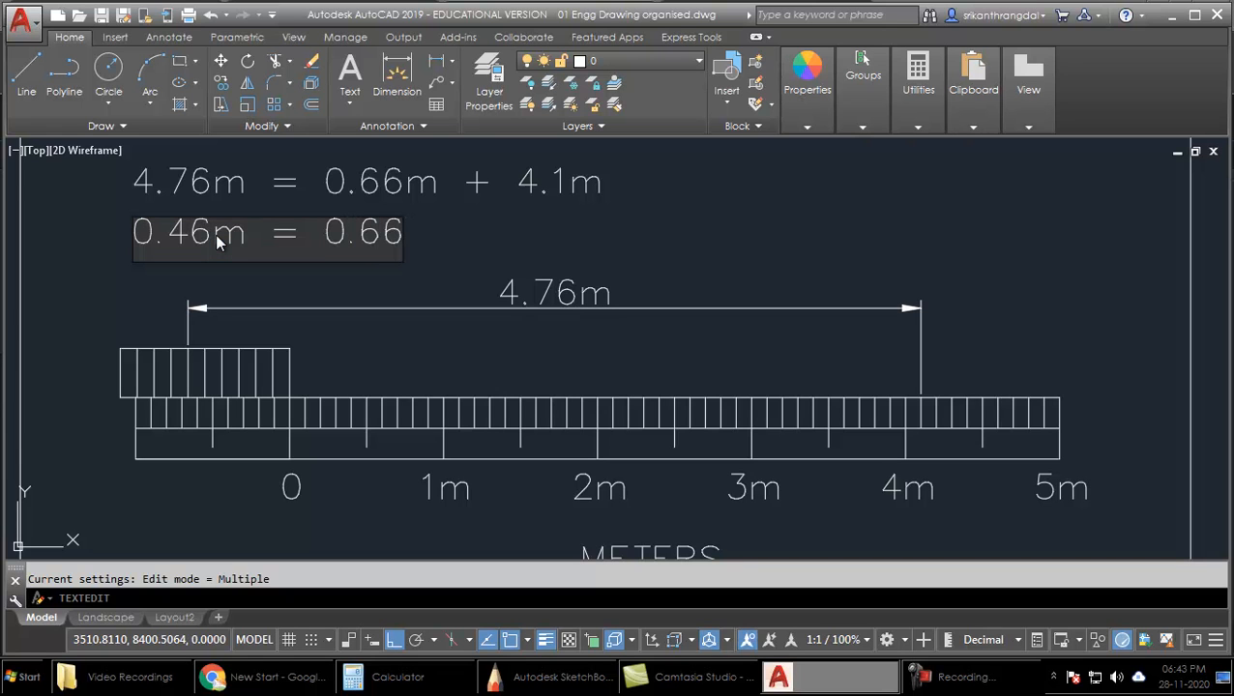
text(m)
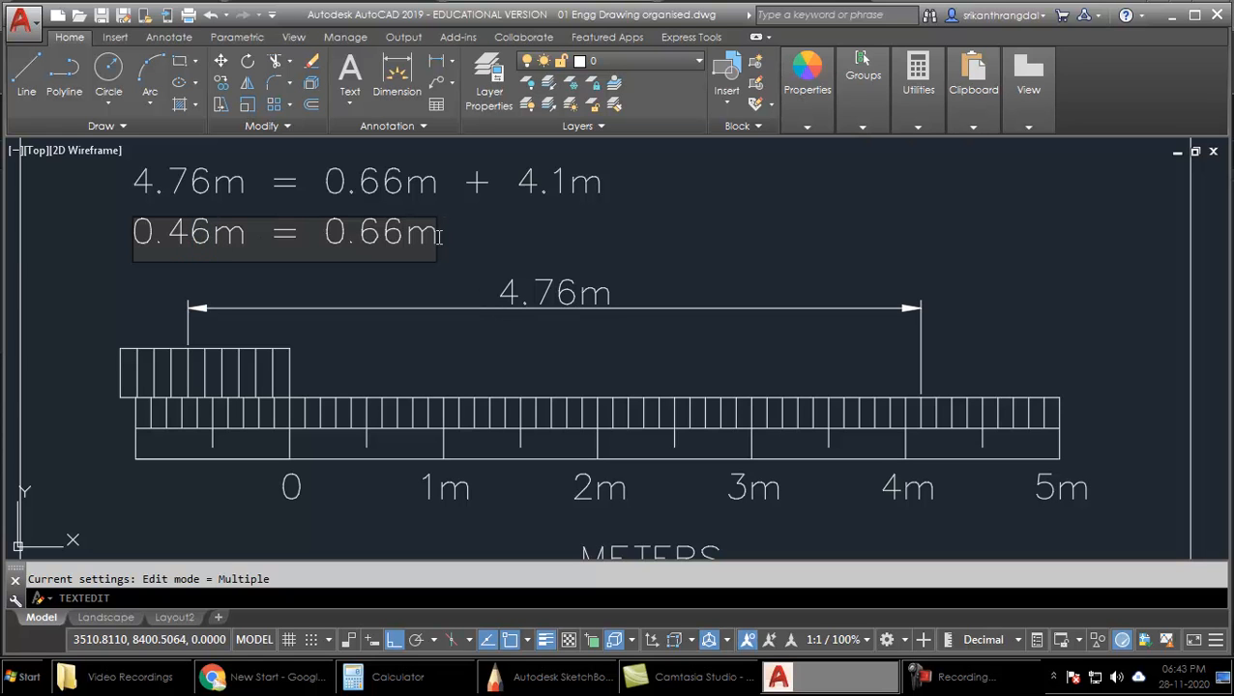
text(−)
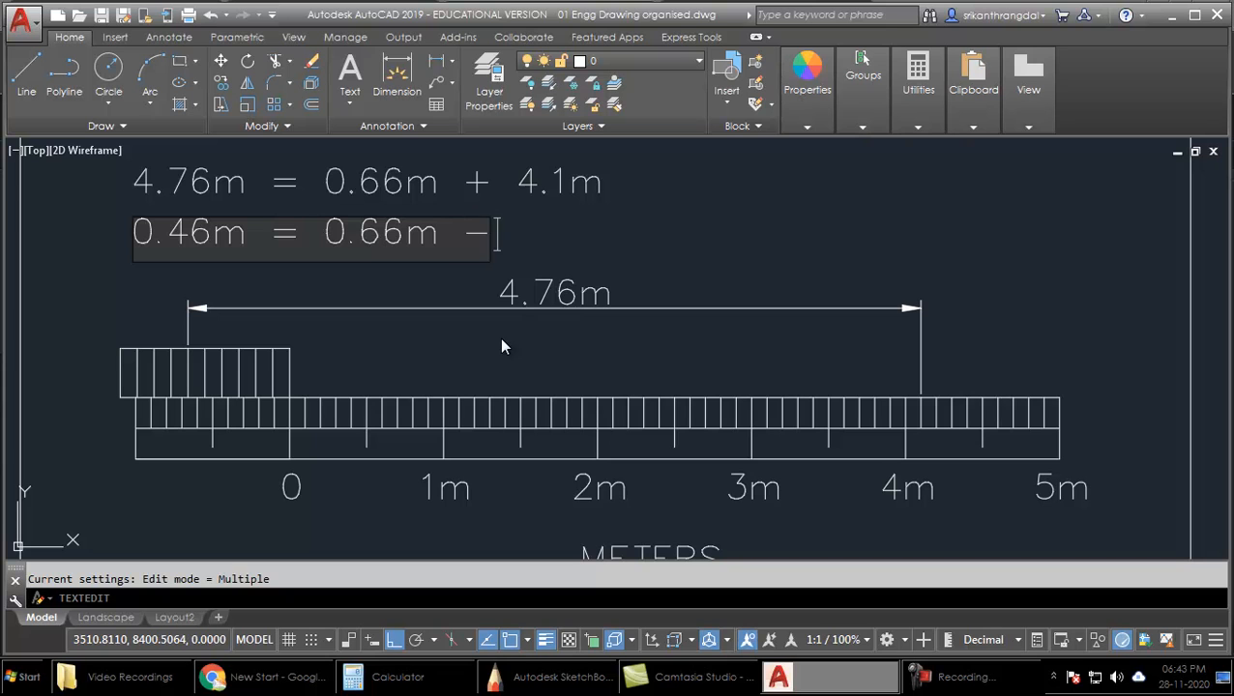
text(0.2)
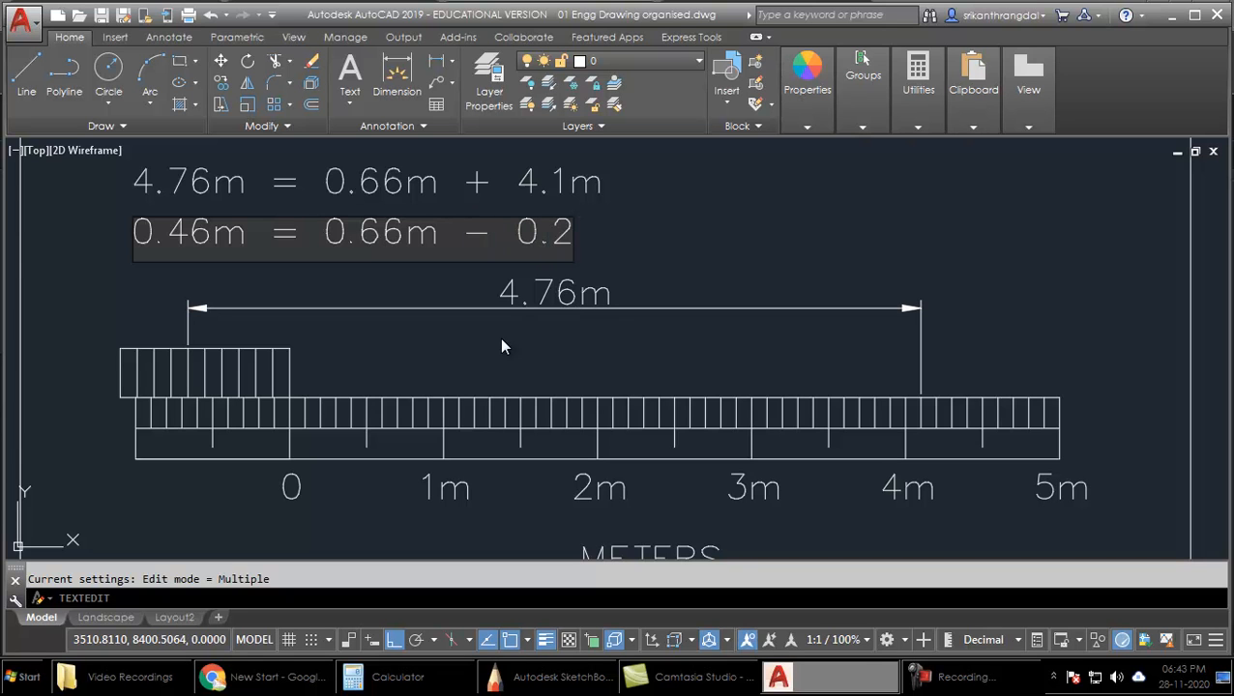
text(m)
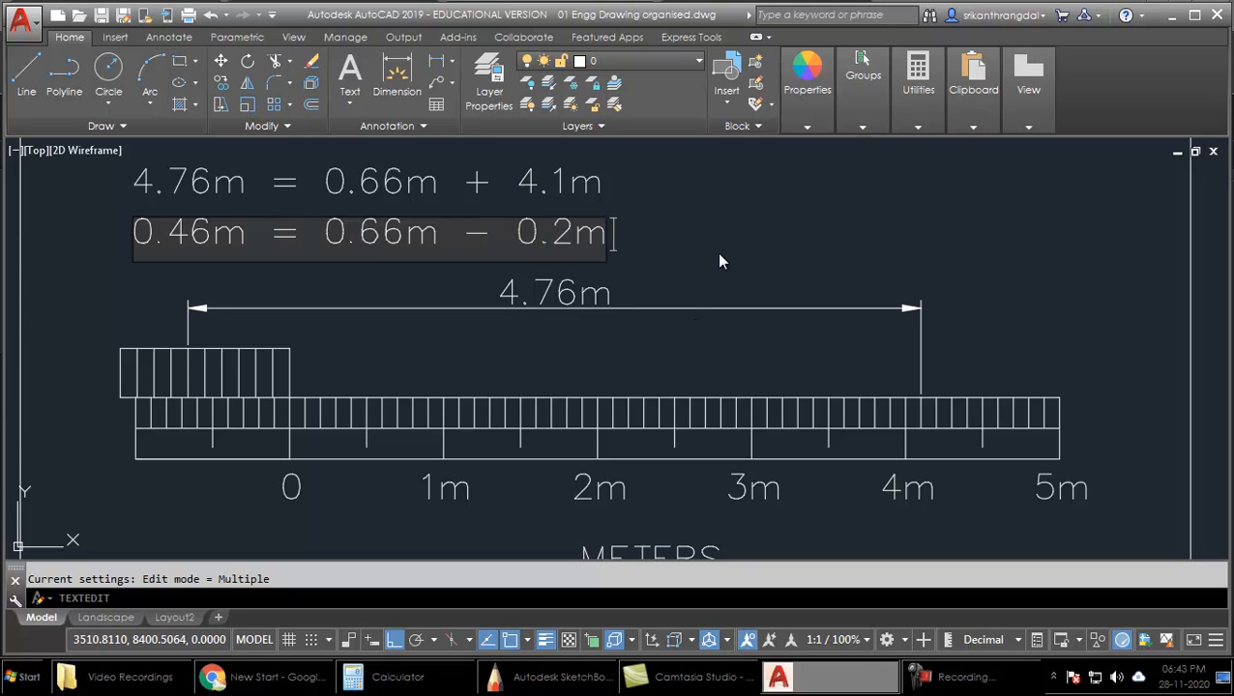
key(Escape)
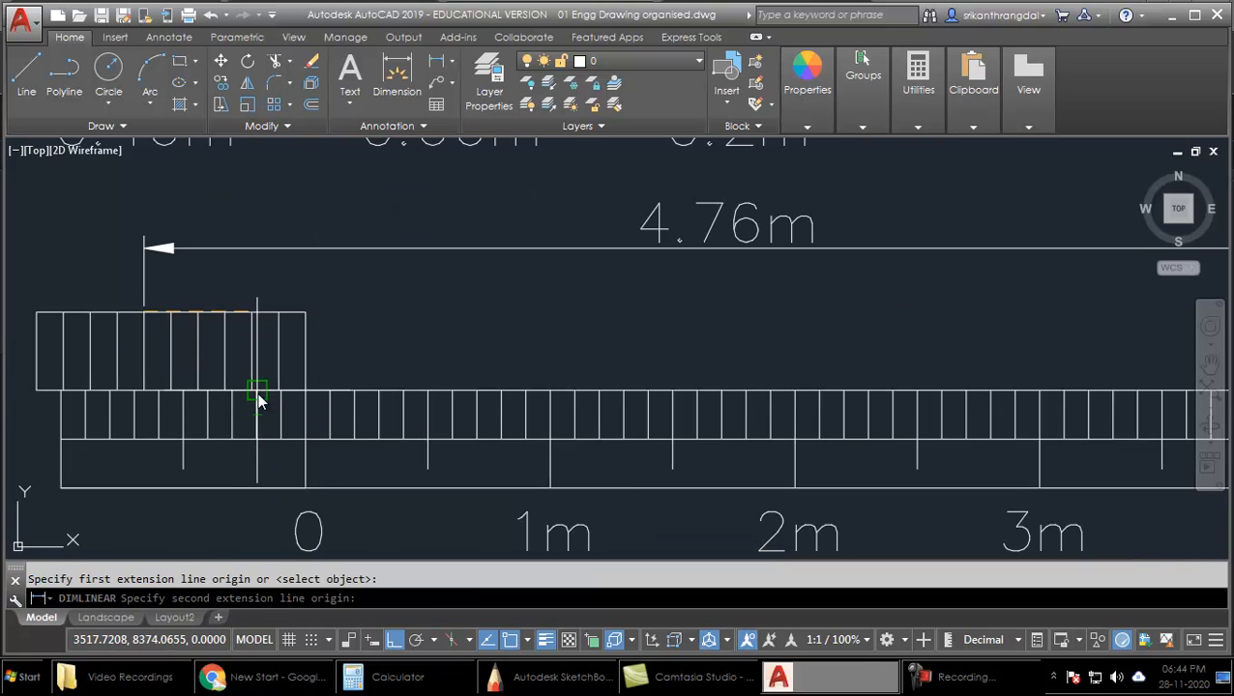
Place the short vernier dimension labelled 0.46m and window-select the annotations for moving.
click(255, 390)
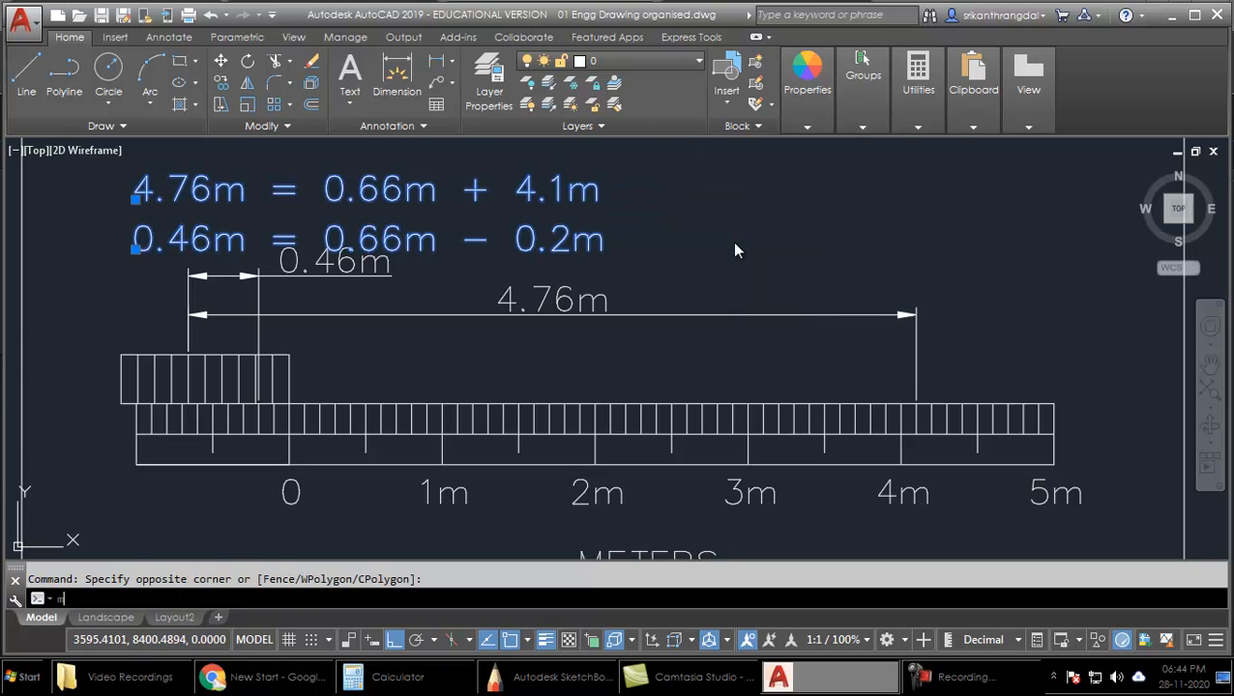
click(712, 306)
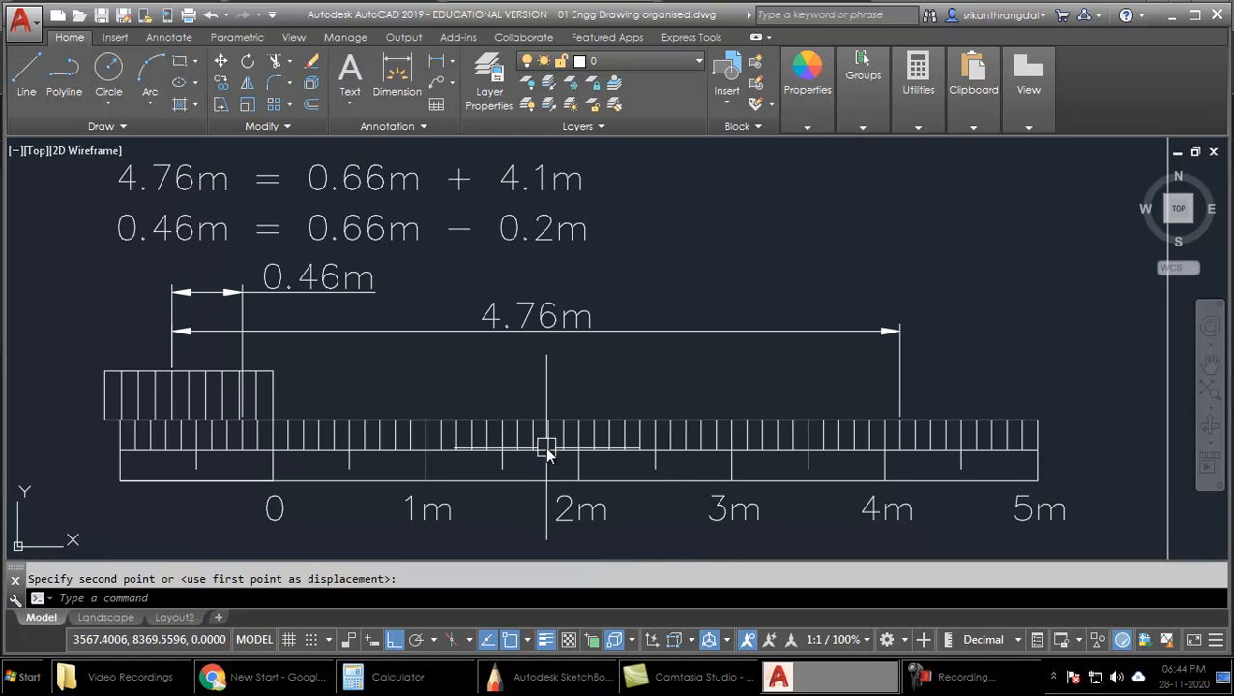
mouse_move(546, 449)
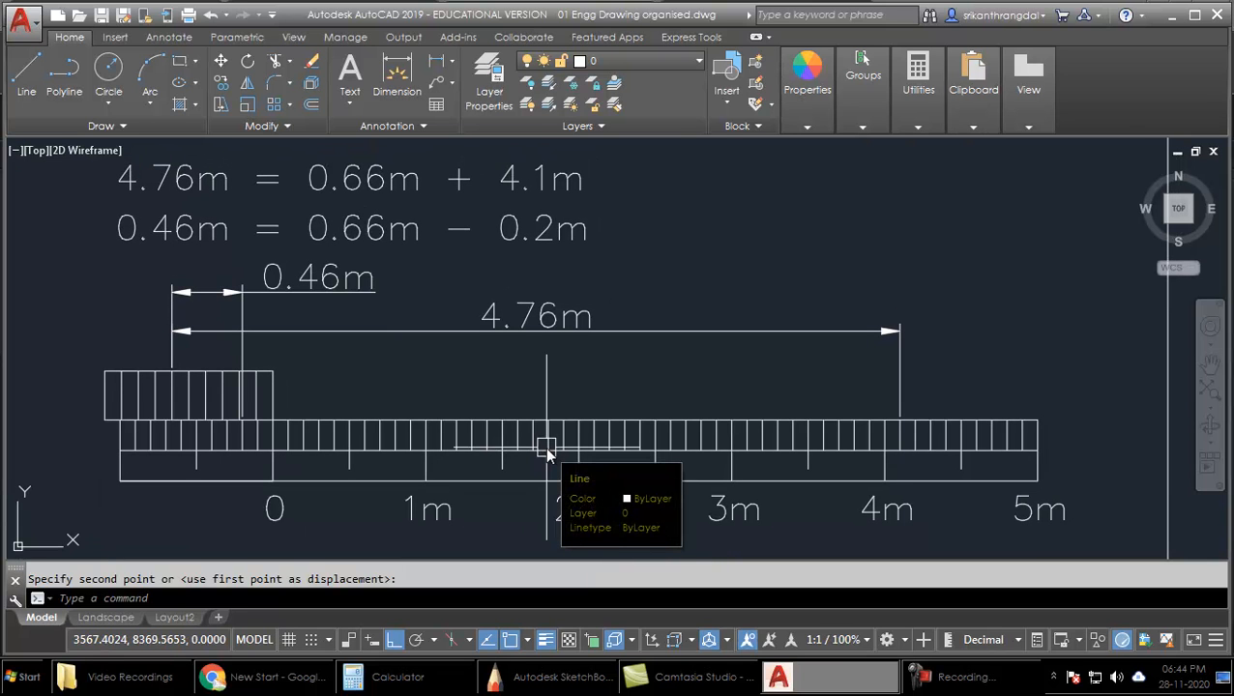